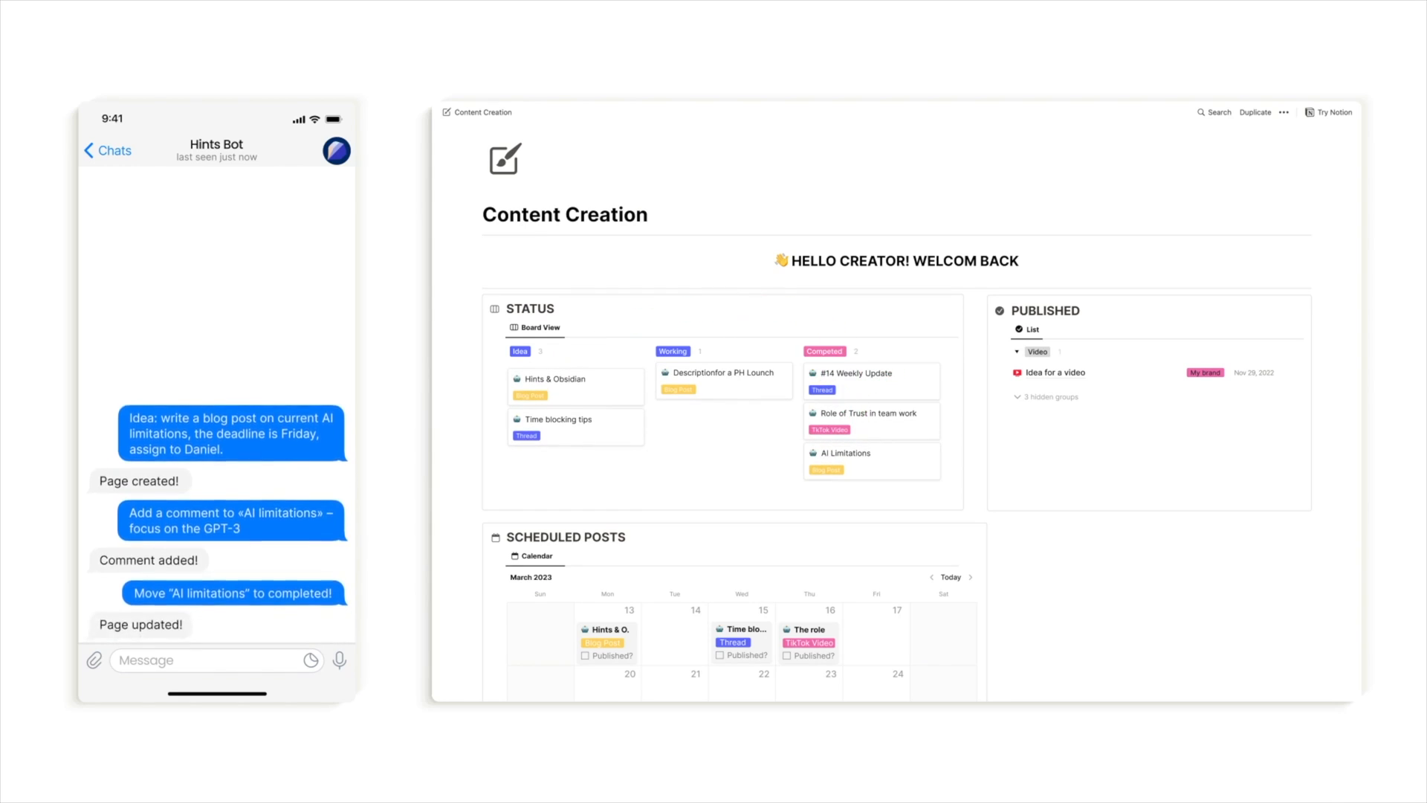
Step: Open Hints' Google Calendar solution page from the By Tools list
{"action": "type", "text": "Show my tasks for the next week"}
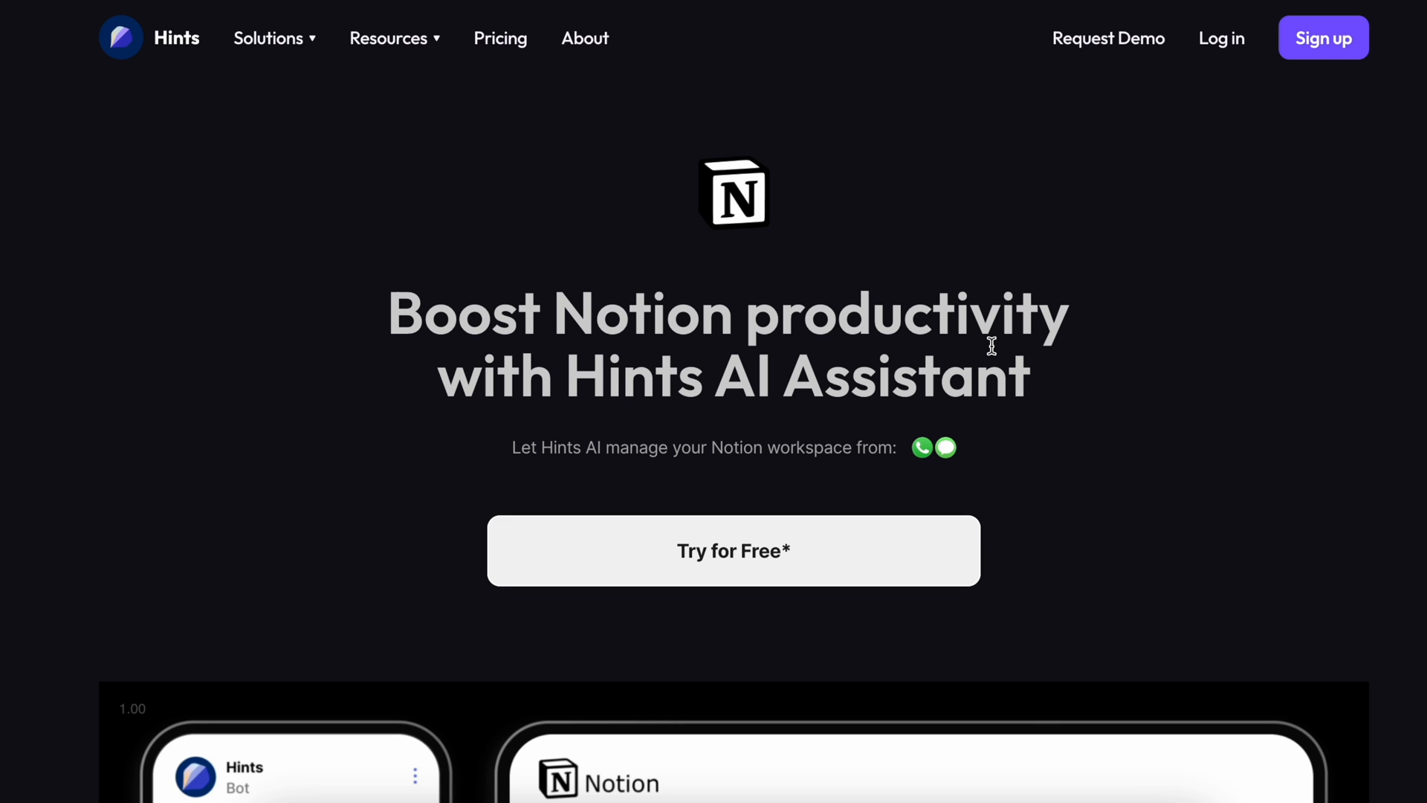
{"action": "mouse_move", "coordinate": [399, 207]}
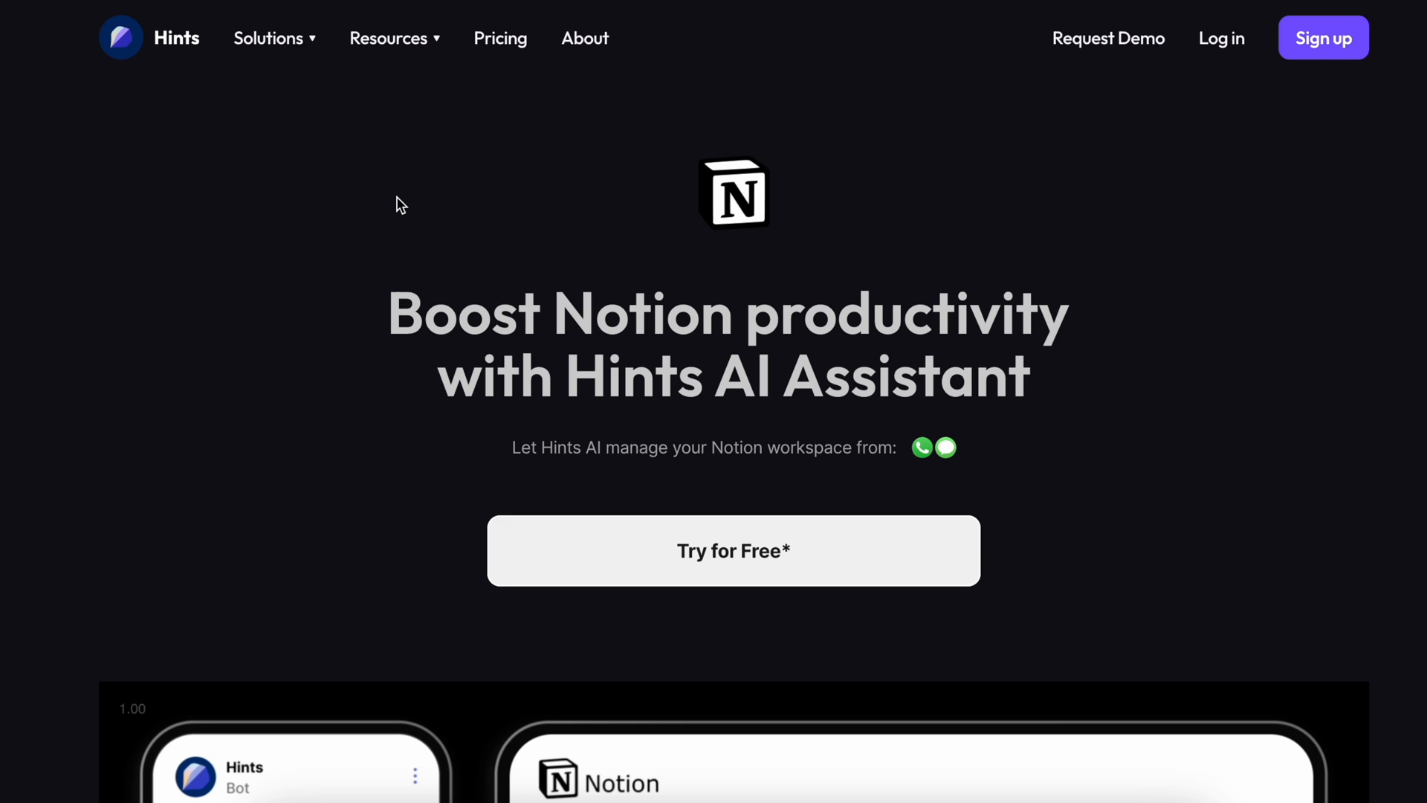
{"action": "left_click", "coordinate": [268, 38]}
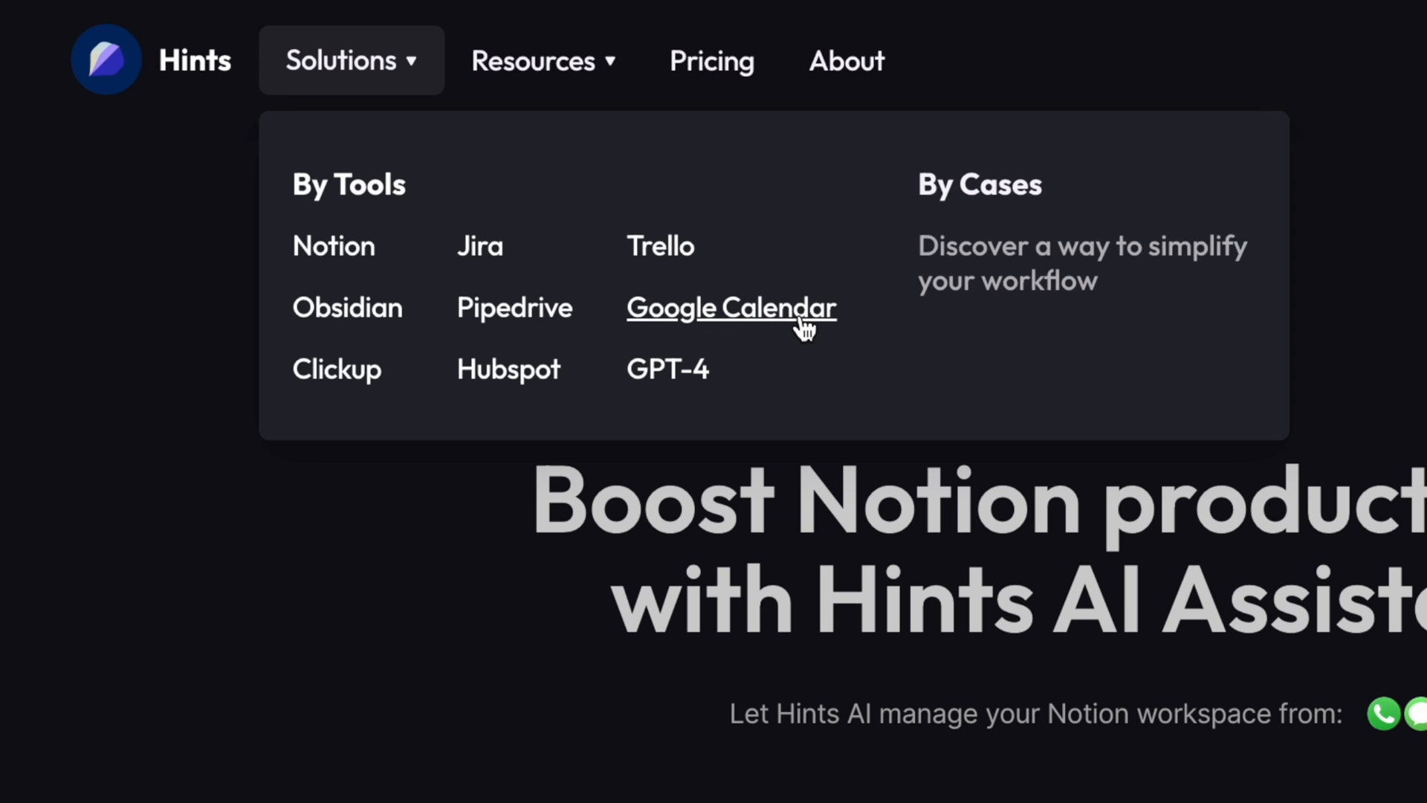
{"action": "left_click", "coordinate": [731, 308]}
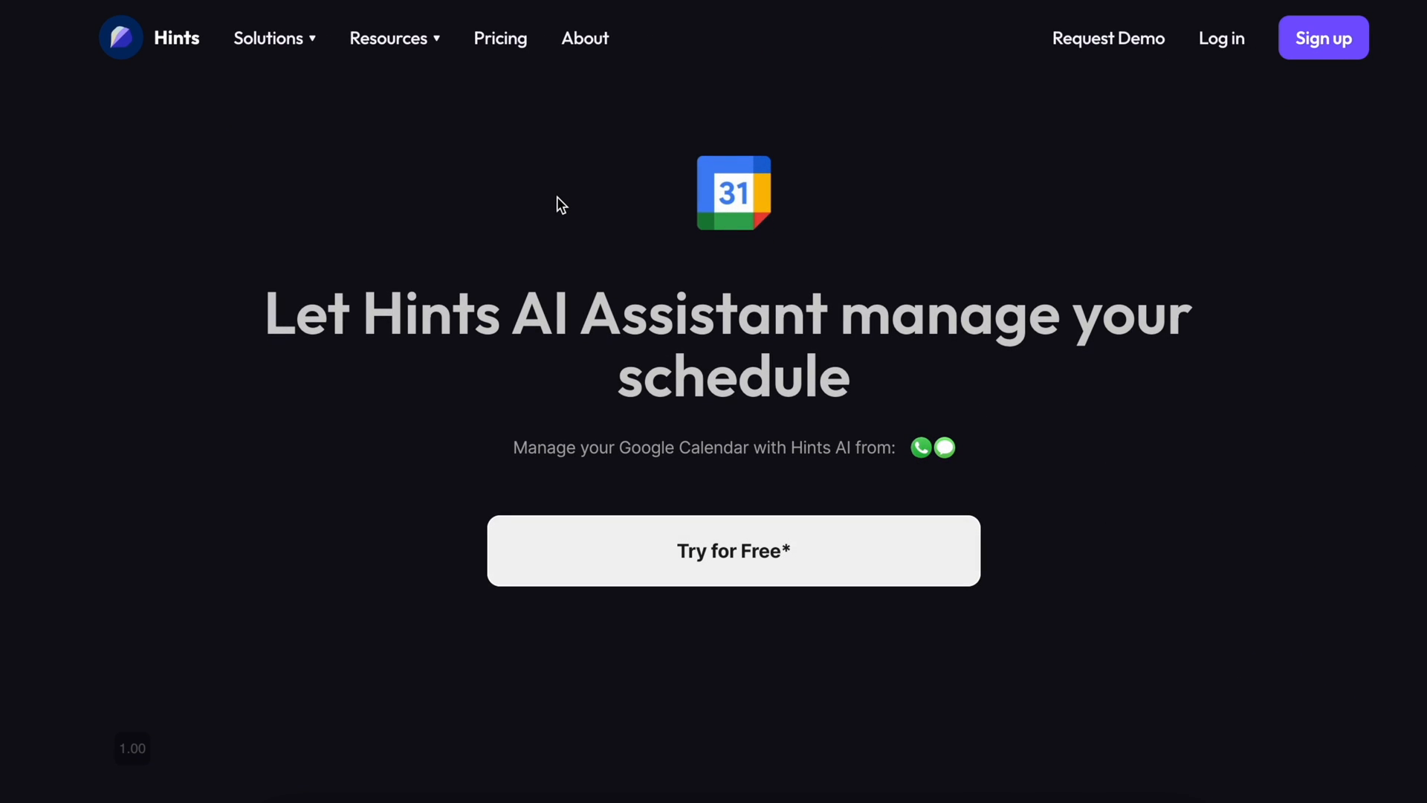
{"action": "left_click", "coordinate": [733, 550]}
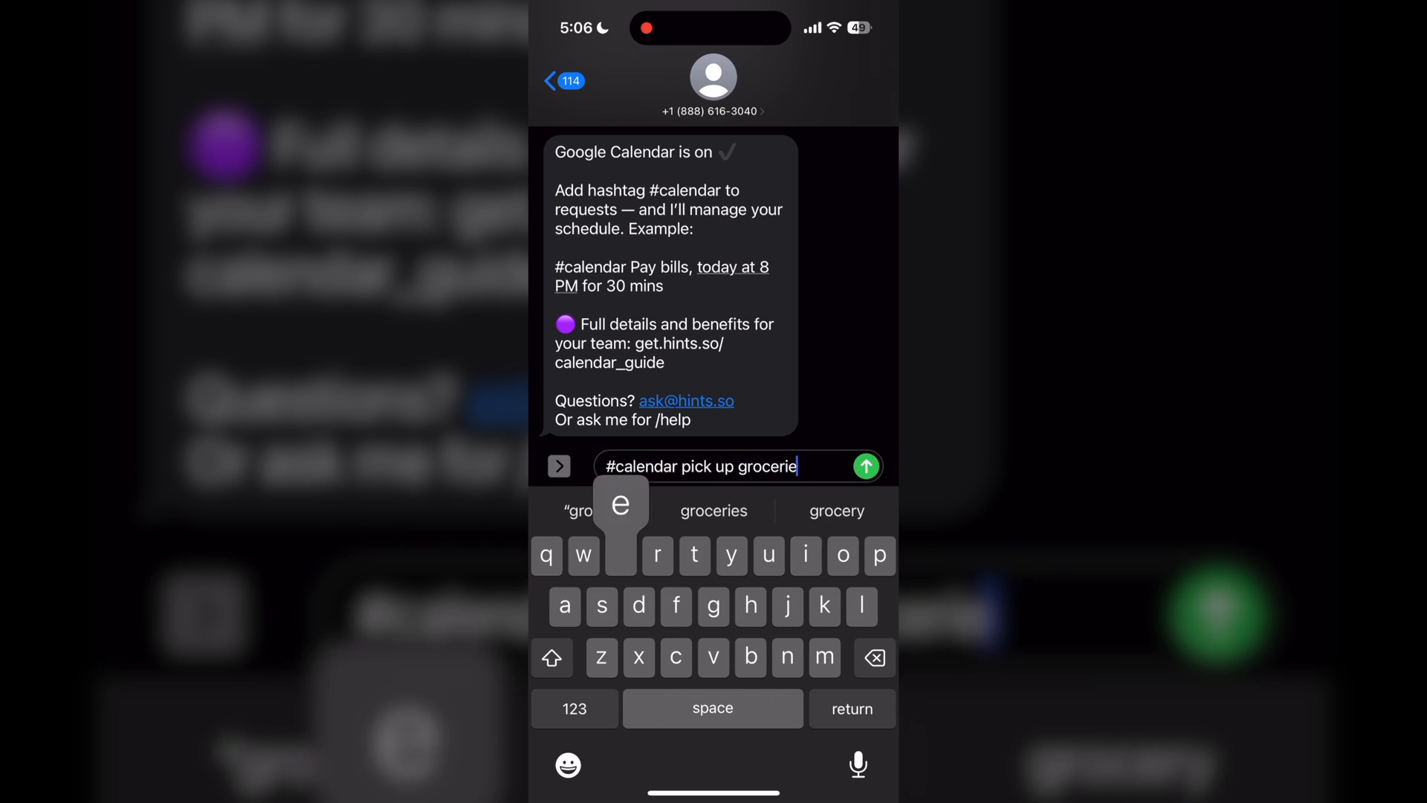
Step: Send the '#calendar pick up groceries tomorrow at 9am for 30 mins' request to Hints
{"action": "type", "text": "s tomorrow at 9"}
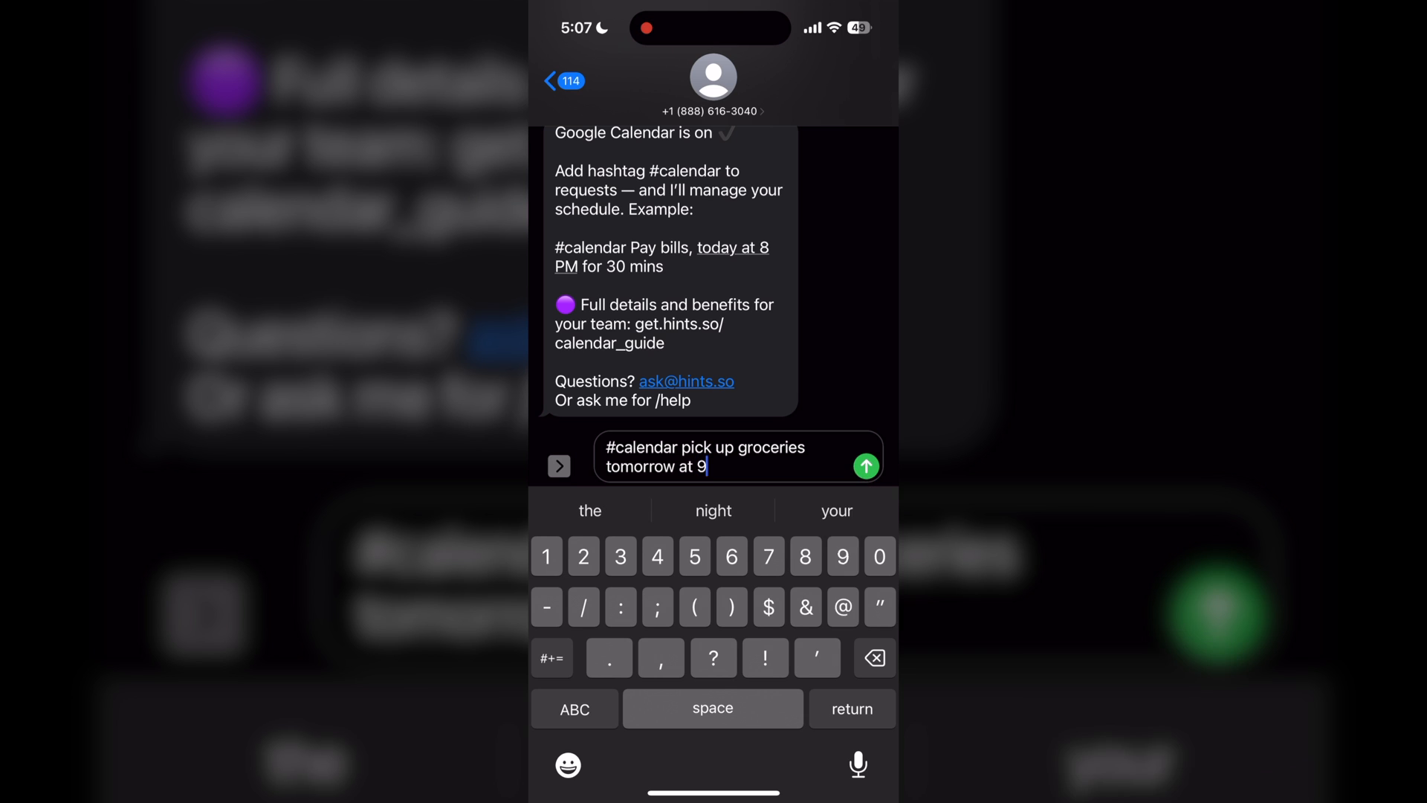
{"action": "type", "text": "am for 30 mins"}
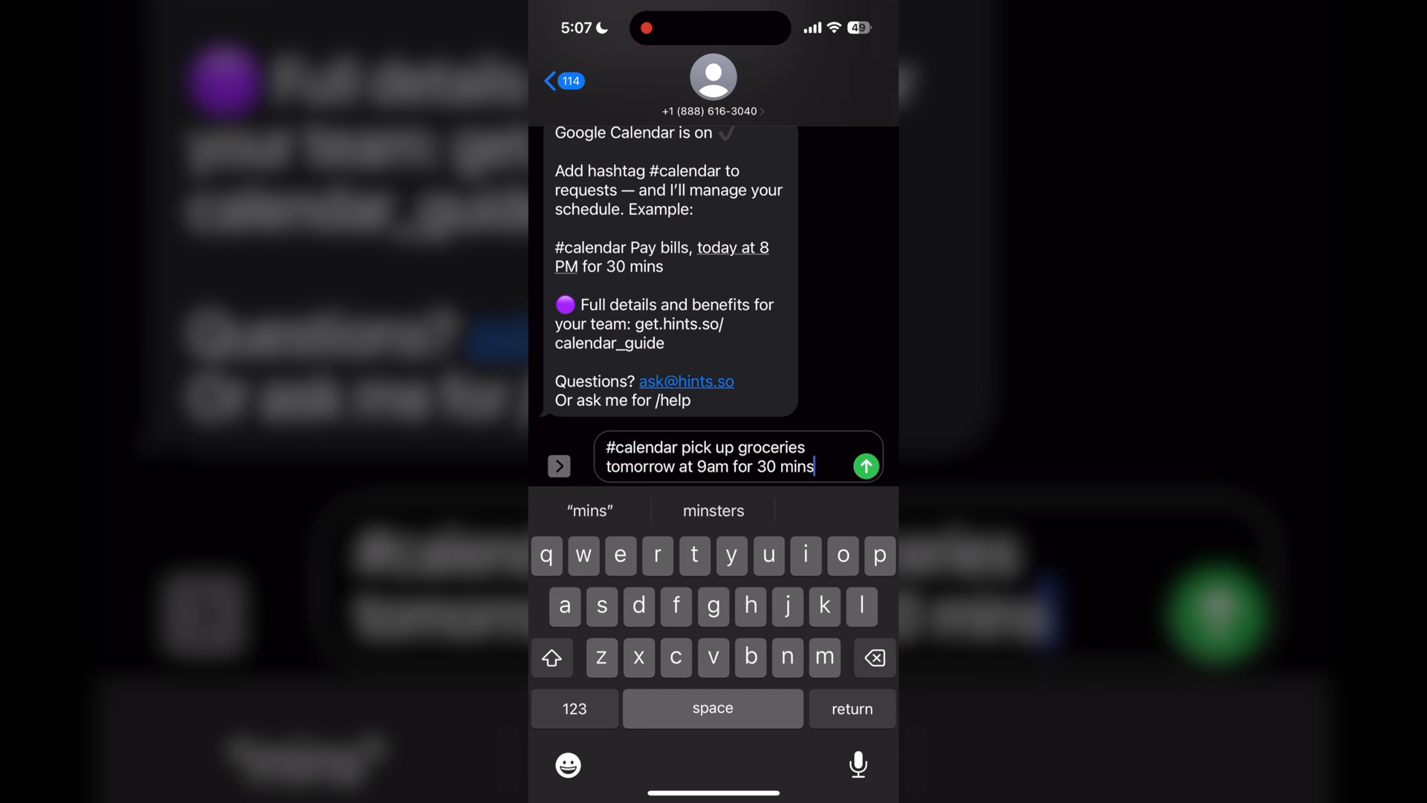
{"action": "left_click", "coordinate": [865, 465]}
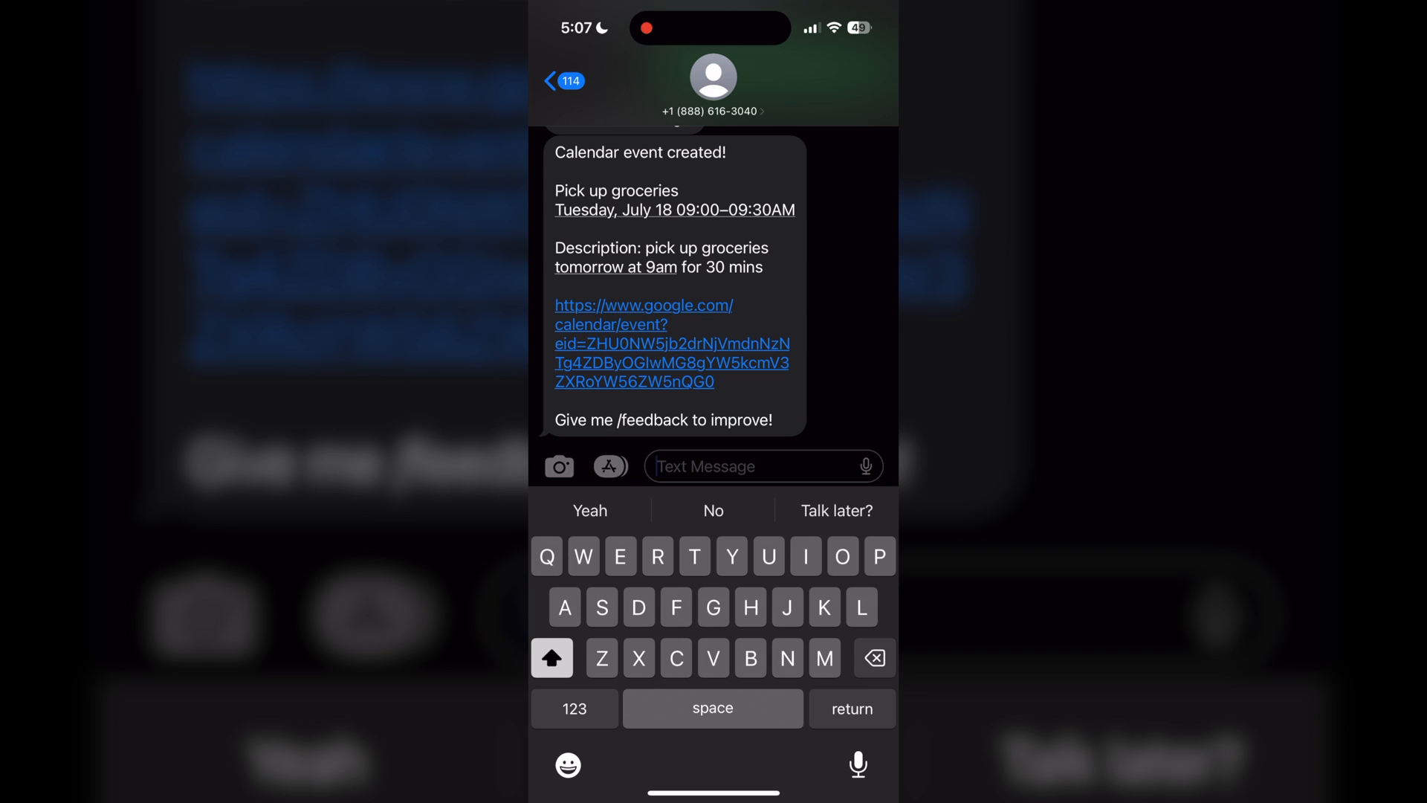
{"action": "left_click", "coordinate": [643, 306]}
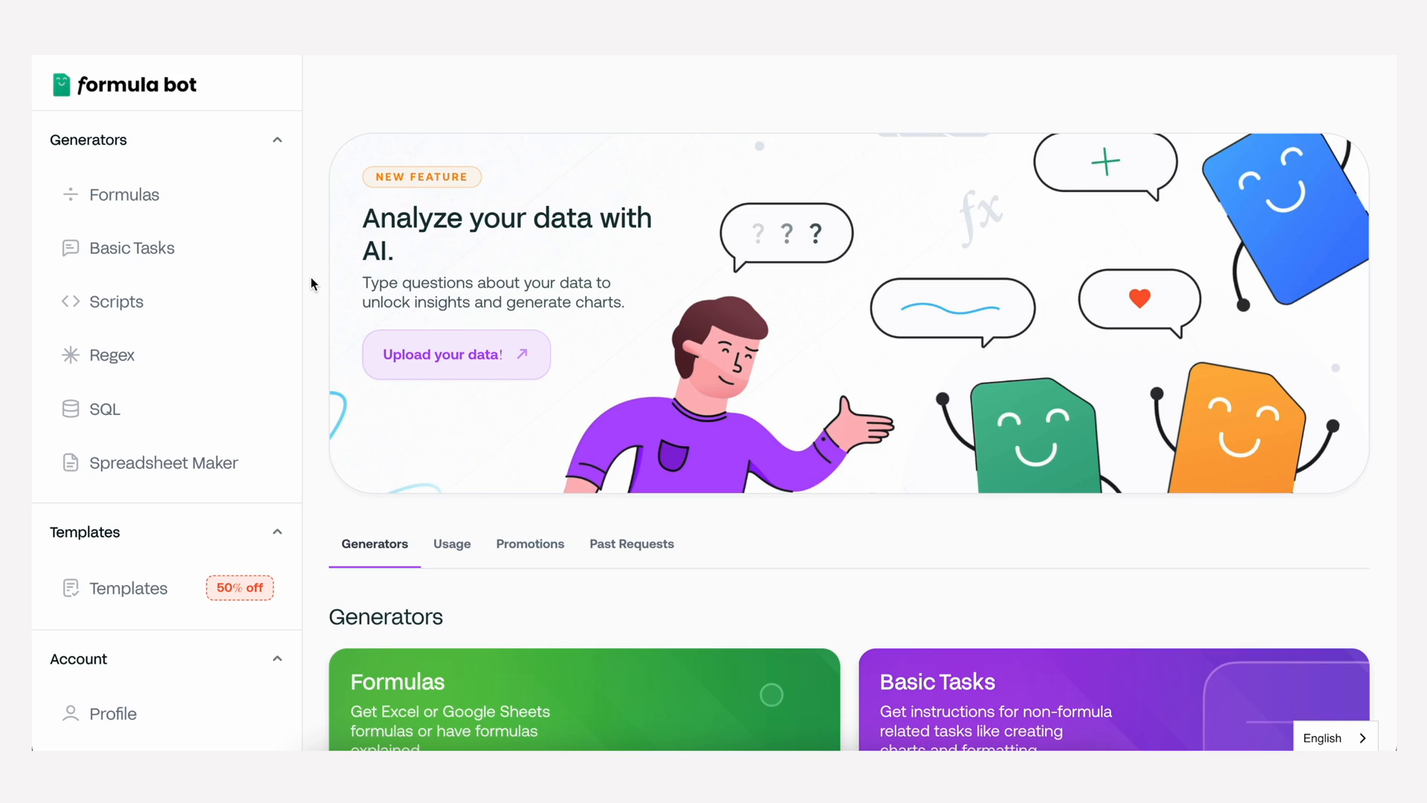
Step: Scroll the generators grid and use the Spreadsheet Maker generator
{"action": "scroll", "scroll_direction": "down", "scroll_amount": 3}
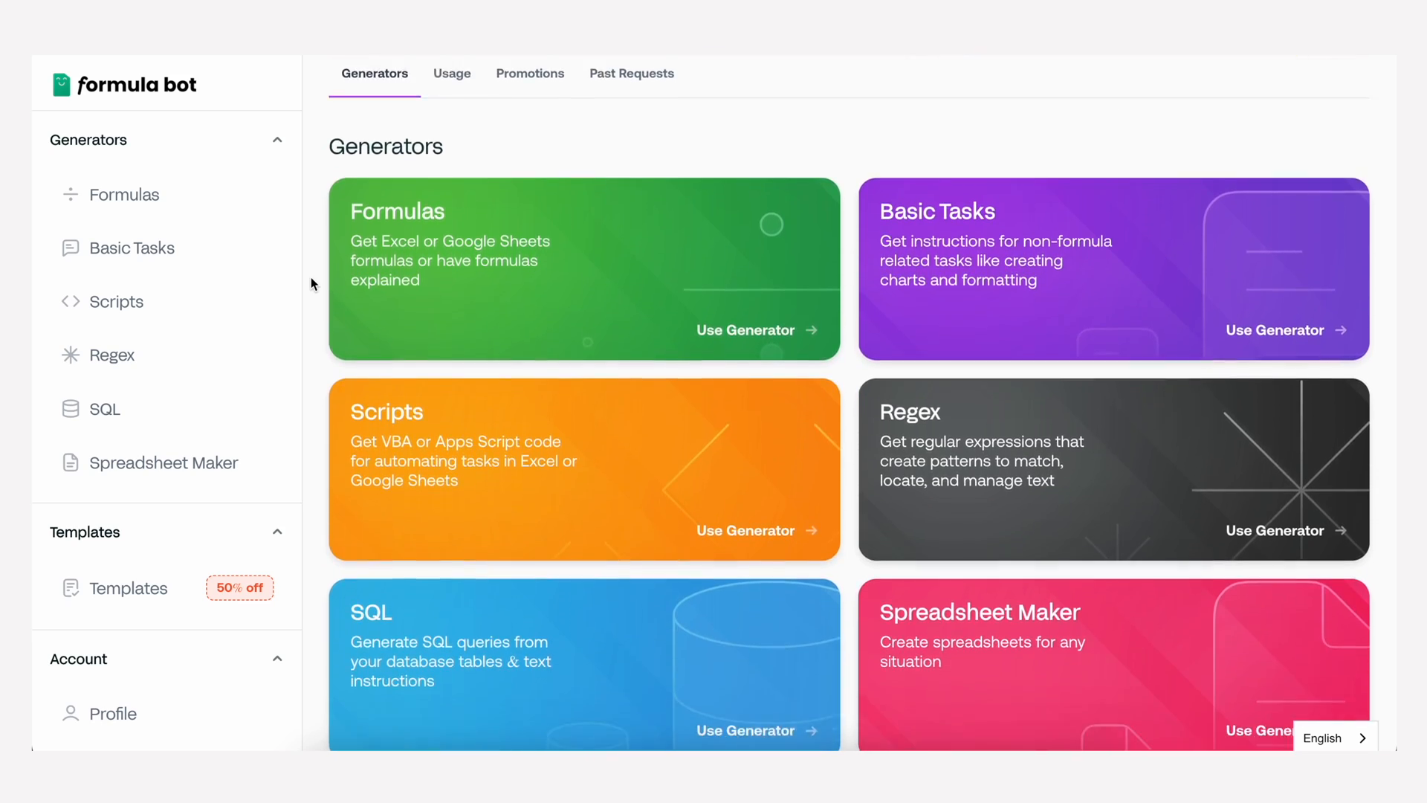
{"action": "scroll", "scroll_direction": "down", "scroll_amount": 3}
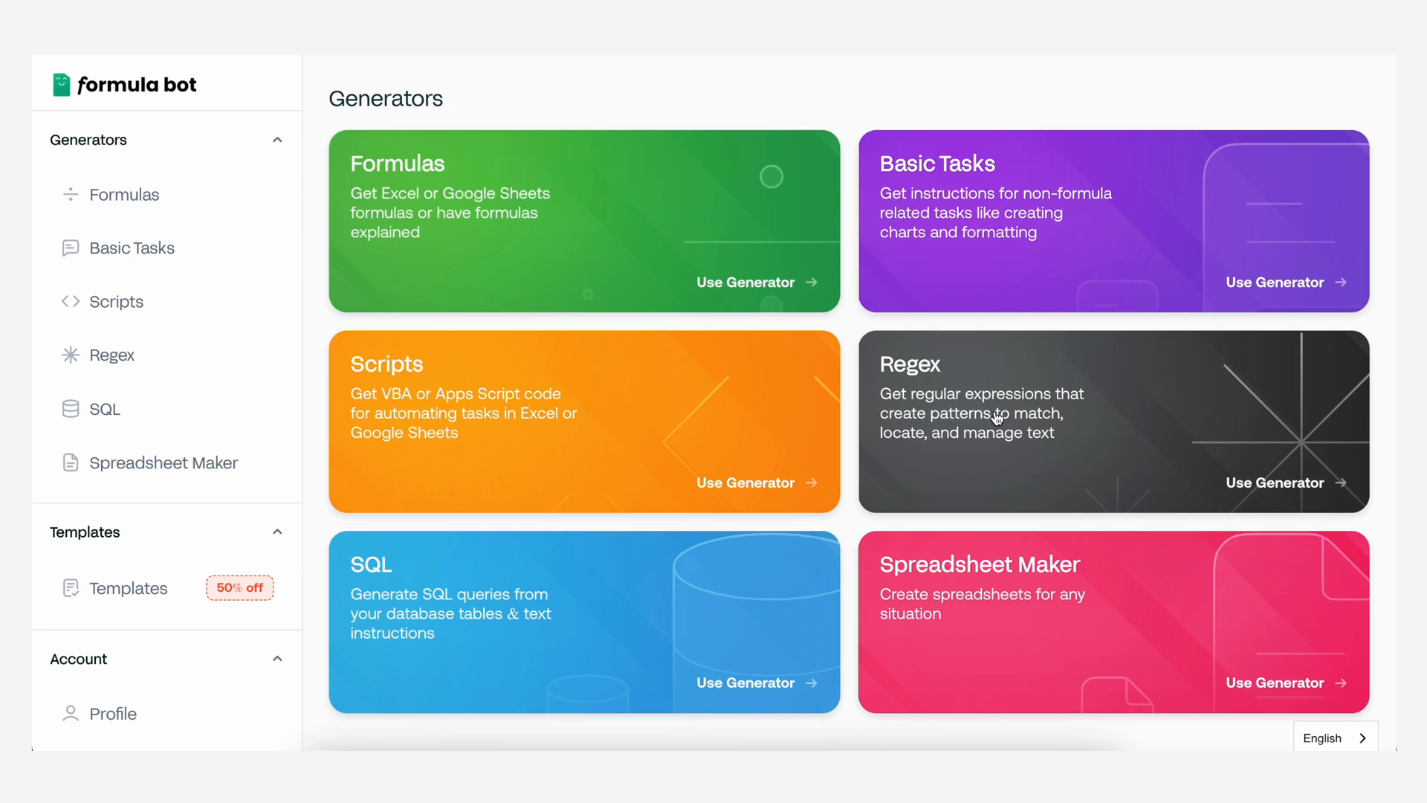
{"action": "mouse_move", "coordinate": [683, 601]}
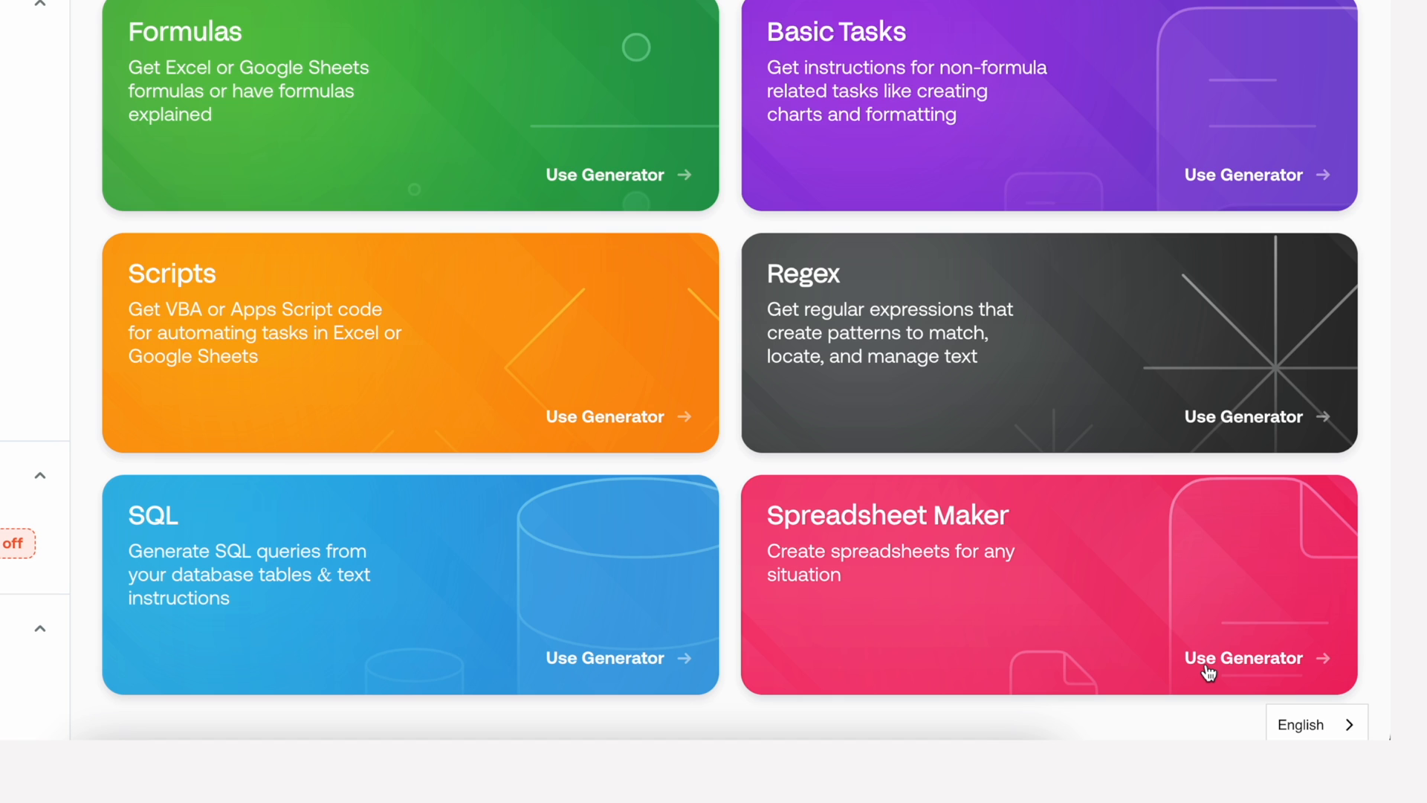
{"action": "left_click", "coordinate": [1243, 658]}
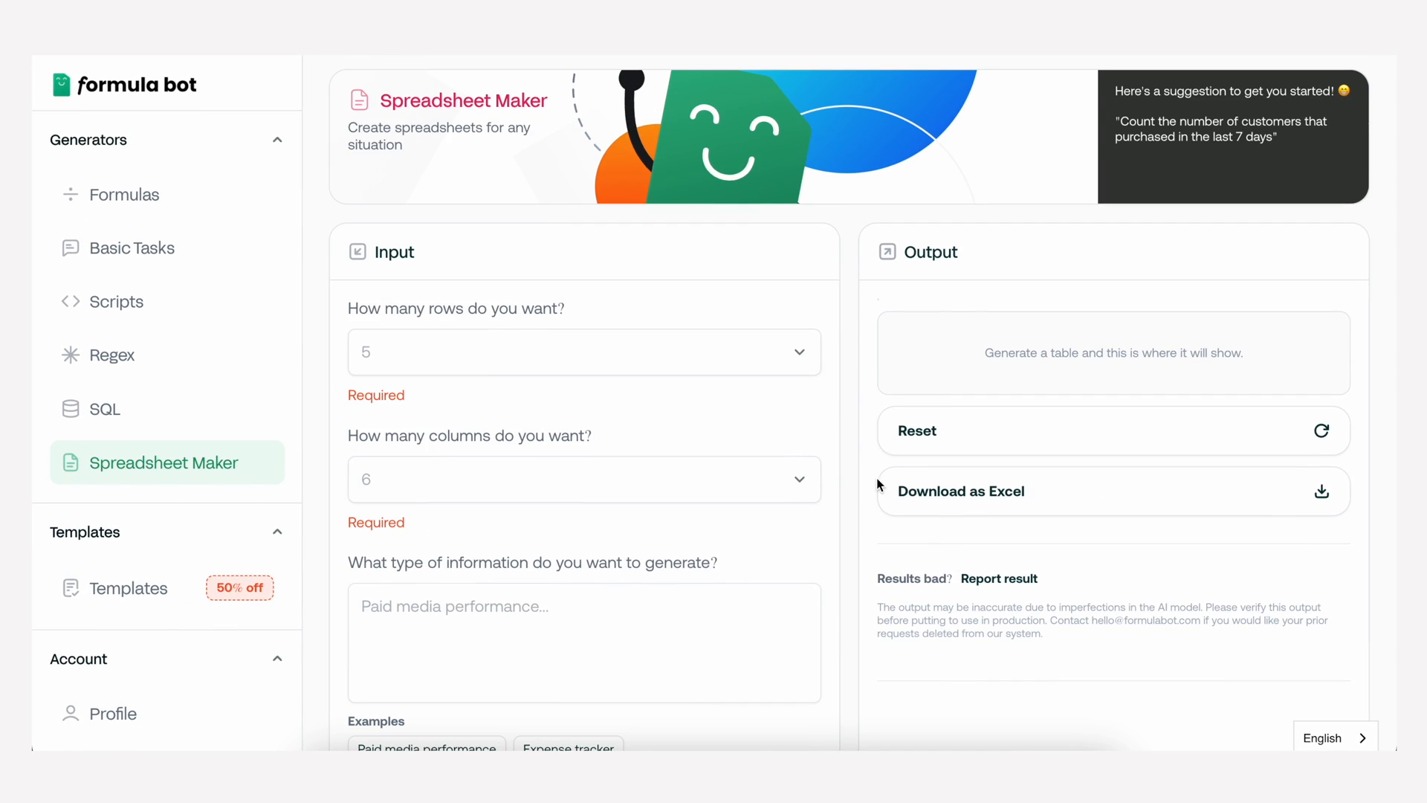
Step: Request a 5-row spreadsheet 'create a spreadsheet for time tracking' and submit it
{"action": "left_click", "coordinate": [584, 351]}
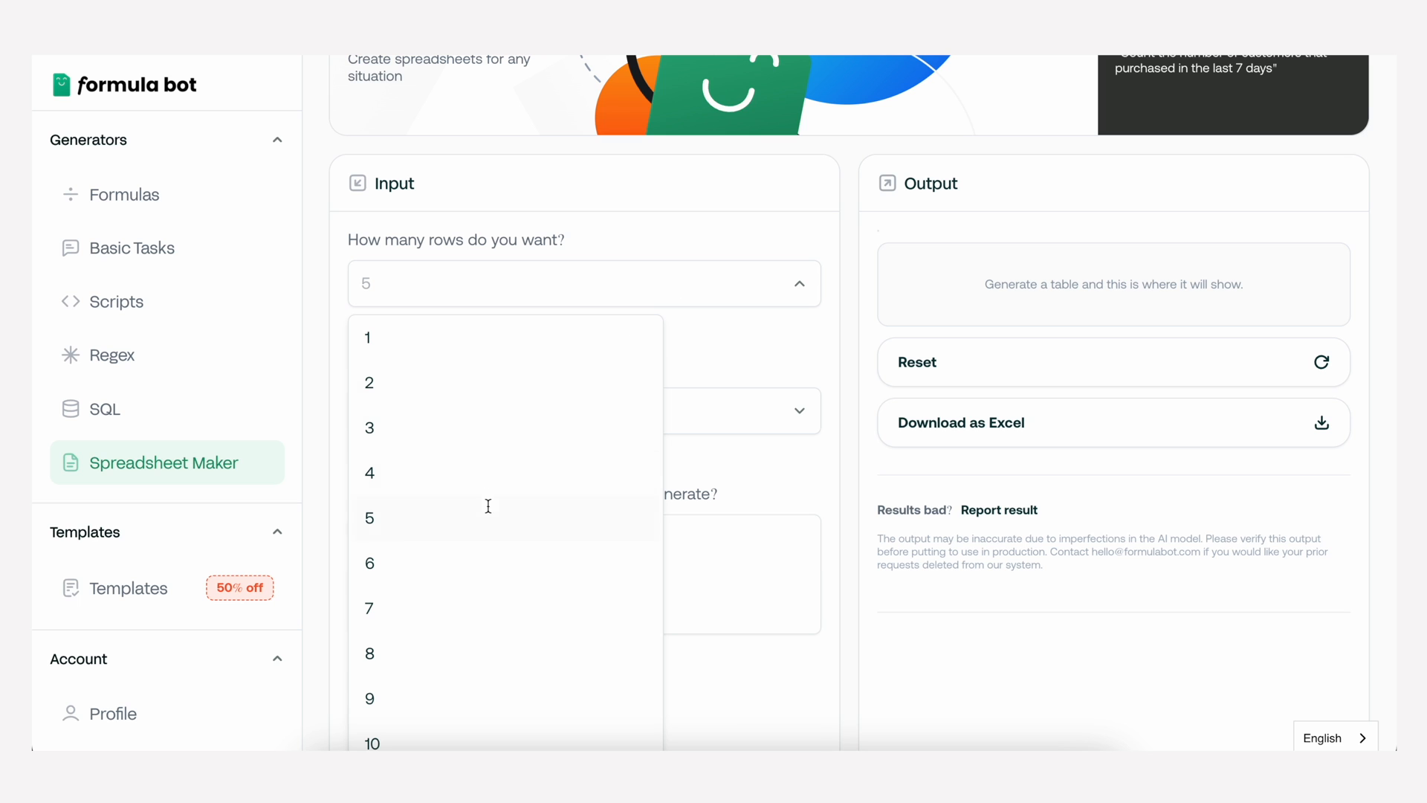
{"action": "left_click", "coordinate": [367, 517]}
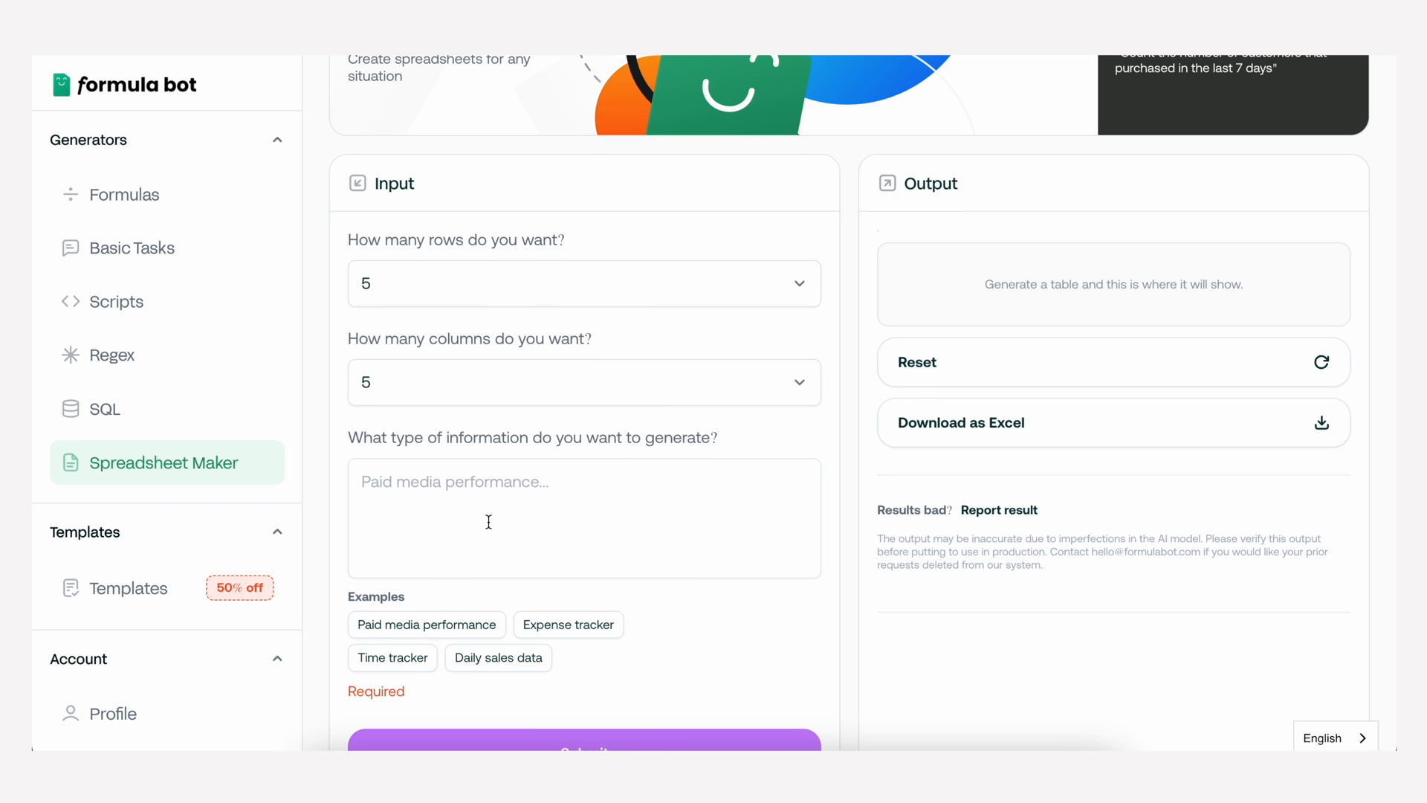
{"action": "scroll", "scroll_direction": "down", "scroll_amount": 3}
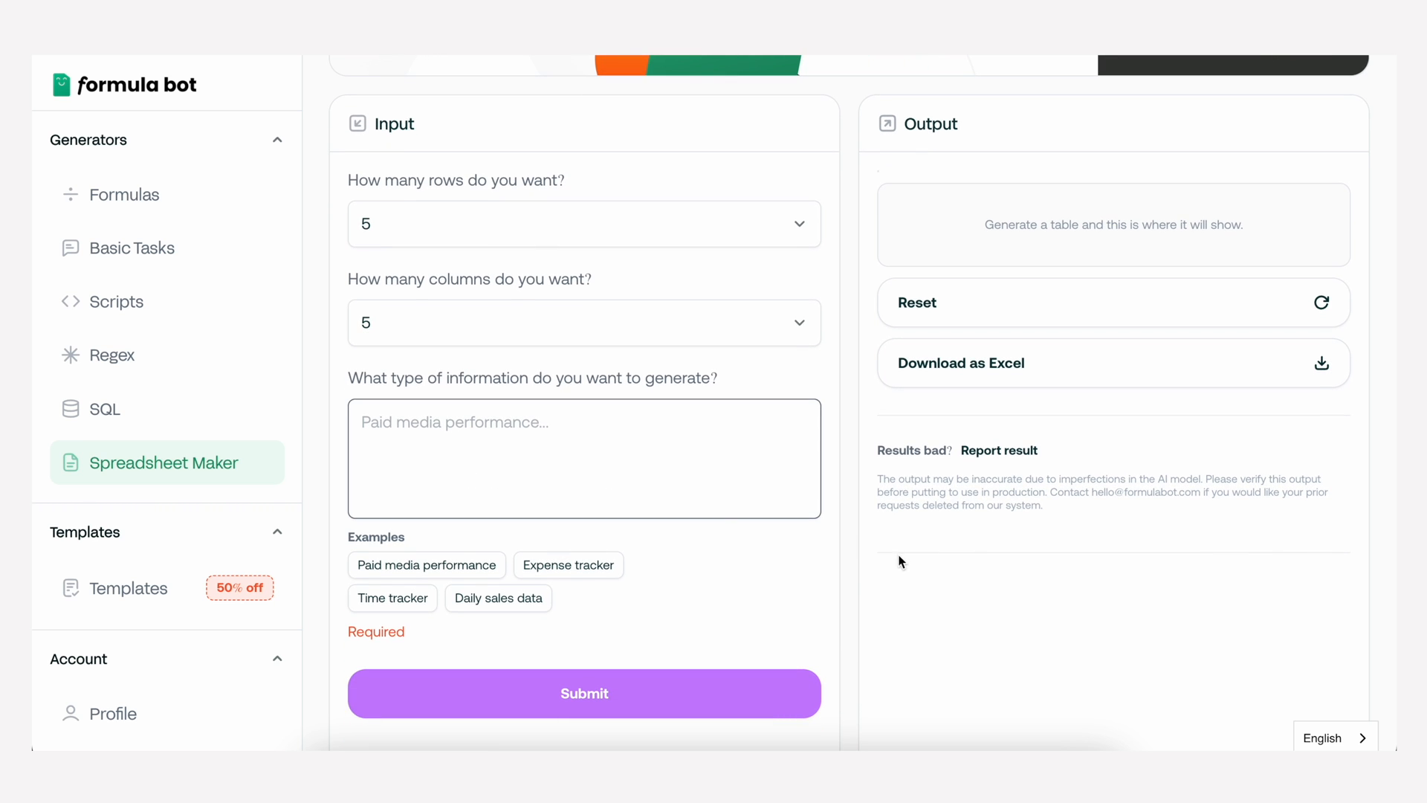
{"action": "type", "text": "create a"}
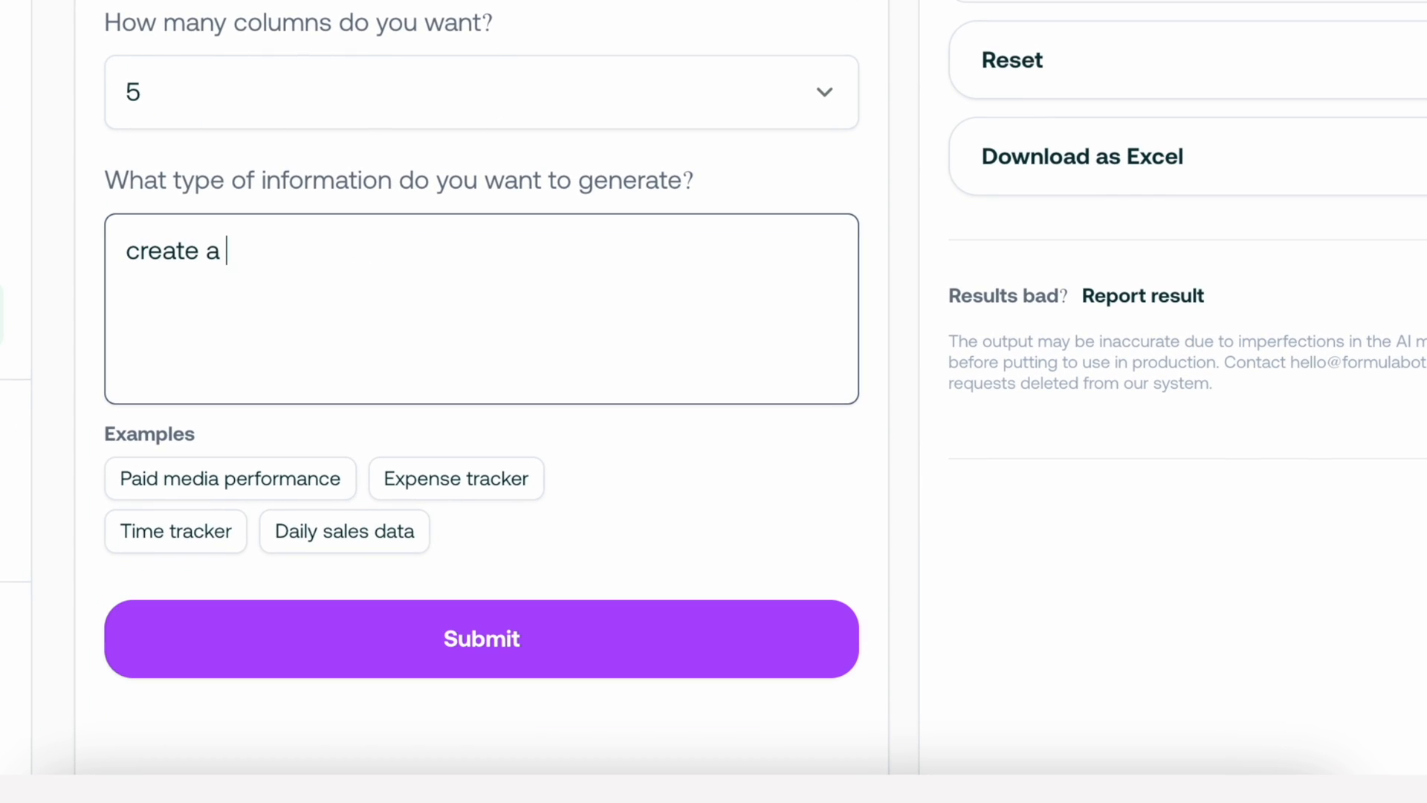
{"action": "type", "text": "spreadsheet for time tracking"}
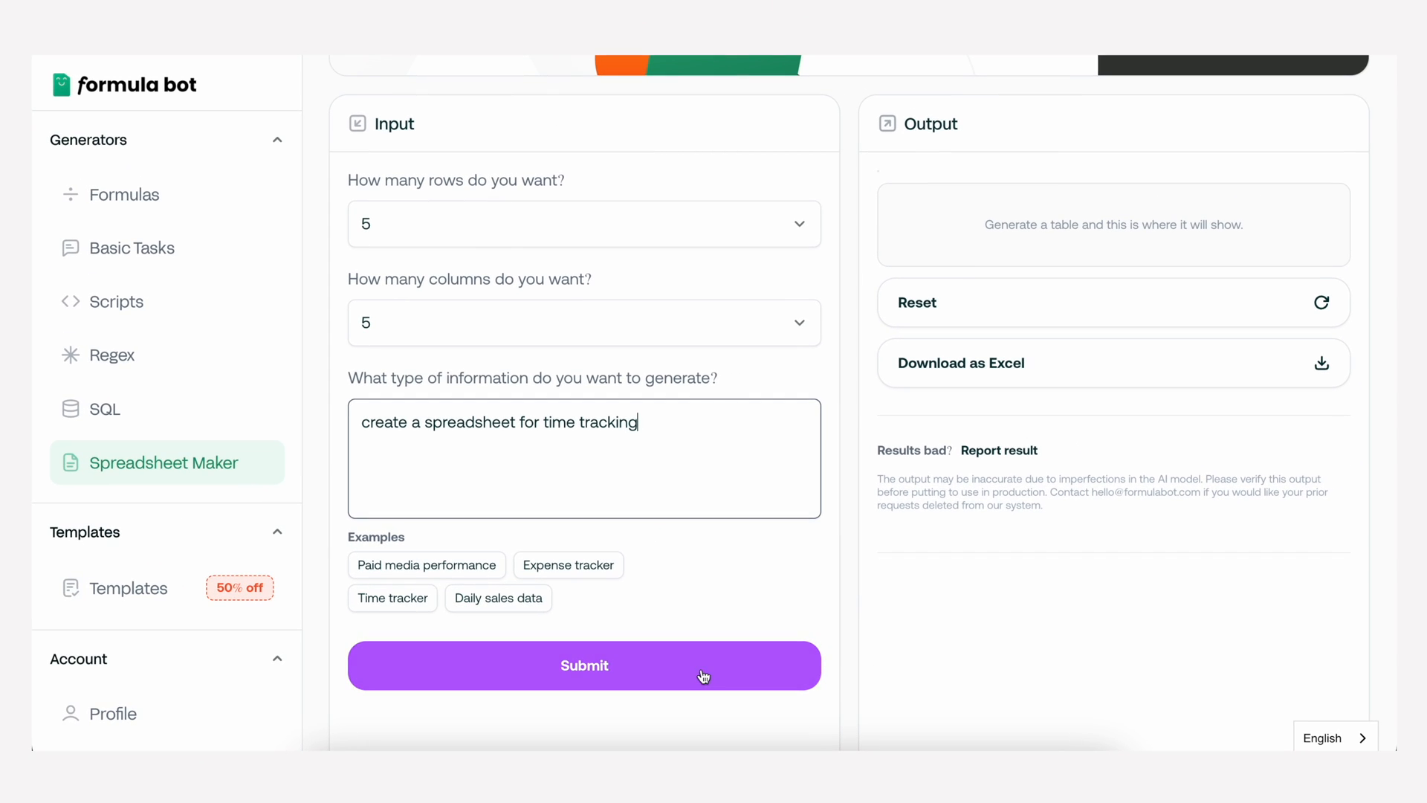
{"action": "left_click", "coordinate": [584, 665]}
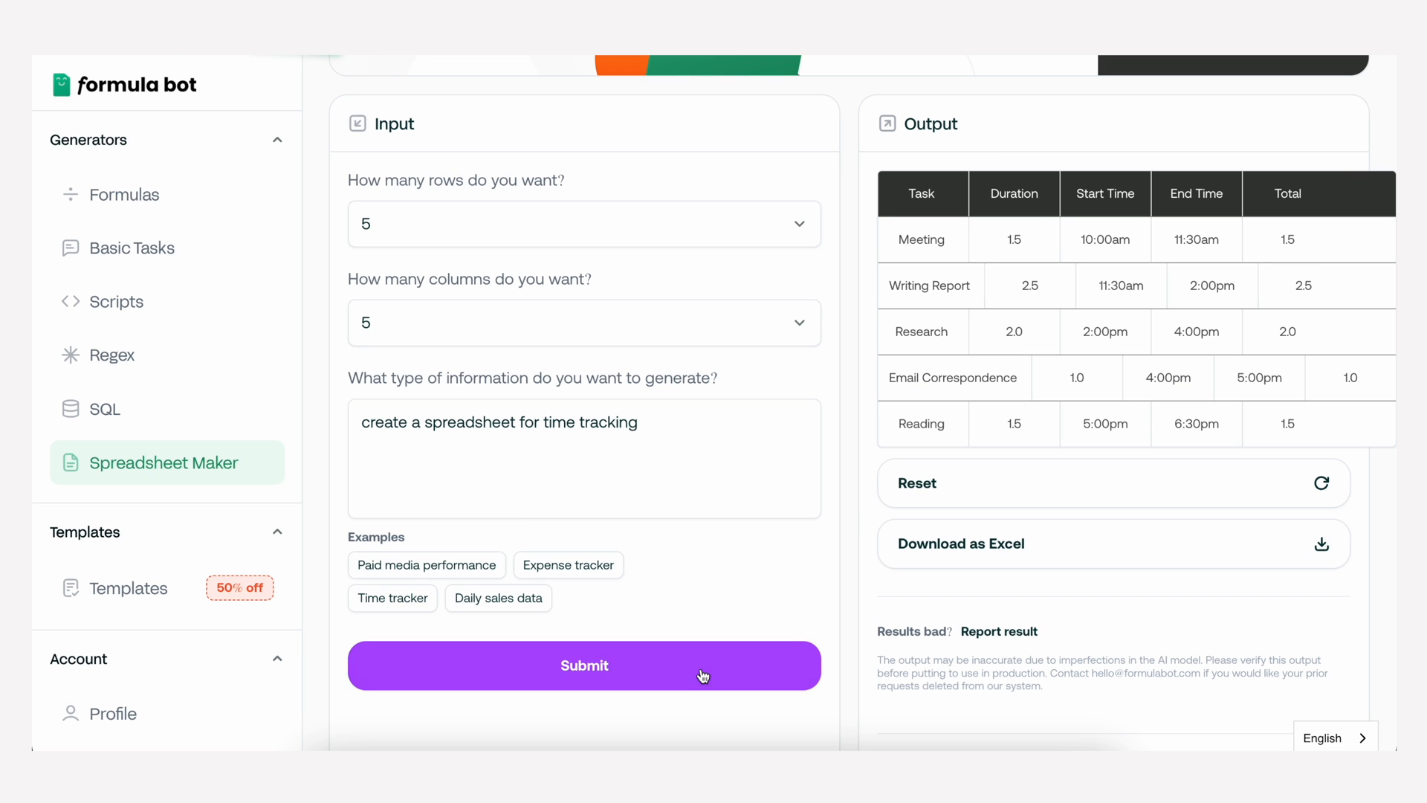
{"action": "mouse_move", "coordinate": [923, 484]}
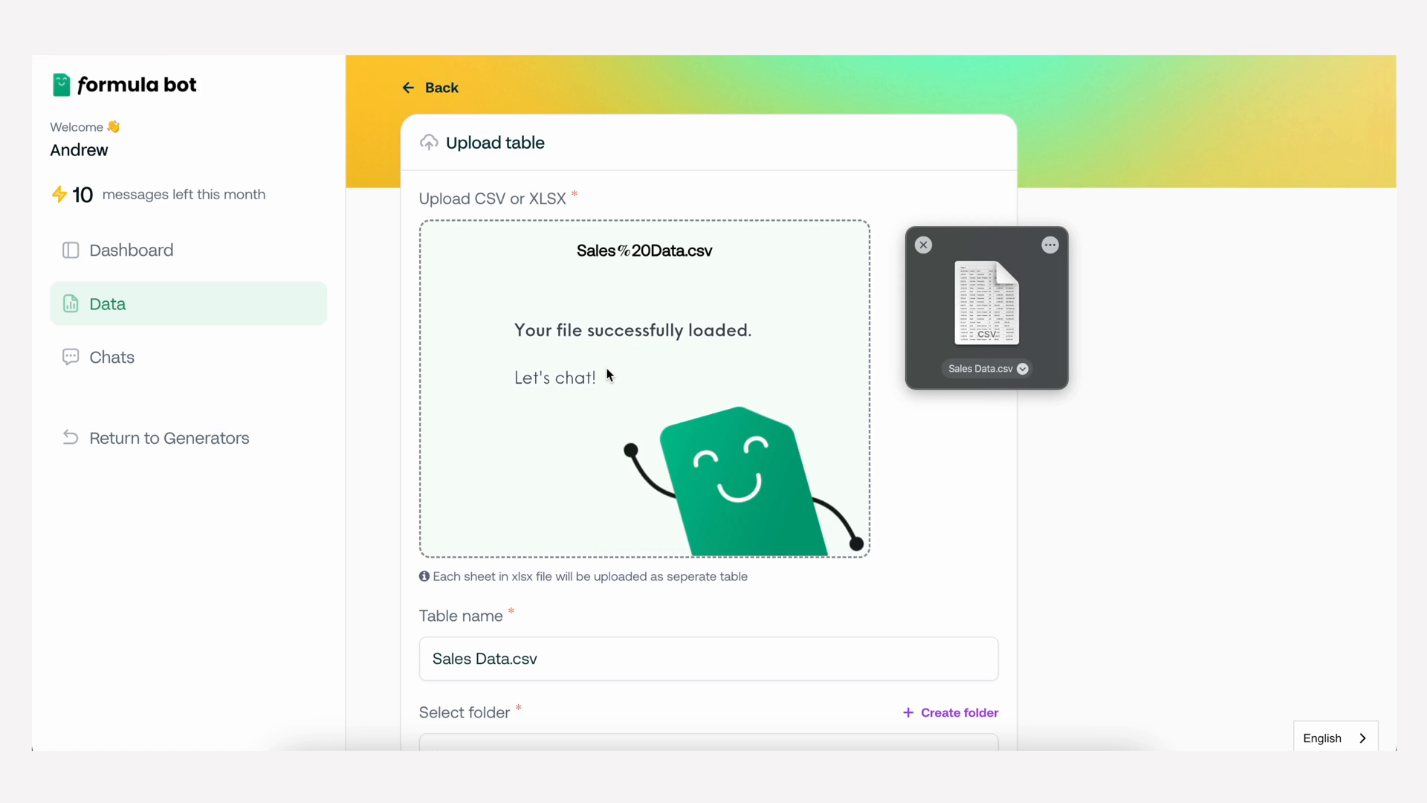
Step: Upload Sales Data.csv and ask which product drove the most sales
{"action": "left_click", "coordinate": [729, 528]}
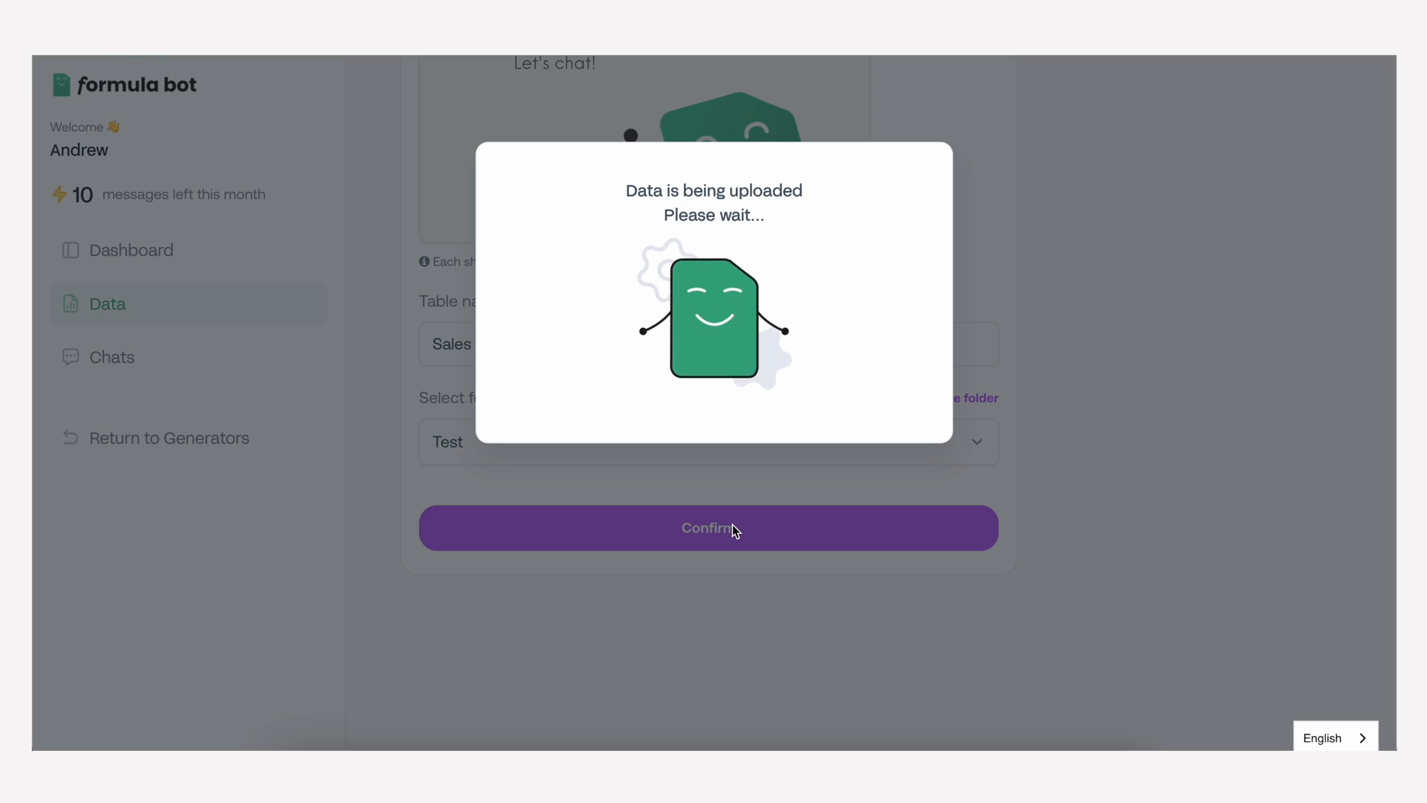
{"action": "left_click", "coordinate": [711, 528]}
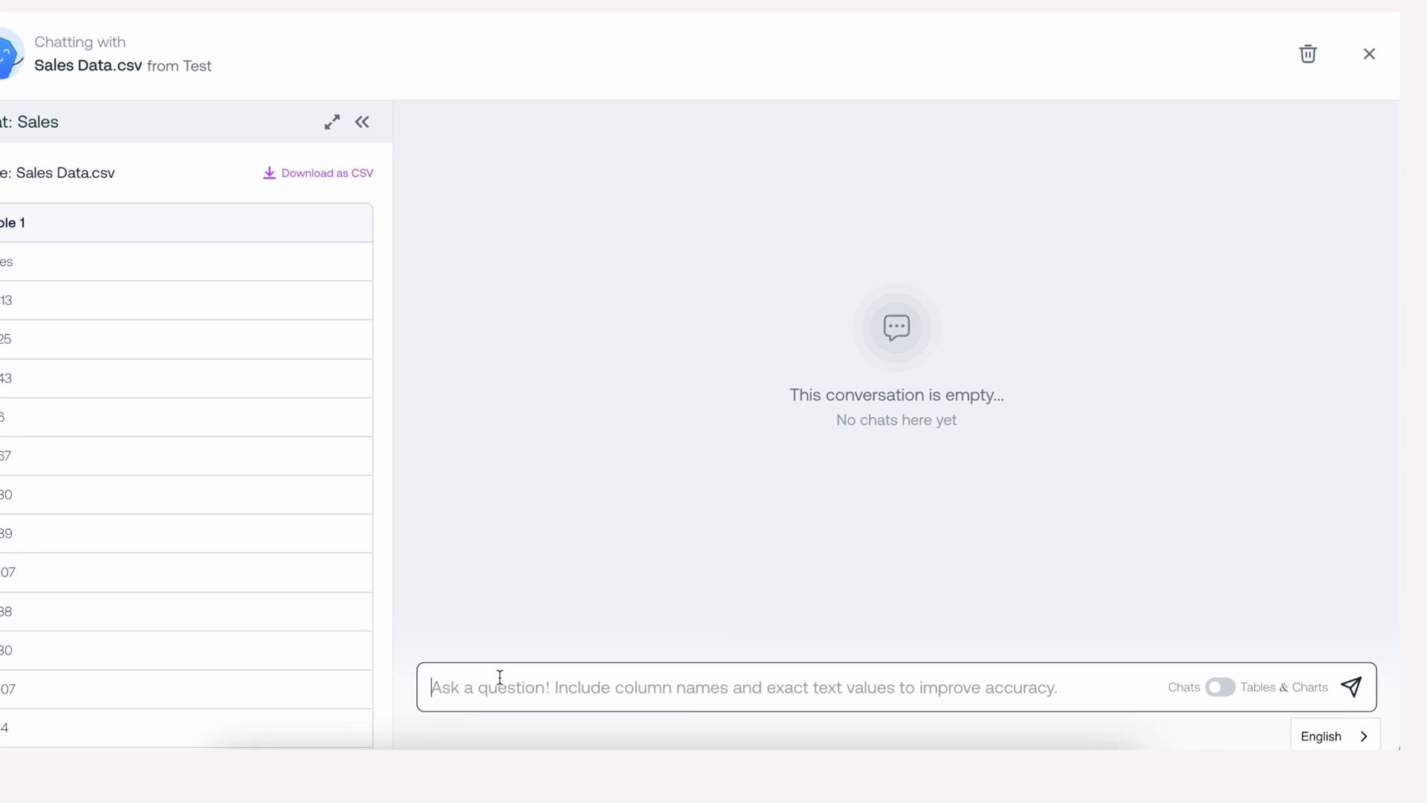
{"action": "type", "text": "Which product"}
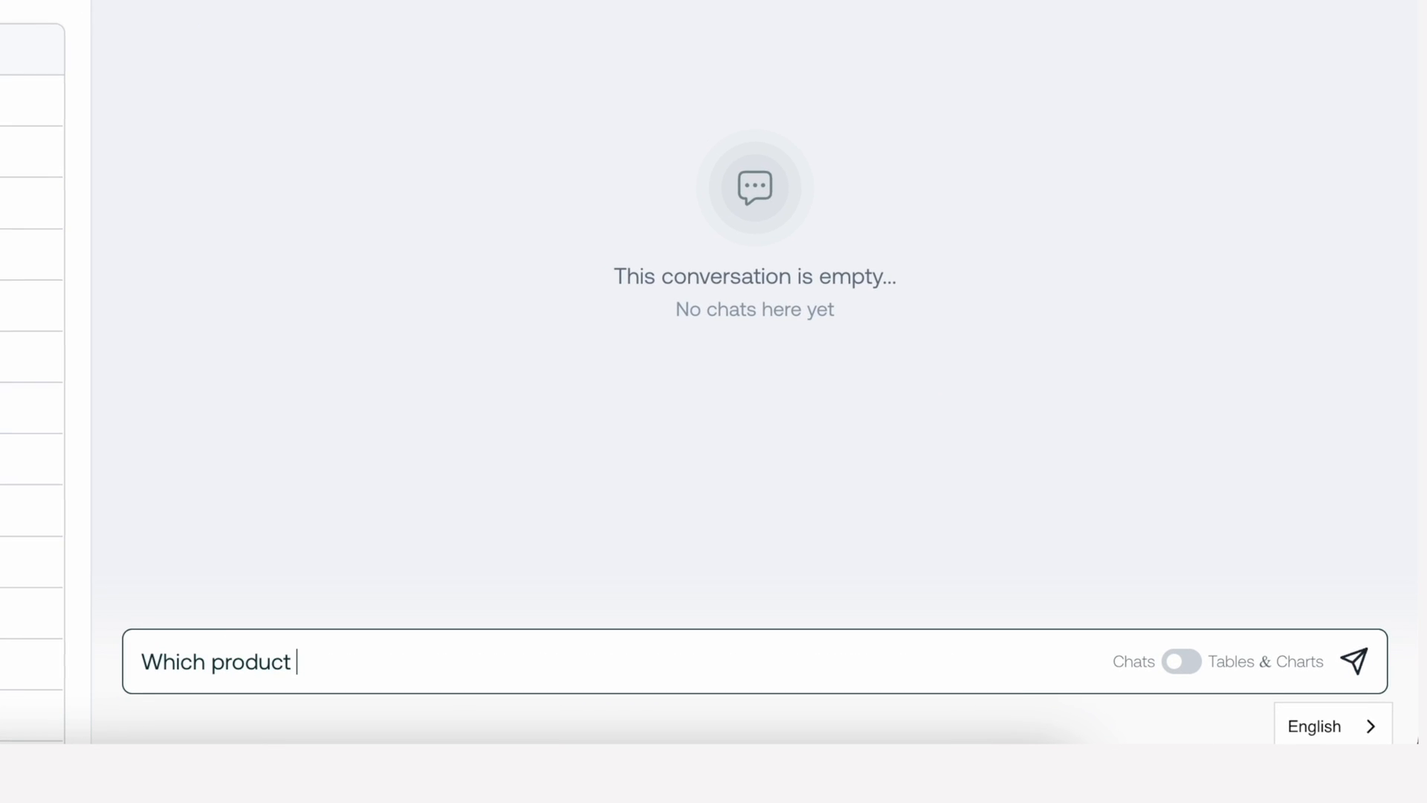
{"action": "type", "text": "drove the most sa"}
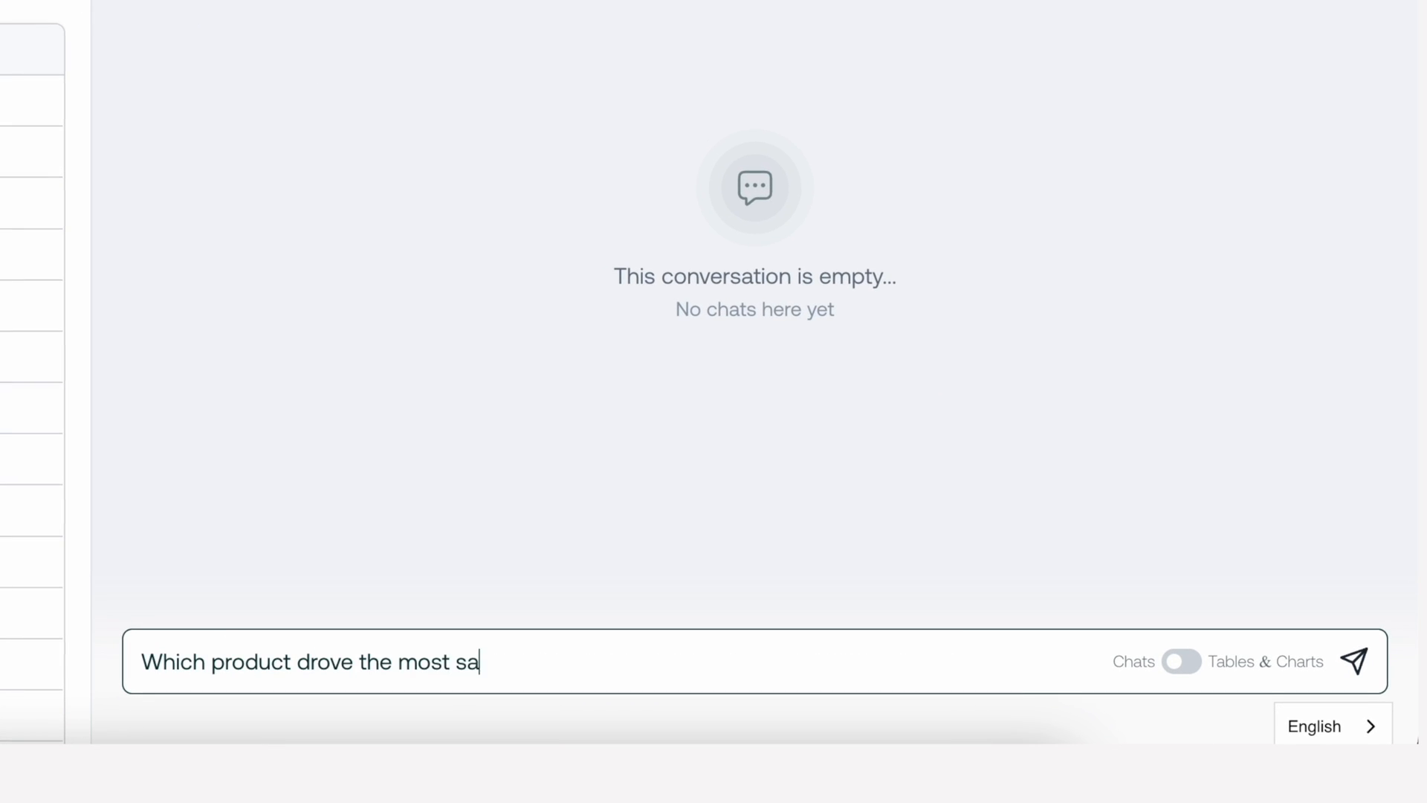
{"action": "left_click", "coordinate": [1356, 661]}
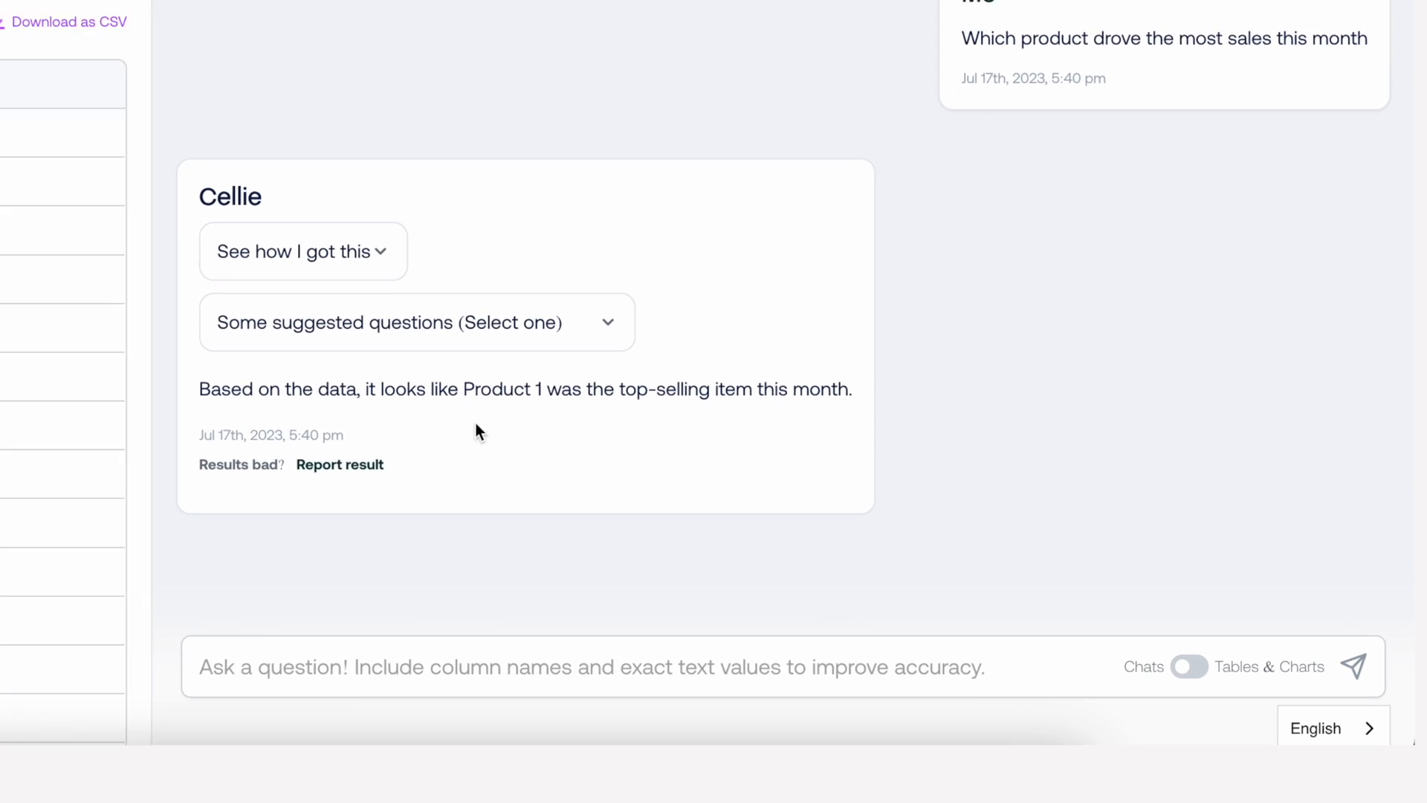
Step: Ask the suggested question about total sales revenue per product
{"action": "left_click", "coordinate": [418, 323]}
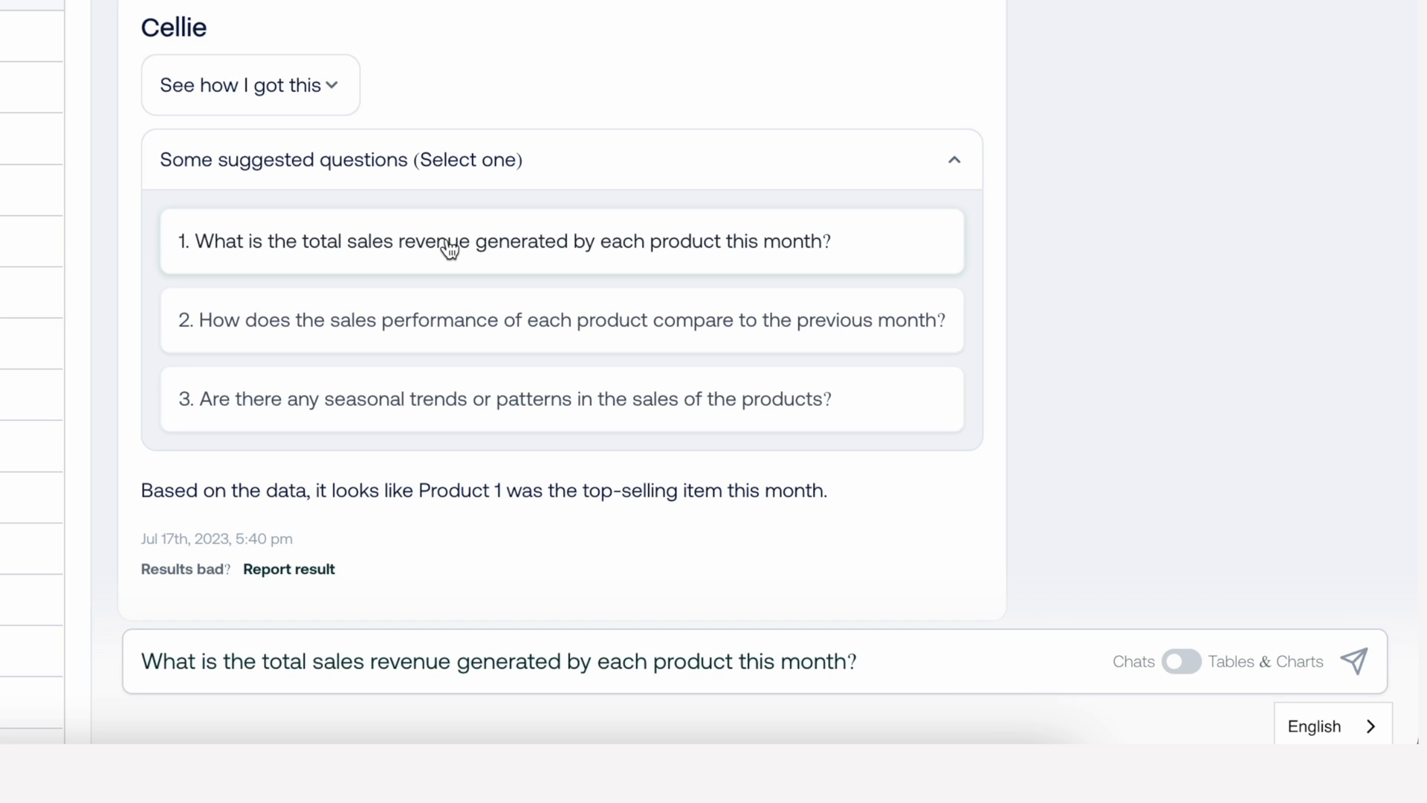
{"action": "left_click", "coordinate": [450, 241]}
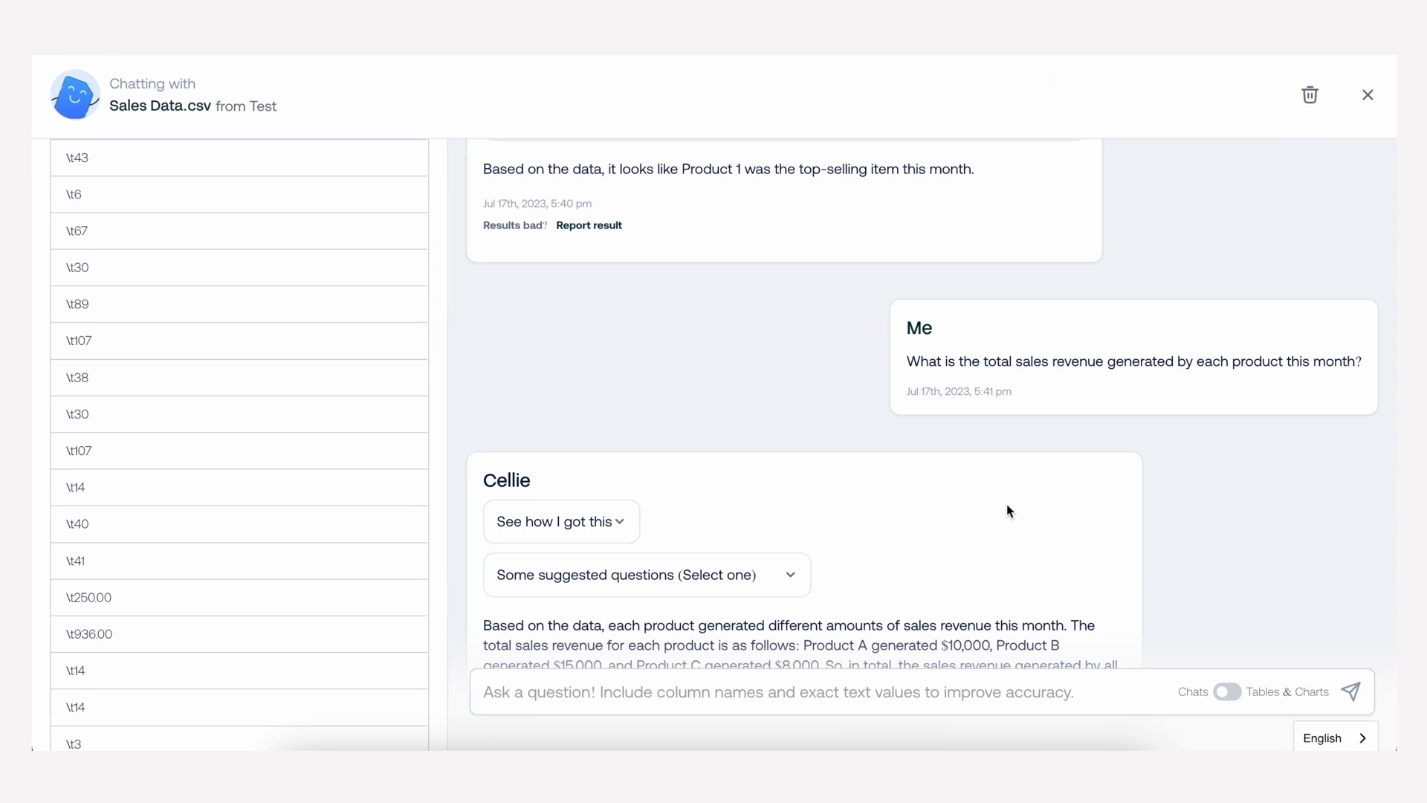
{"action": "left_click_drag", "start_coordinate": [664, 525], "coordinate": [719, 547]}
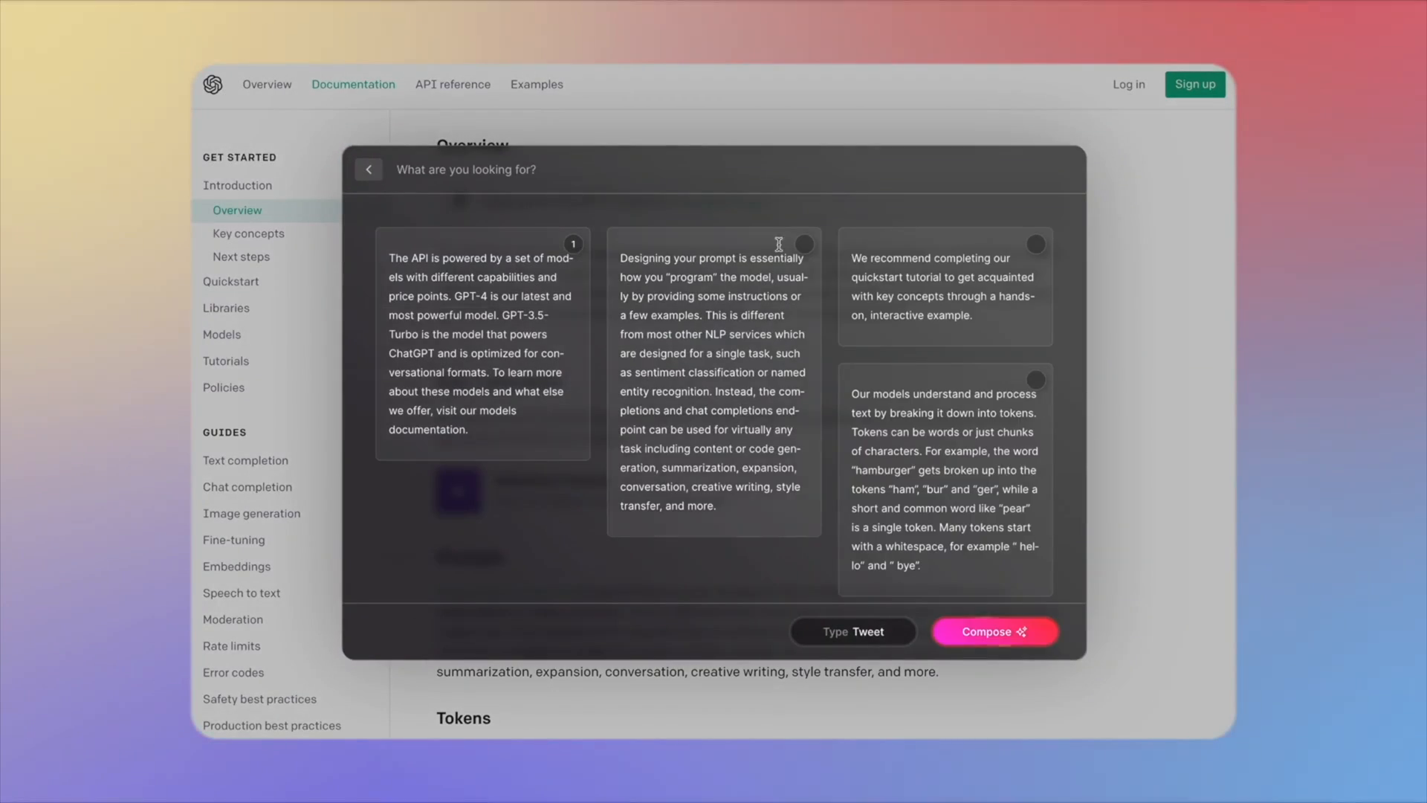
Step: View Kome's landing page with the Add to Chrome offer
{"action": "left_click", "coordinate": [995, 631]}
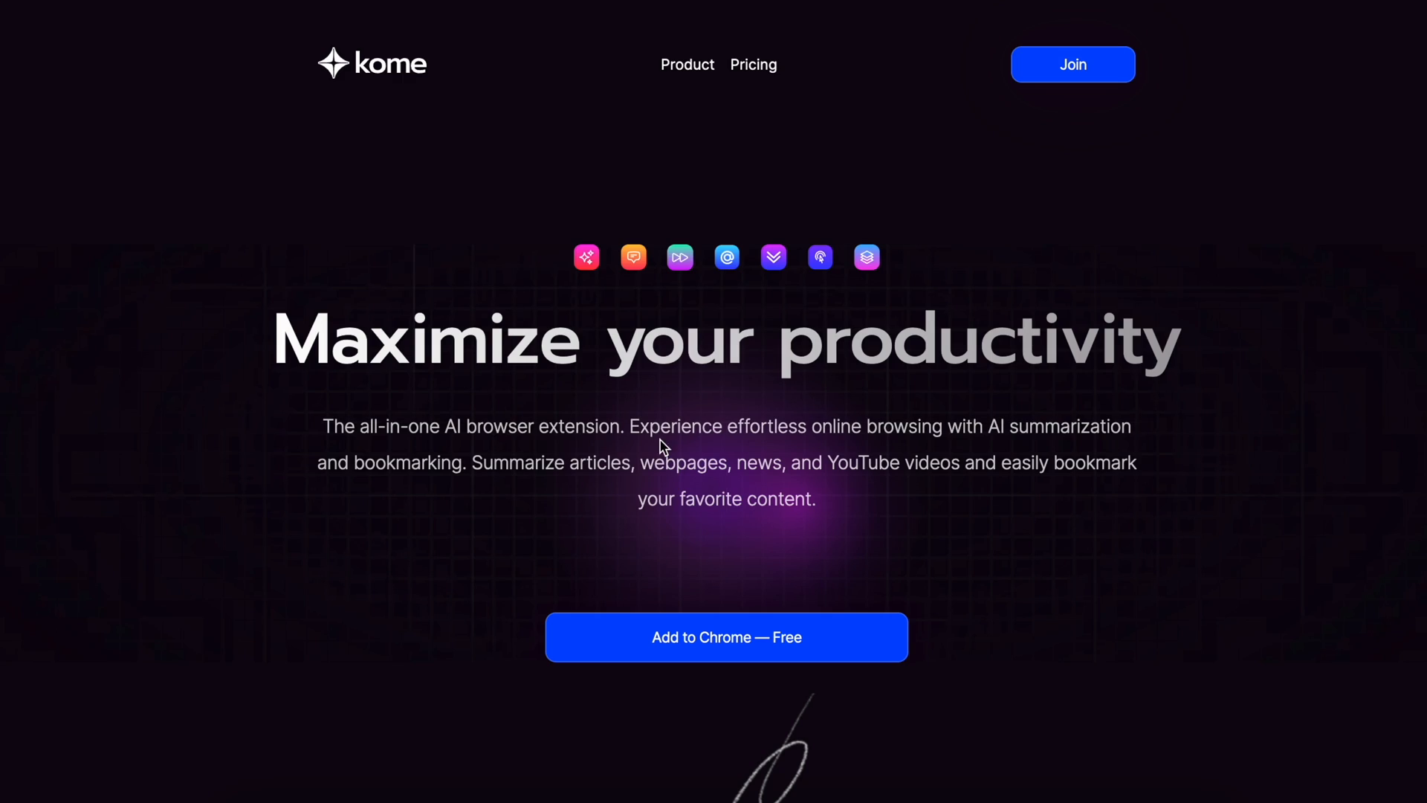
{"action": "left_click", "coordinate": [726, 637]}
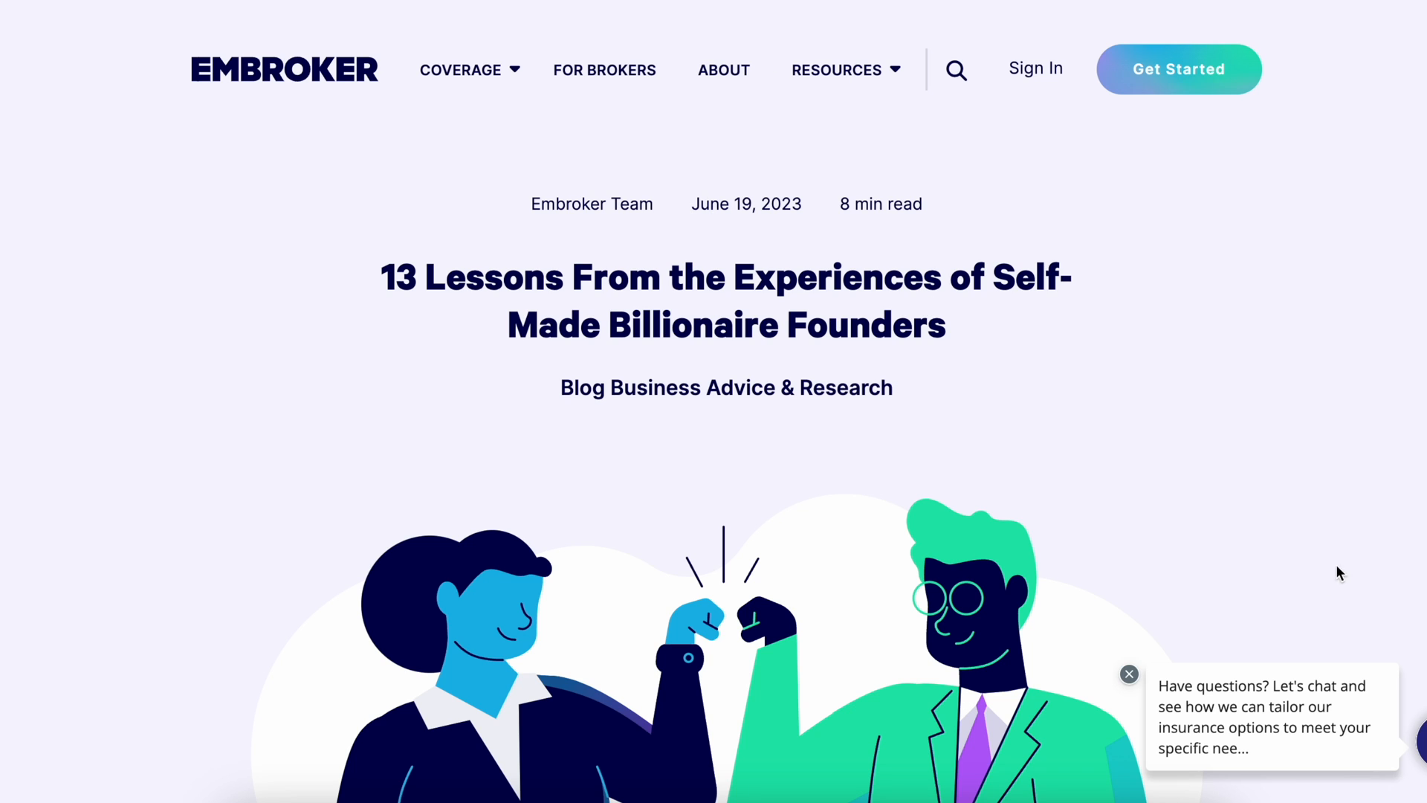
Step: Summarize the Embroker billionaire-founders article with Kome and scroll through the summary
{"action": "left_click", "coordinate": [1129, 673]}
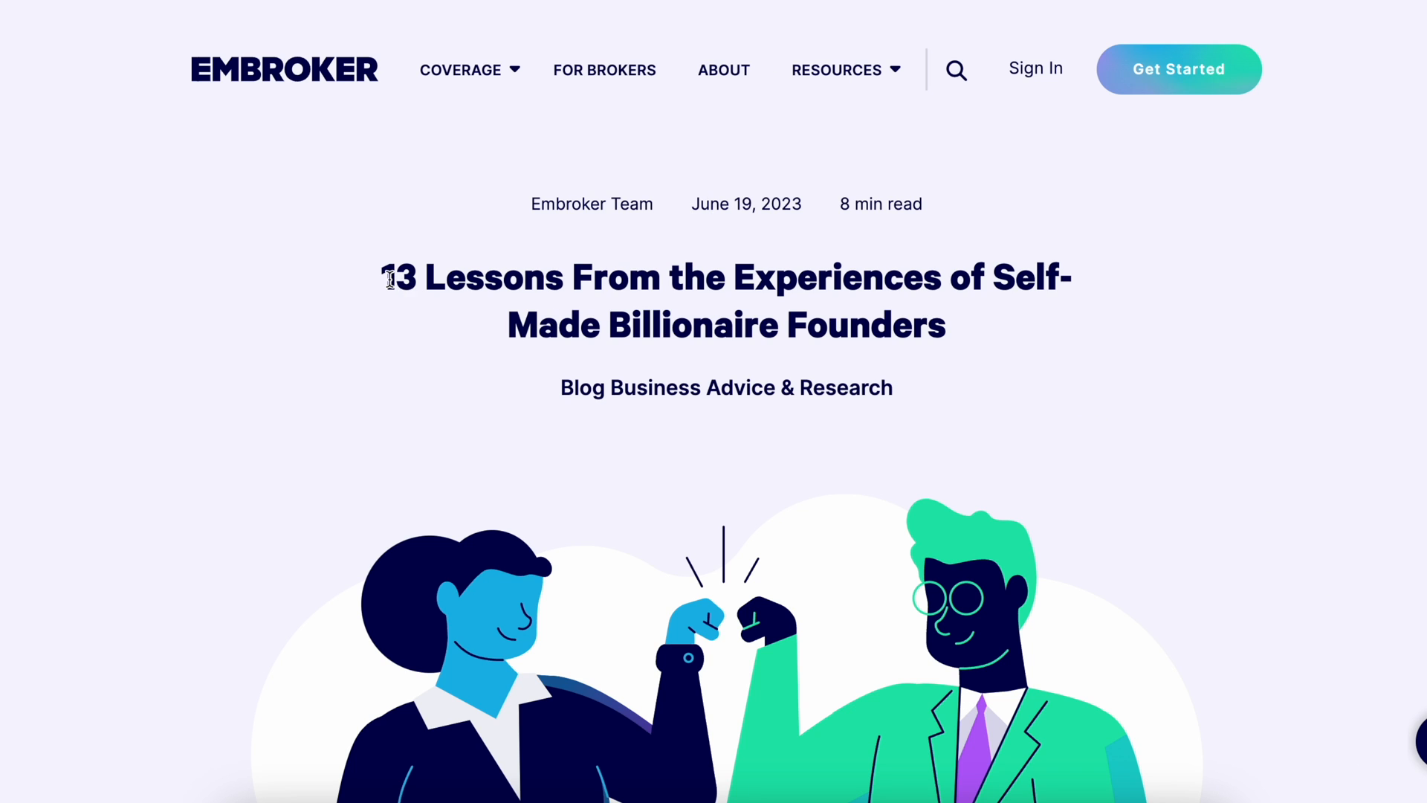
{"action": "scroll", "scroll_direction": "down", "scroll_amount": 3}
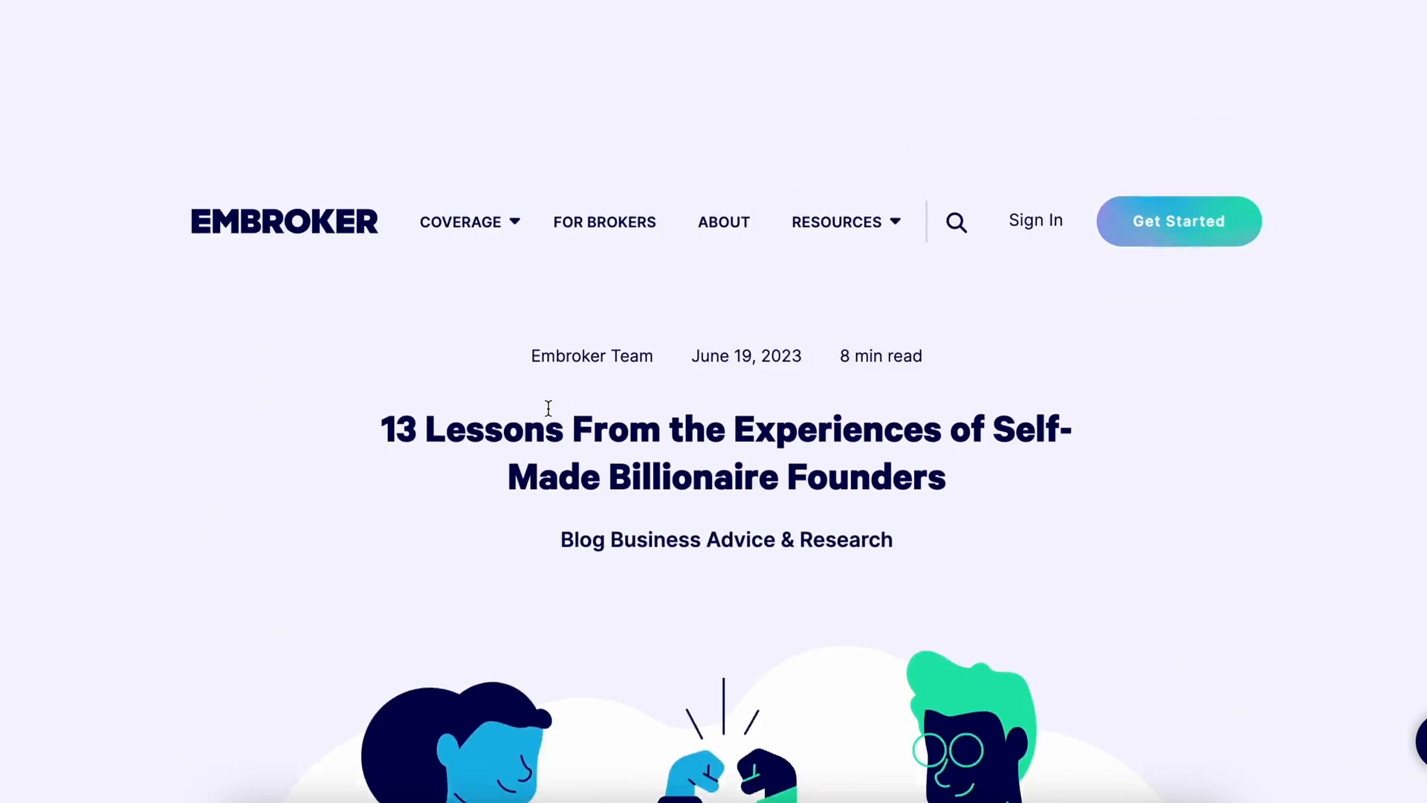
{"action": "scroll", "scroll_direction": "down", "scroll_amount": 3}
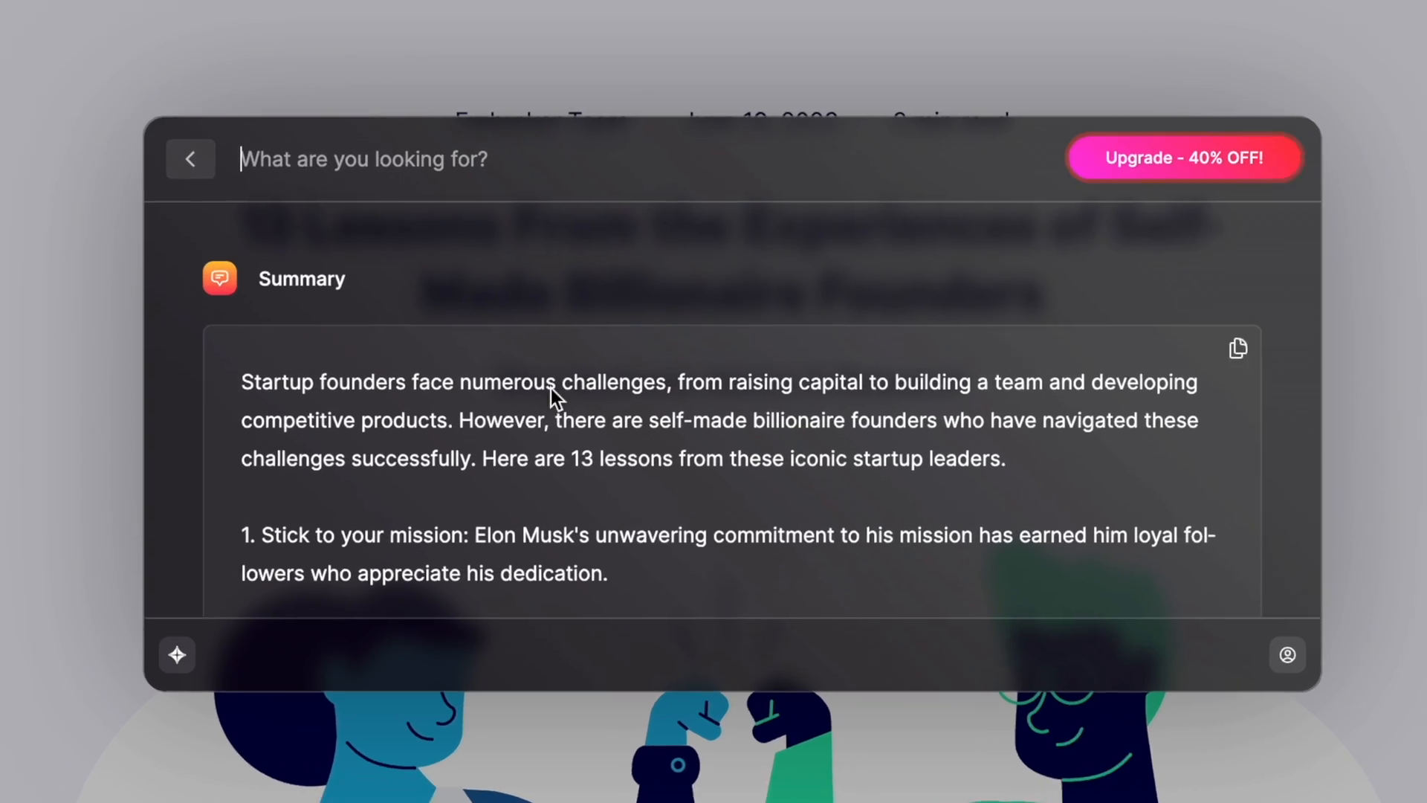
{"action": "scroll", "scroll_direction": "down", "scroll_amount": 3}
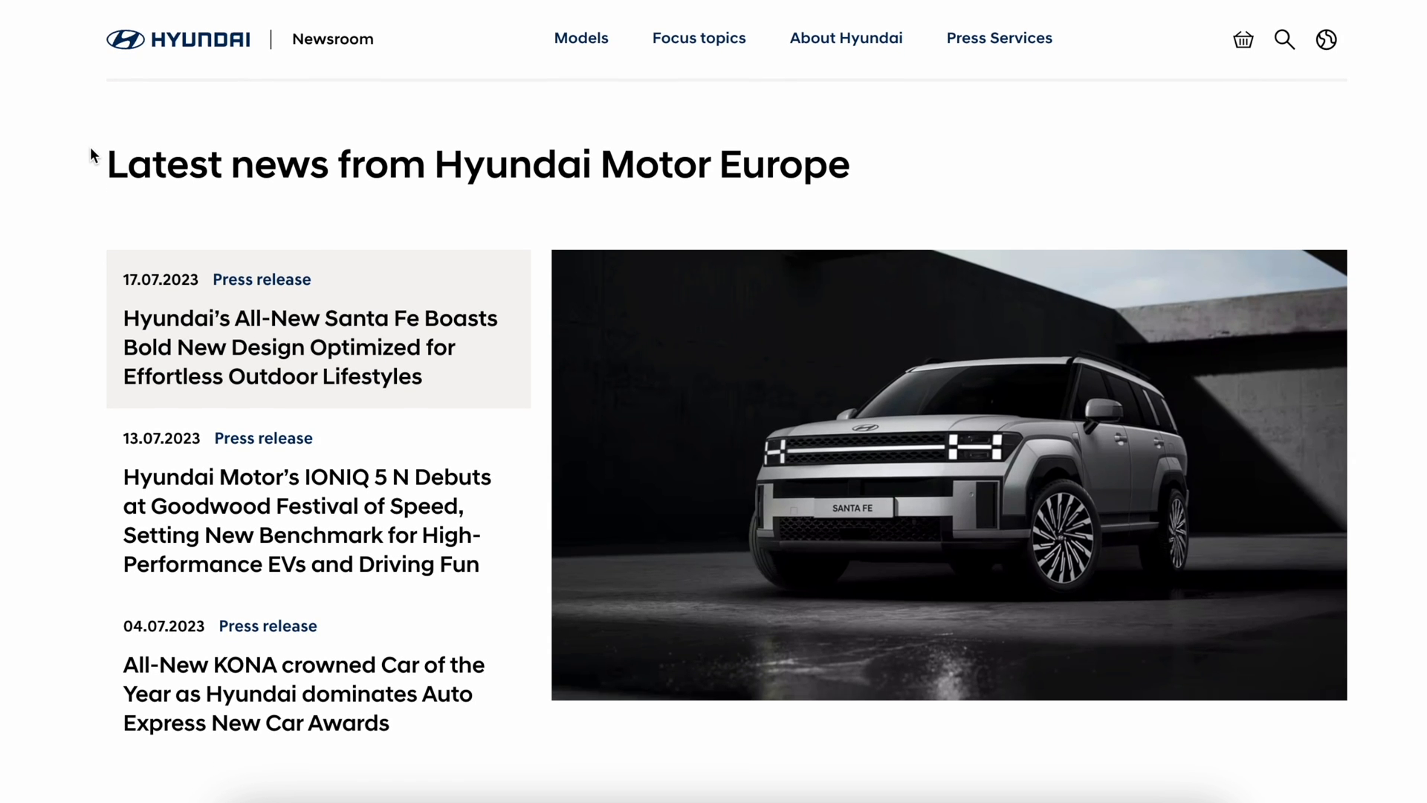
{"action": "mouse_move", "coordinate": [333, 344]}
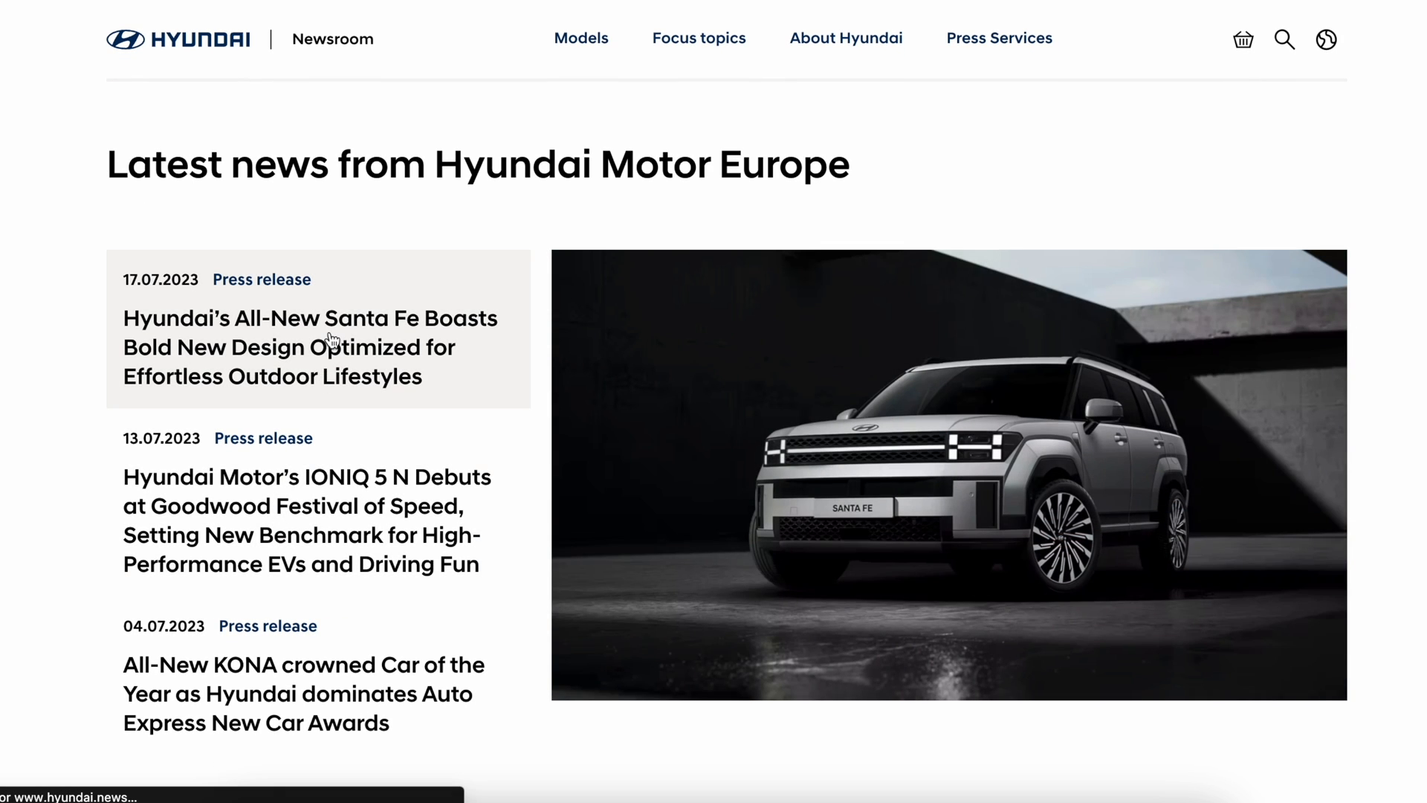
Step: Open the All-New Santa Fe press release and search Kome commands for 'copy em'
{"action": "left_click", "coordinate": [311, 347]}
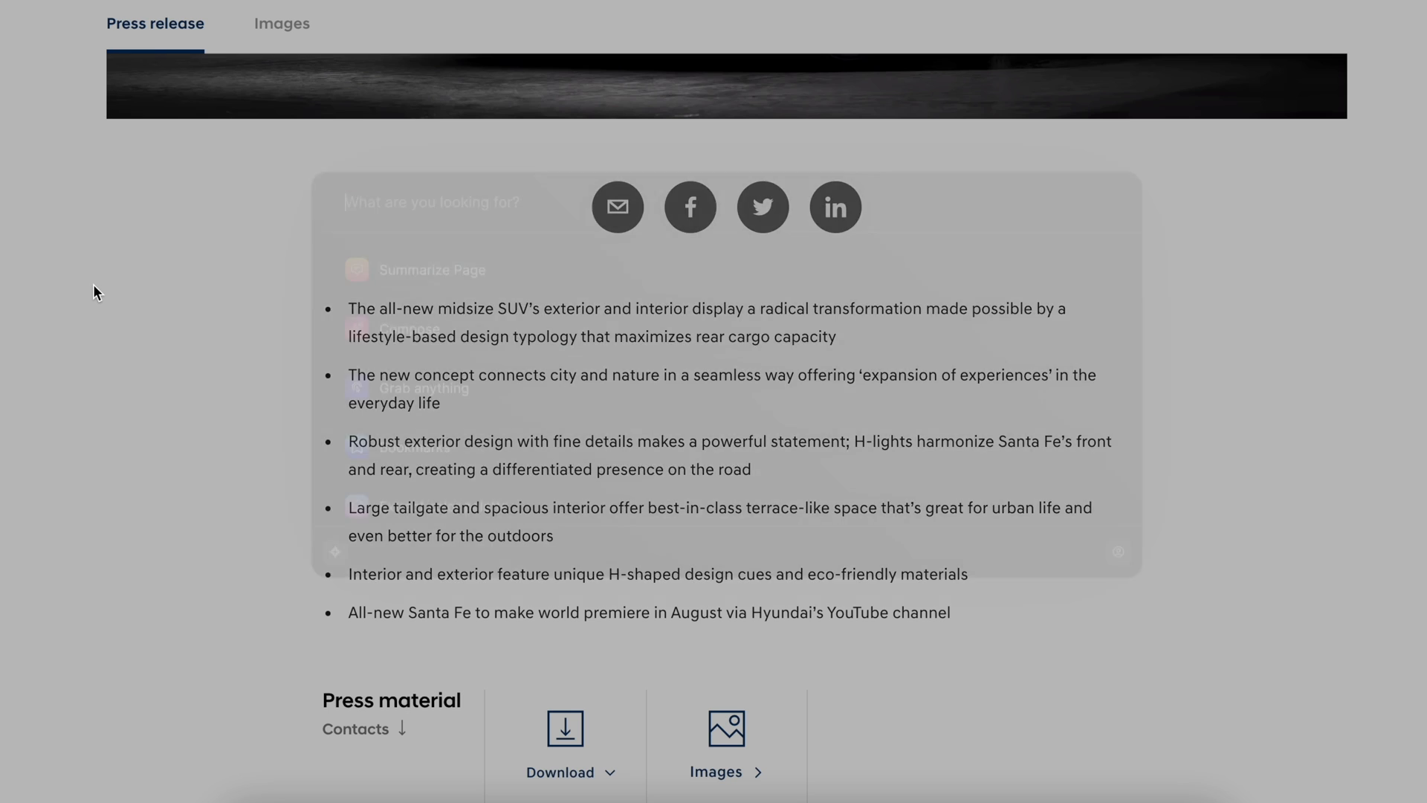
{"action": "type", "text": "copy em"}
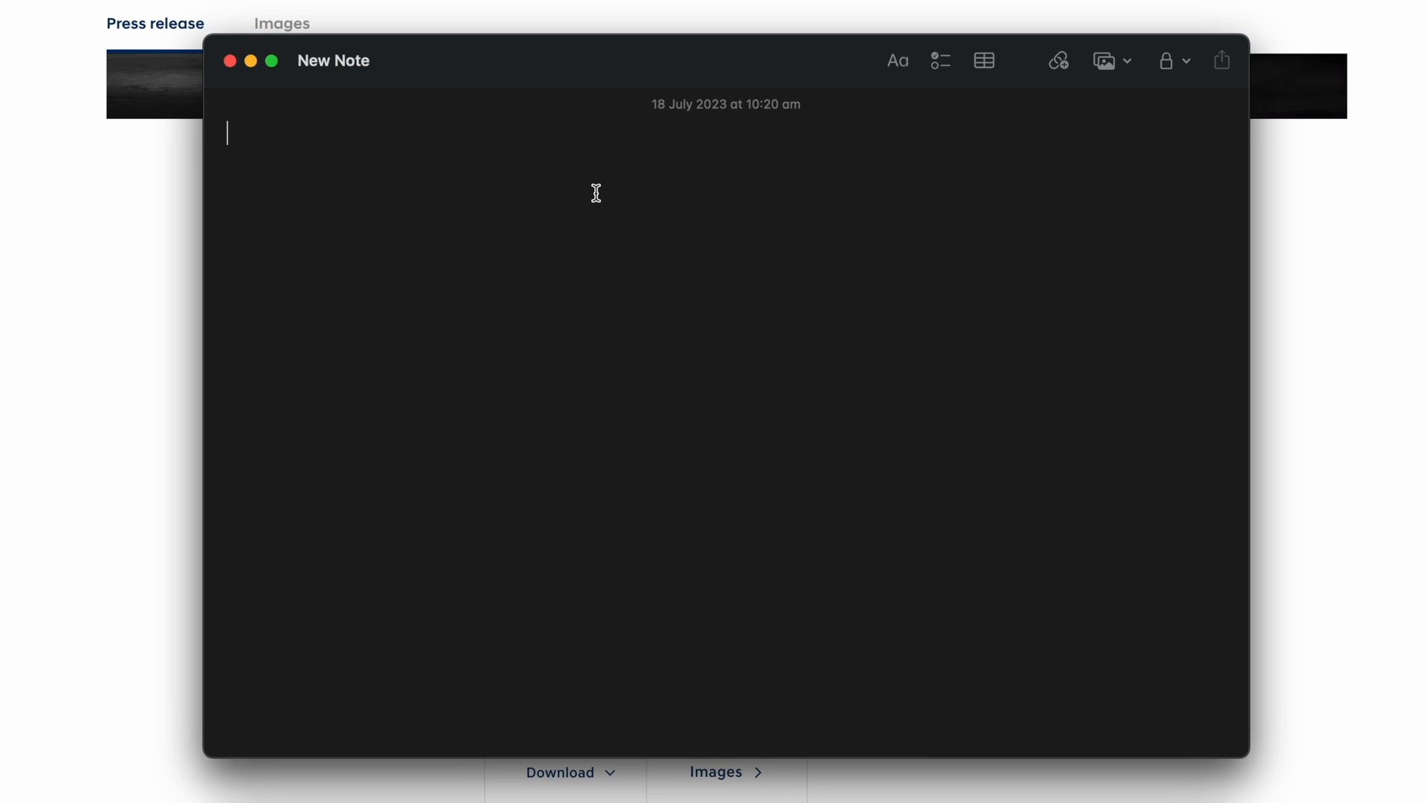
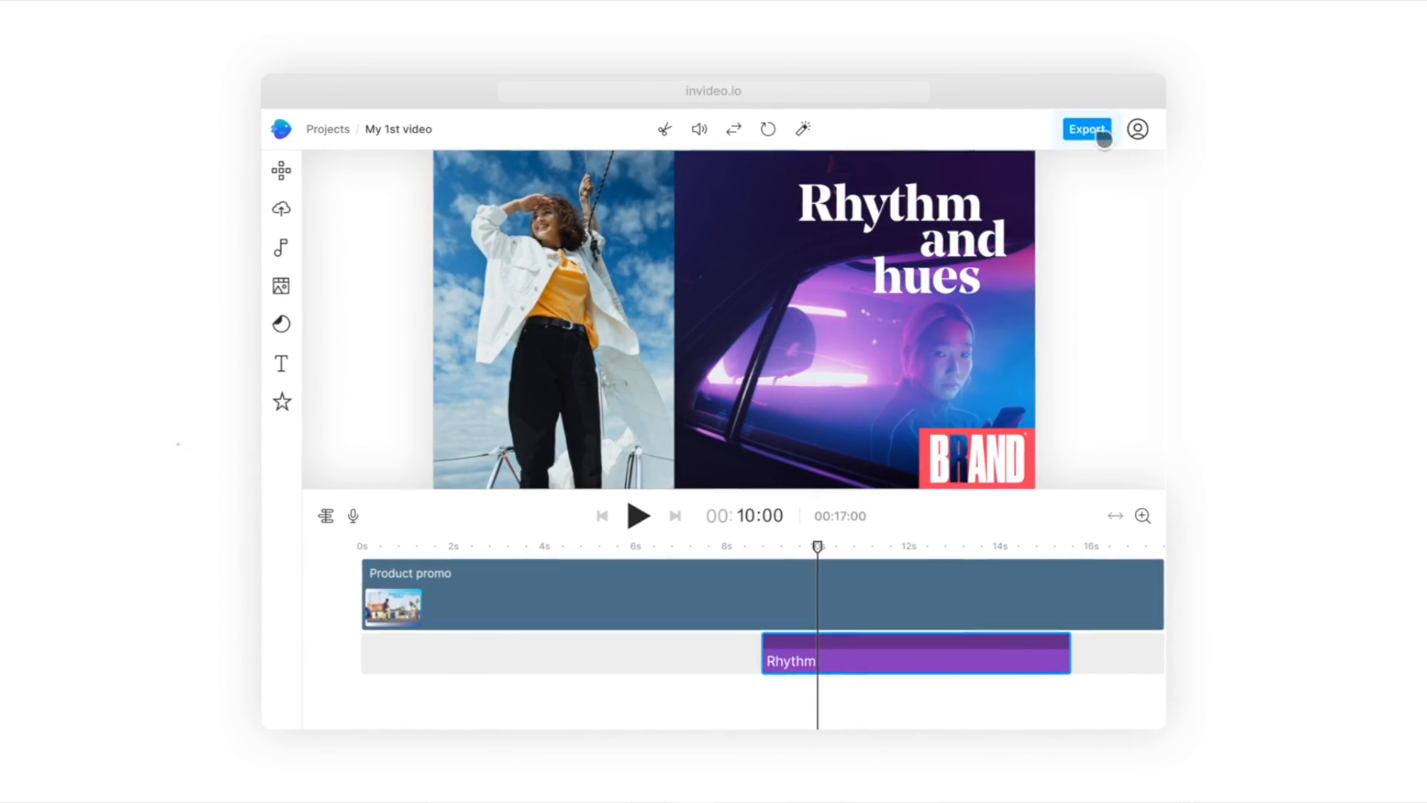
Step: Go to the invideo.io homepage with its free Sign up offer
{"action": "left_click", "coordinate": [1087, 128]}
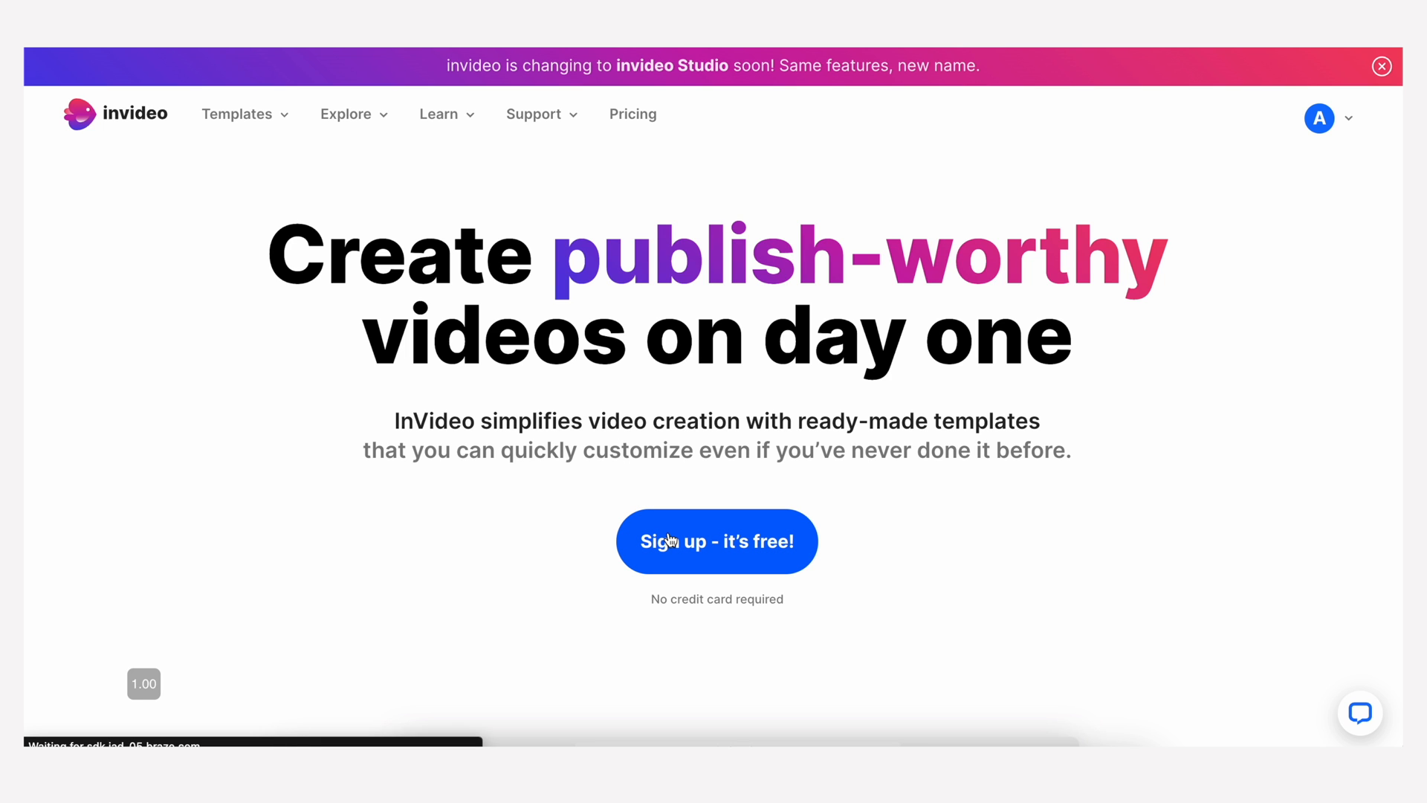
Step: Use the Cool Environmental Facts template and choose 'Ask AI to write your script'
{"action": "left_click", "coordinate": [716, 541]}
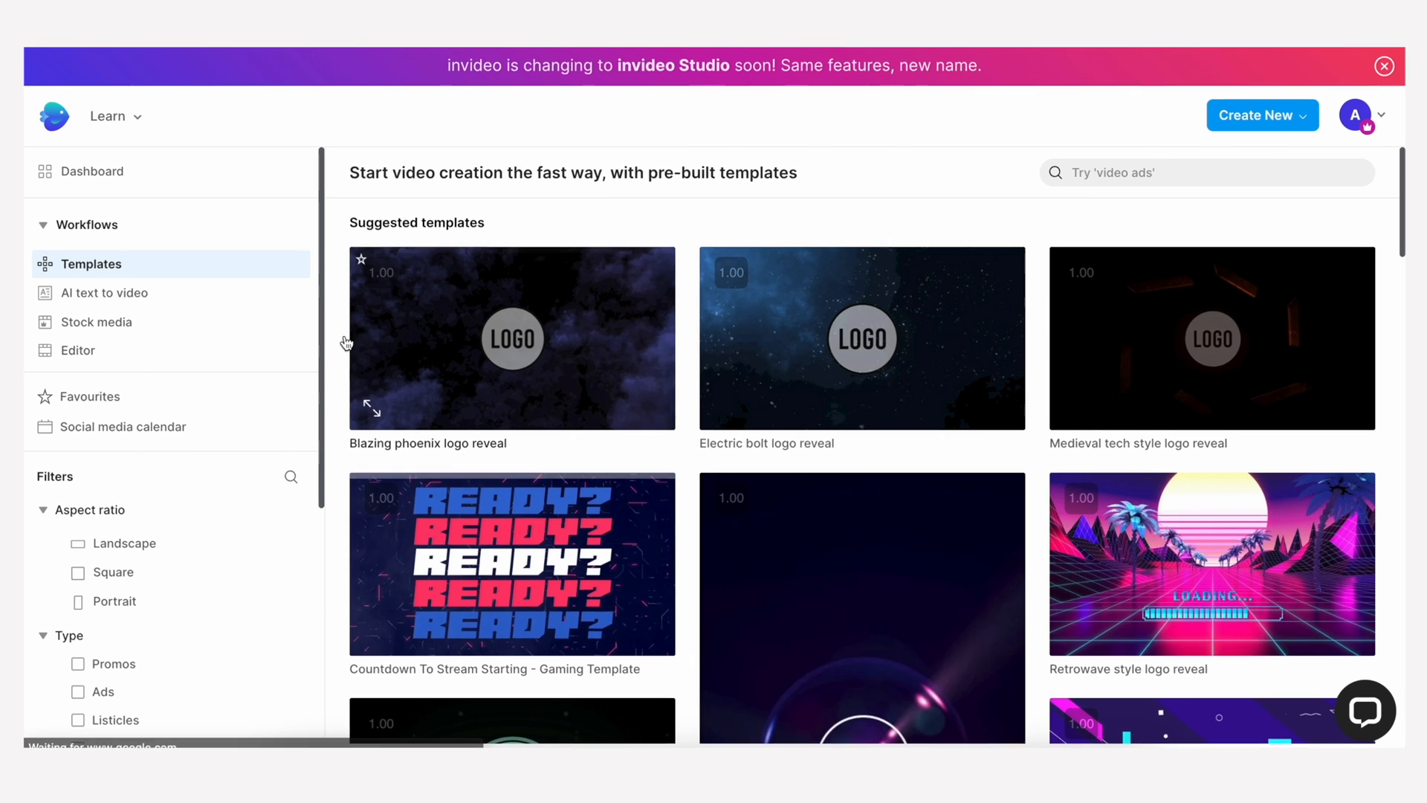
{"action": "left_click", "coordinate": [105, 293]}
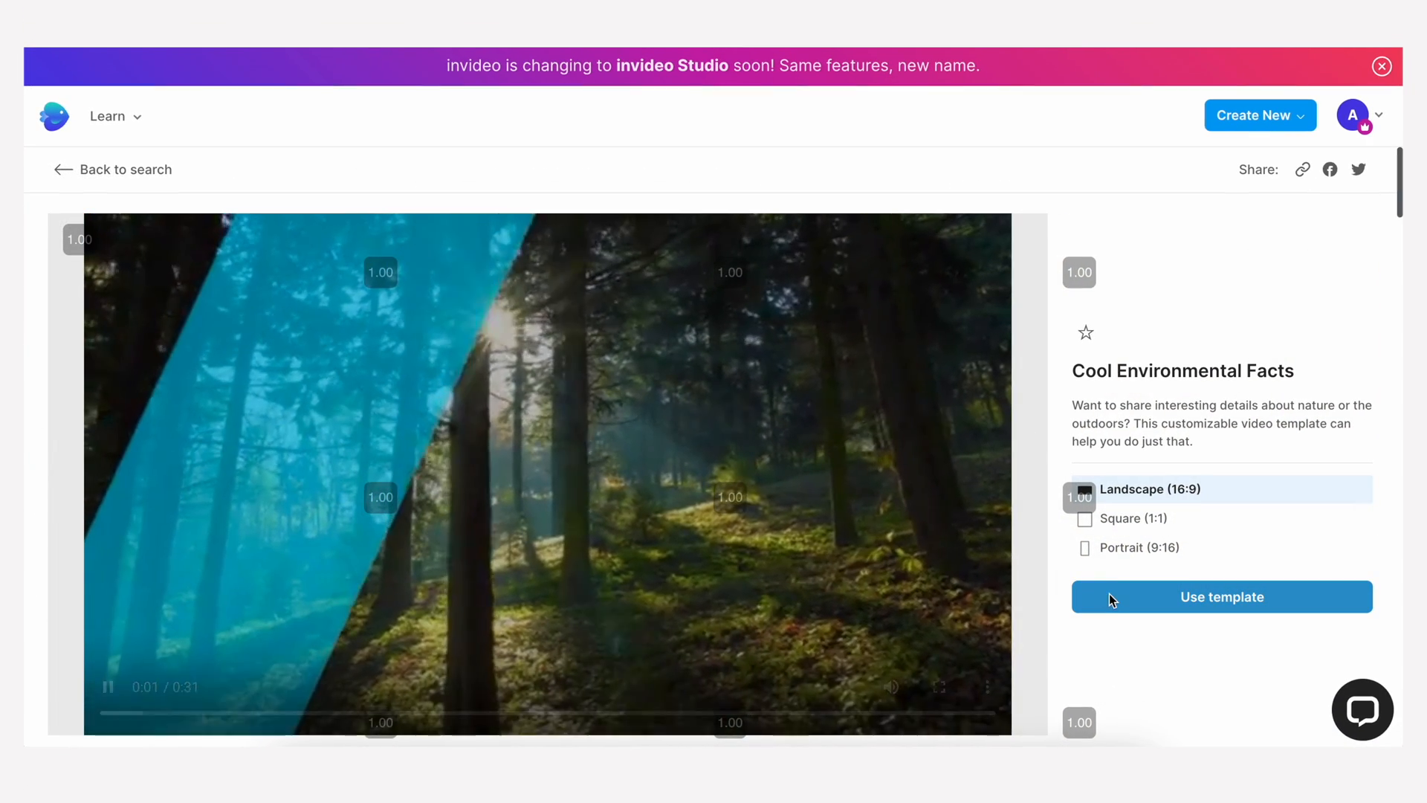
{"action": "left_click", "coordinate": [1221, 596]}
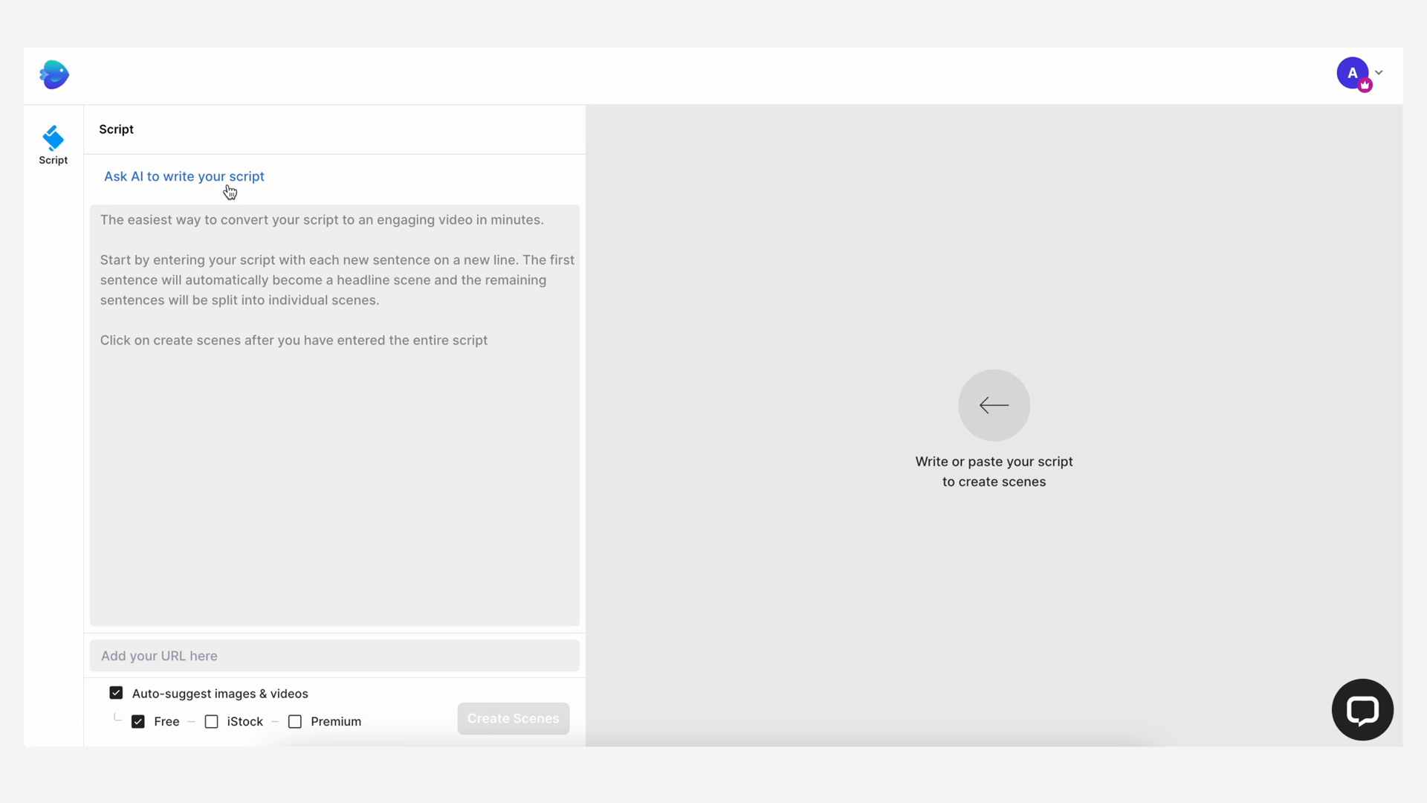
{"action": "left_click", "coordinate": [183, 177]}
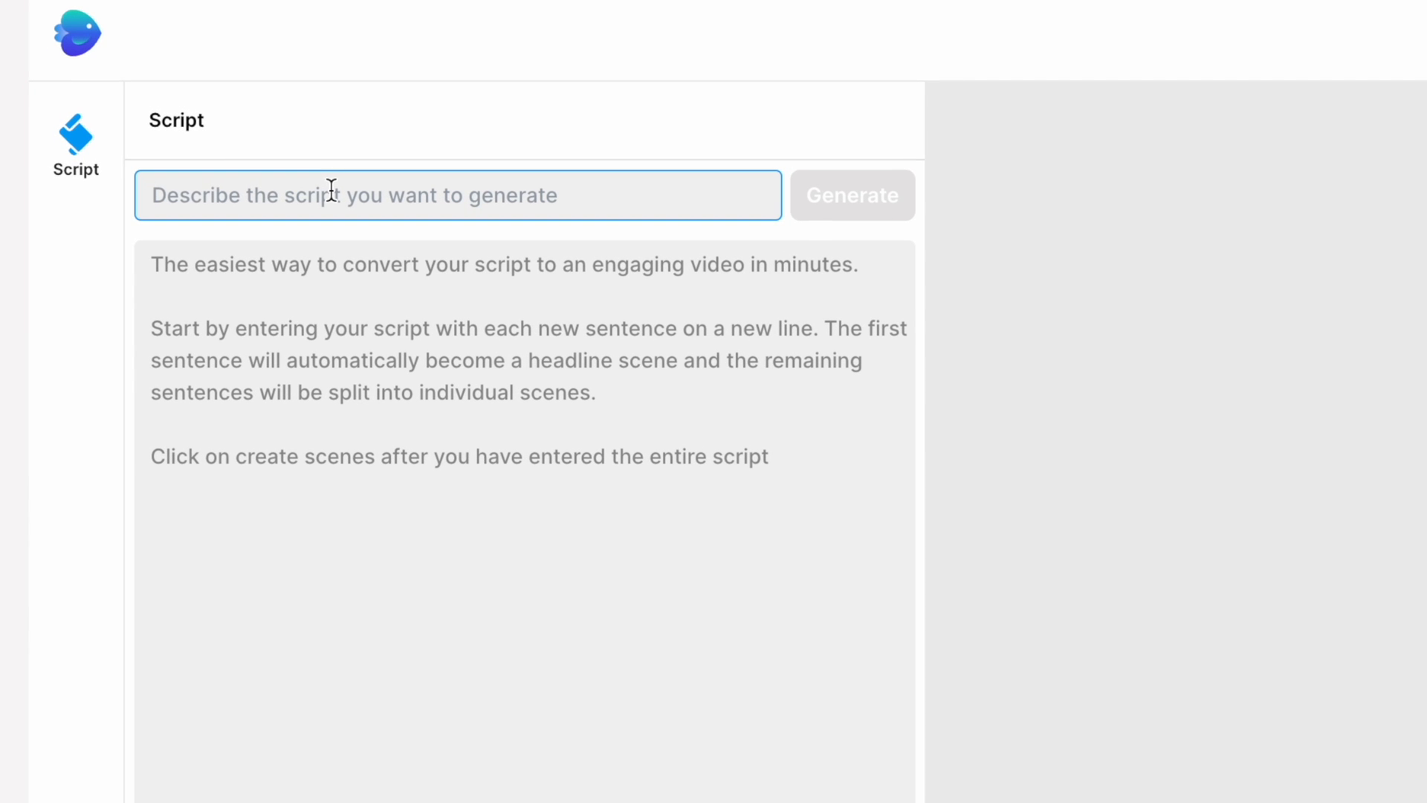
Step: Generate a 'what is the big bang theory' script and create scenes with iStock and Premium media
{"action": "type", "text": "what is the big bang theory"}
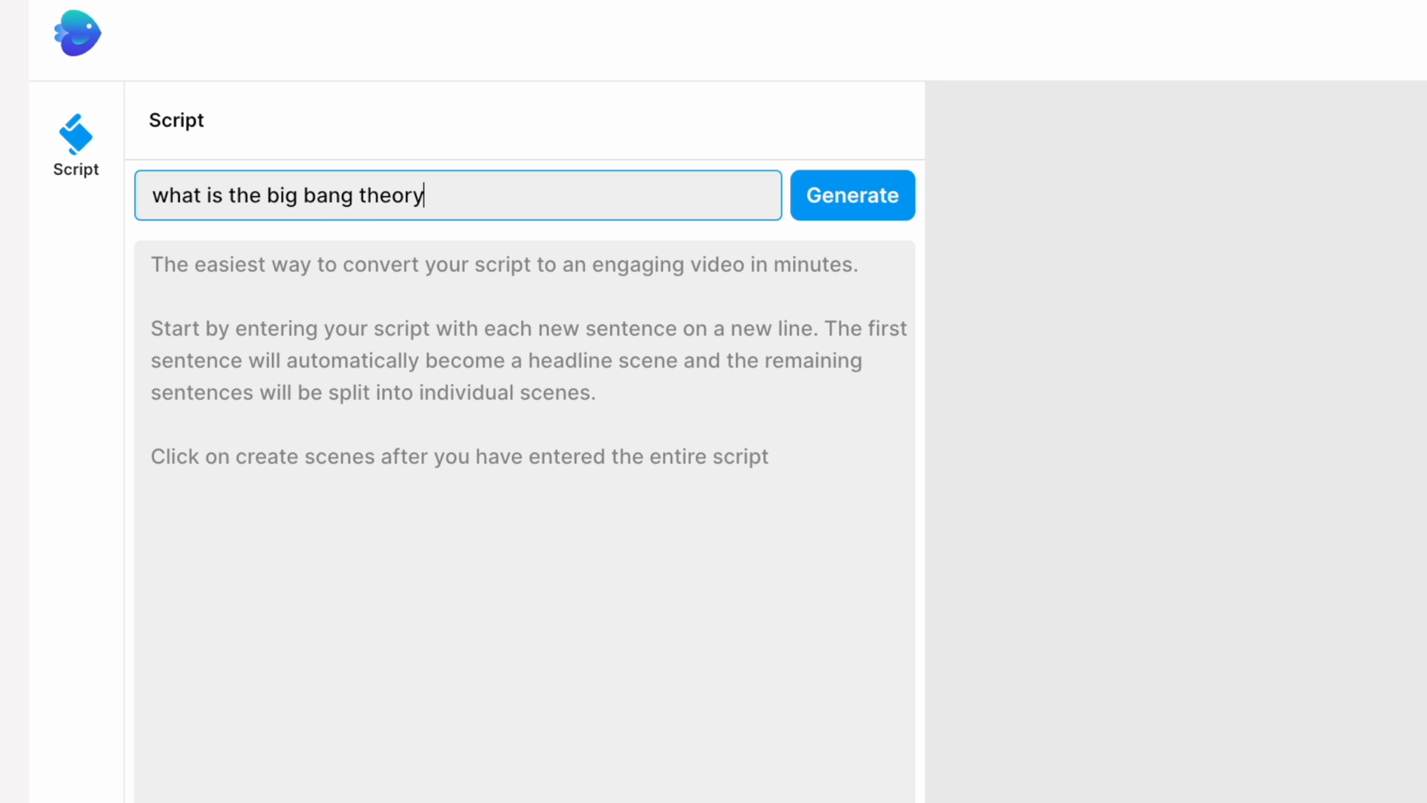
{"action": "left_click", "coordinate": [852, 194]}
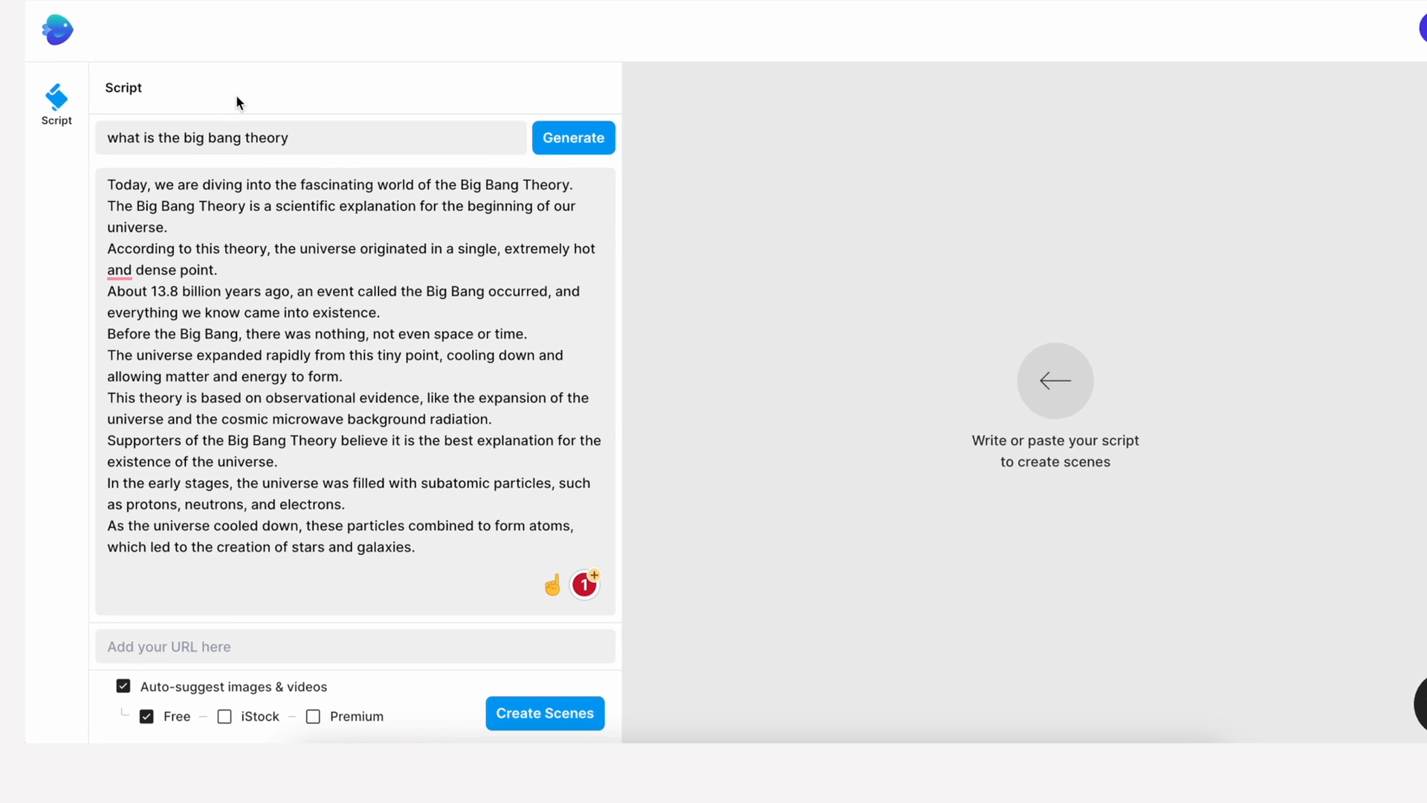
{"action": "left_click", "coordinate": [224, 717]}
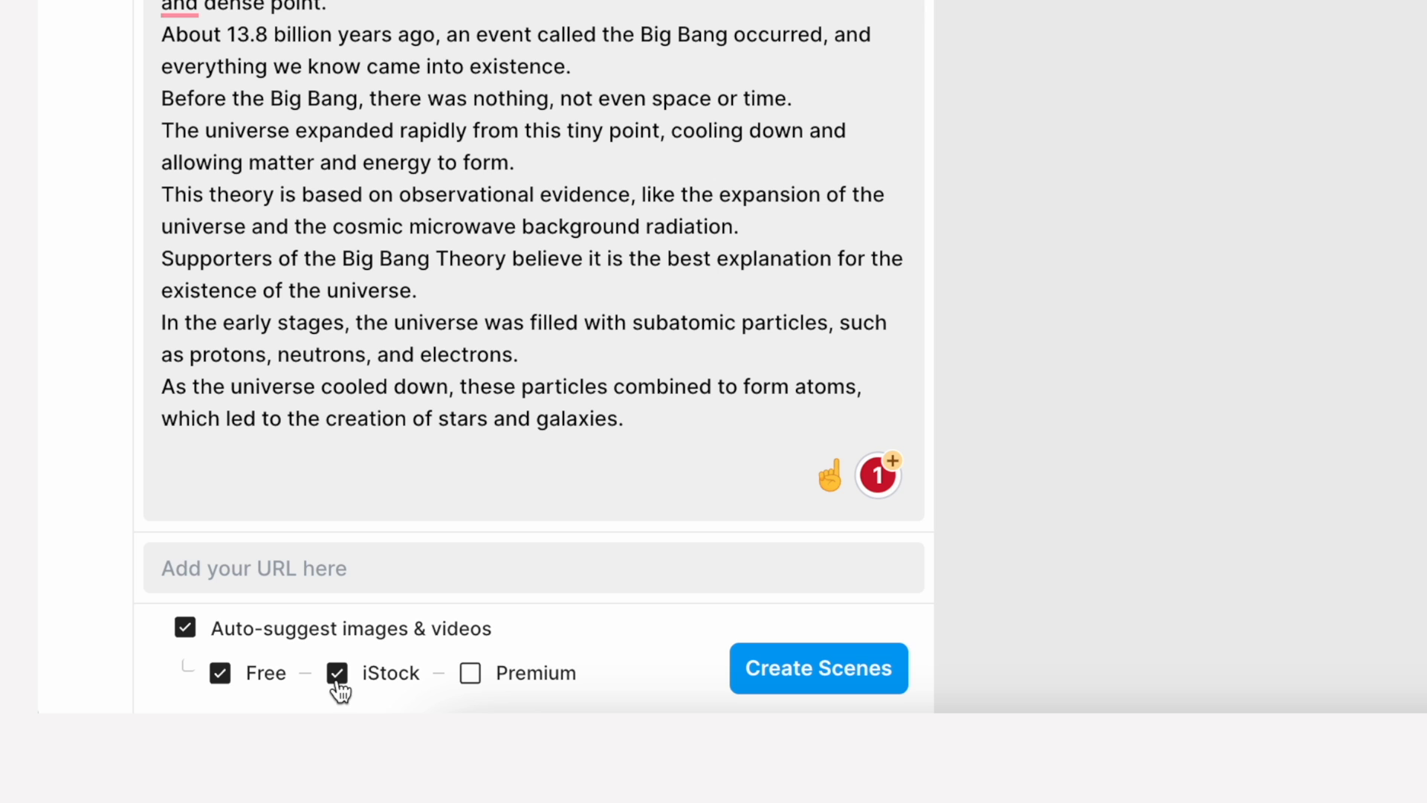
{"action": "left_click", "coordinate": [469, 673]}
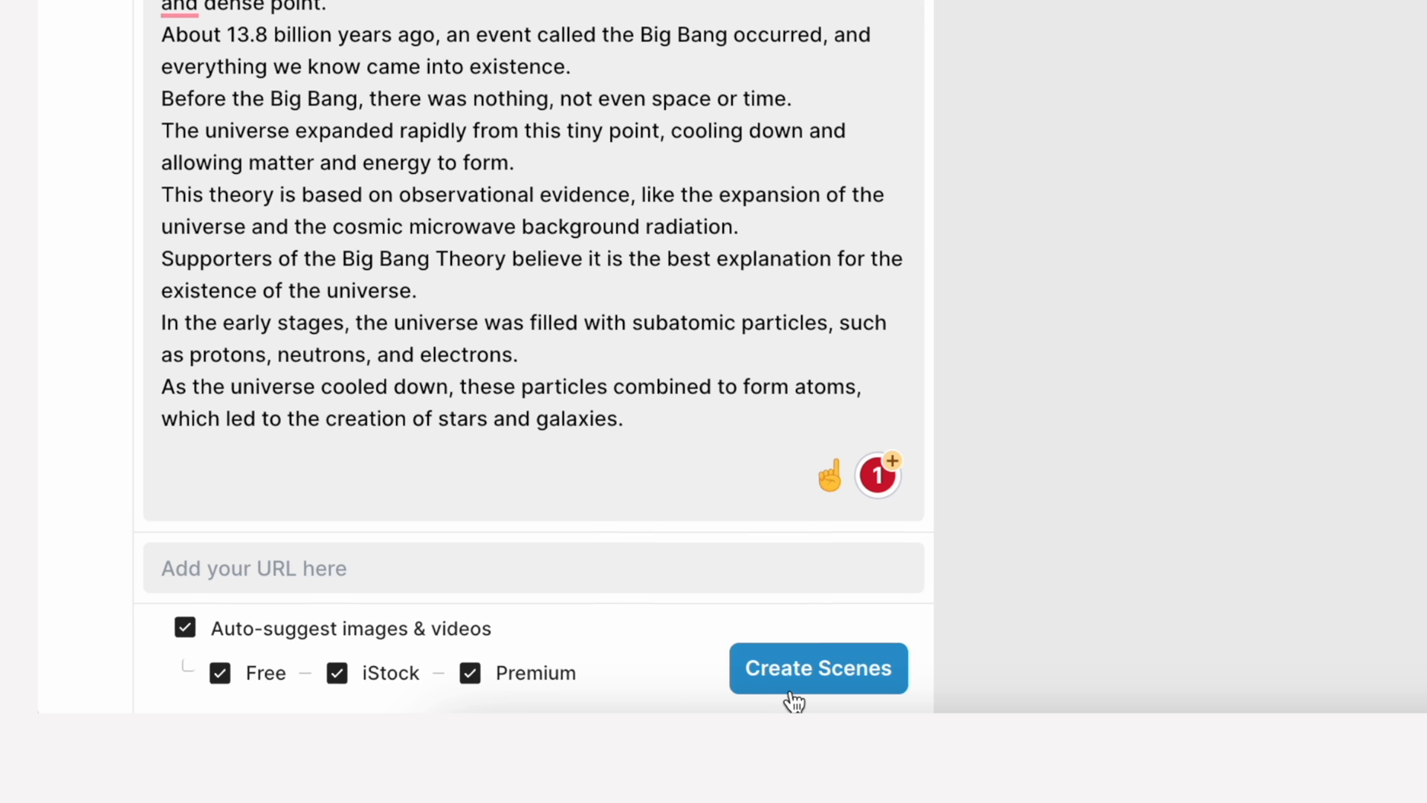
{"action": "left_click", "coordinate": [818, 668]}
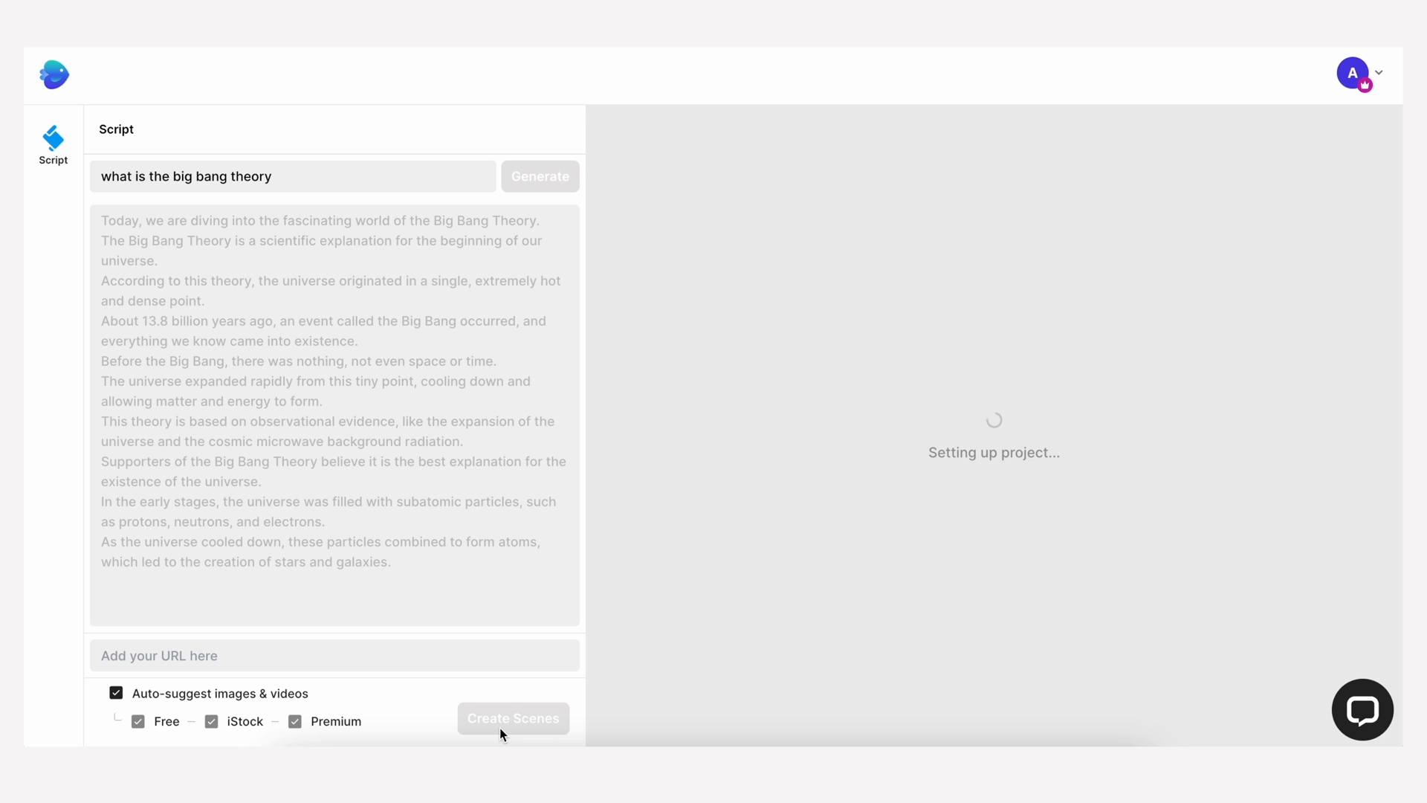
Step: In the Editor, generate automated voiceovers for all scenes, then open the LiveChat bubble
{"action": "left_click", "coordinate": [513, 718]}
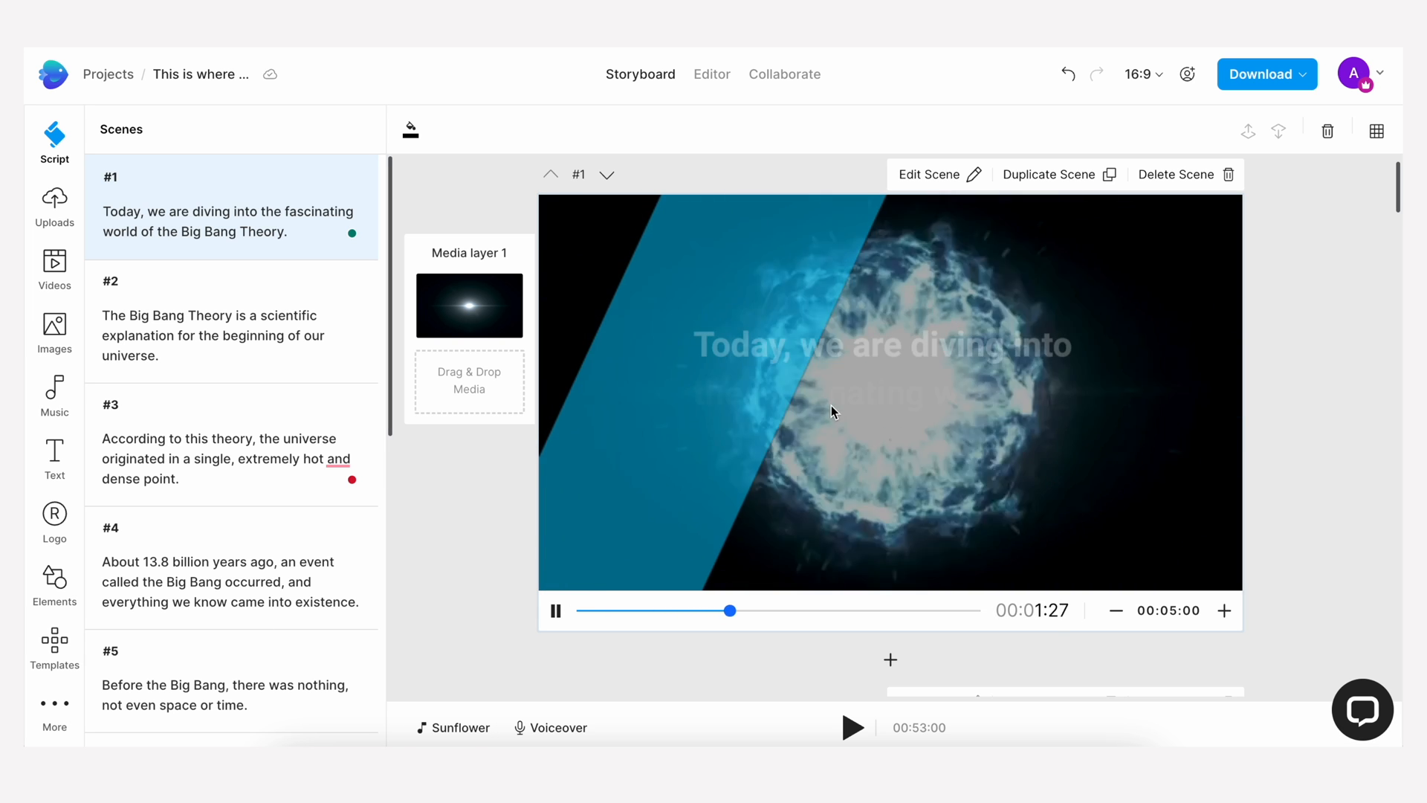
{"action": "left_click", "coordinate": [558, 727]}
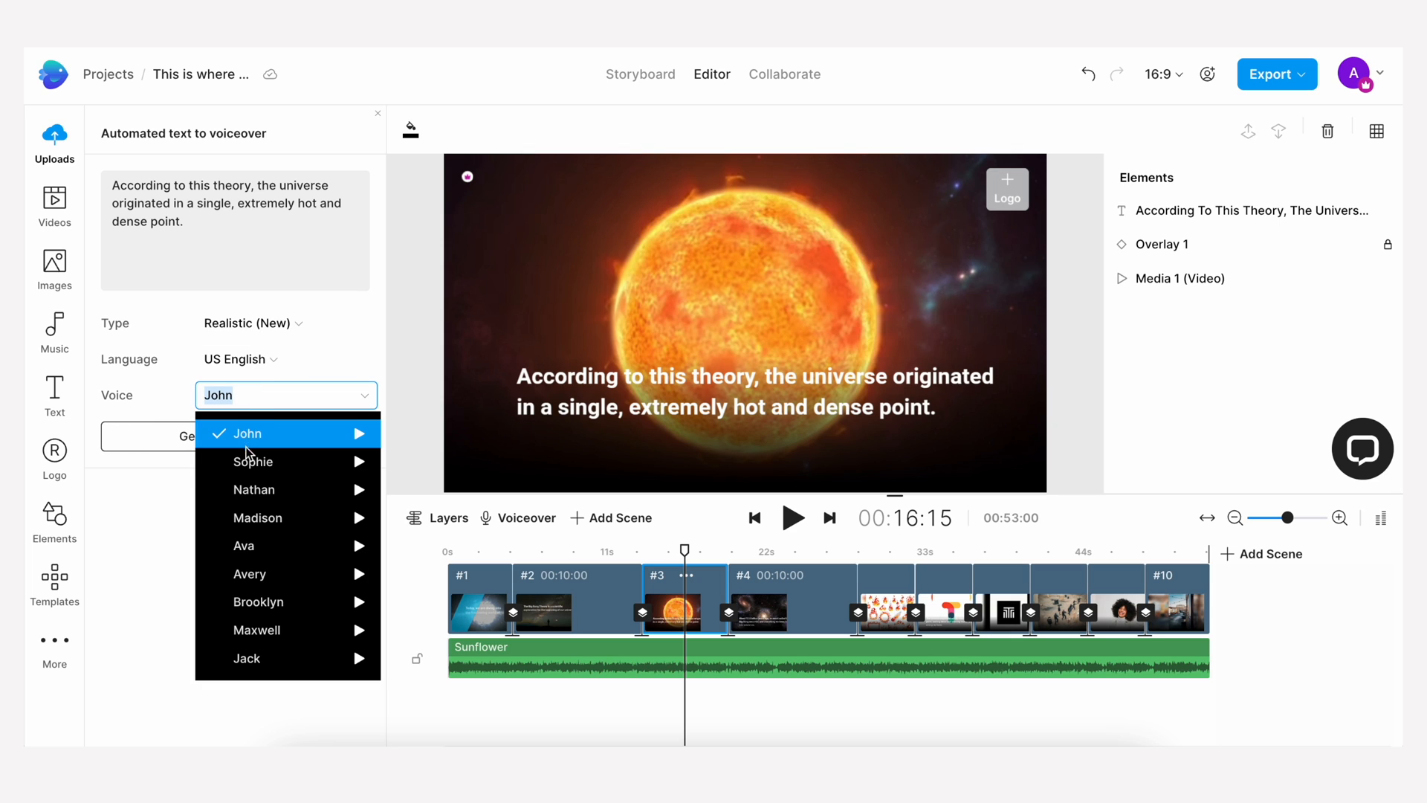
{"action": "left_click", "coordinate": [252, 461]}
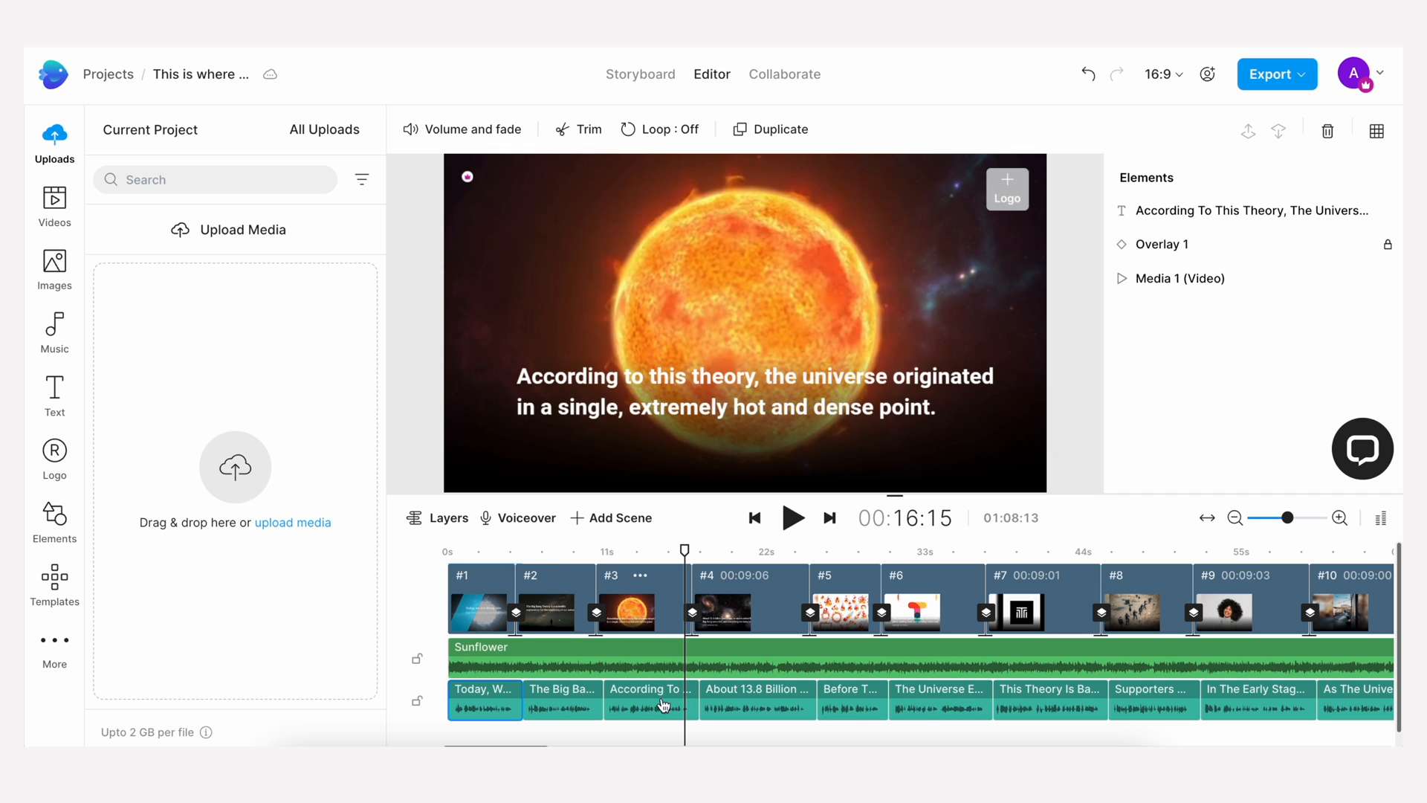
{"action": "left_click", "coordinate": [1362, 448]}
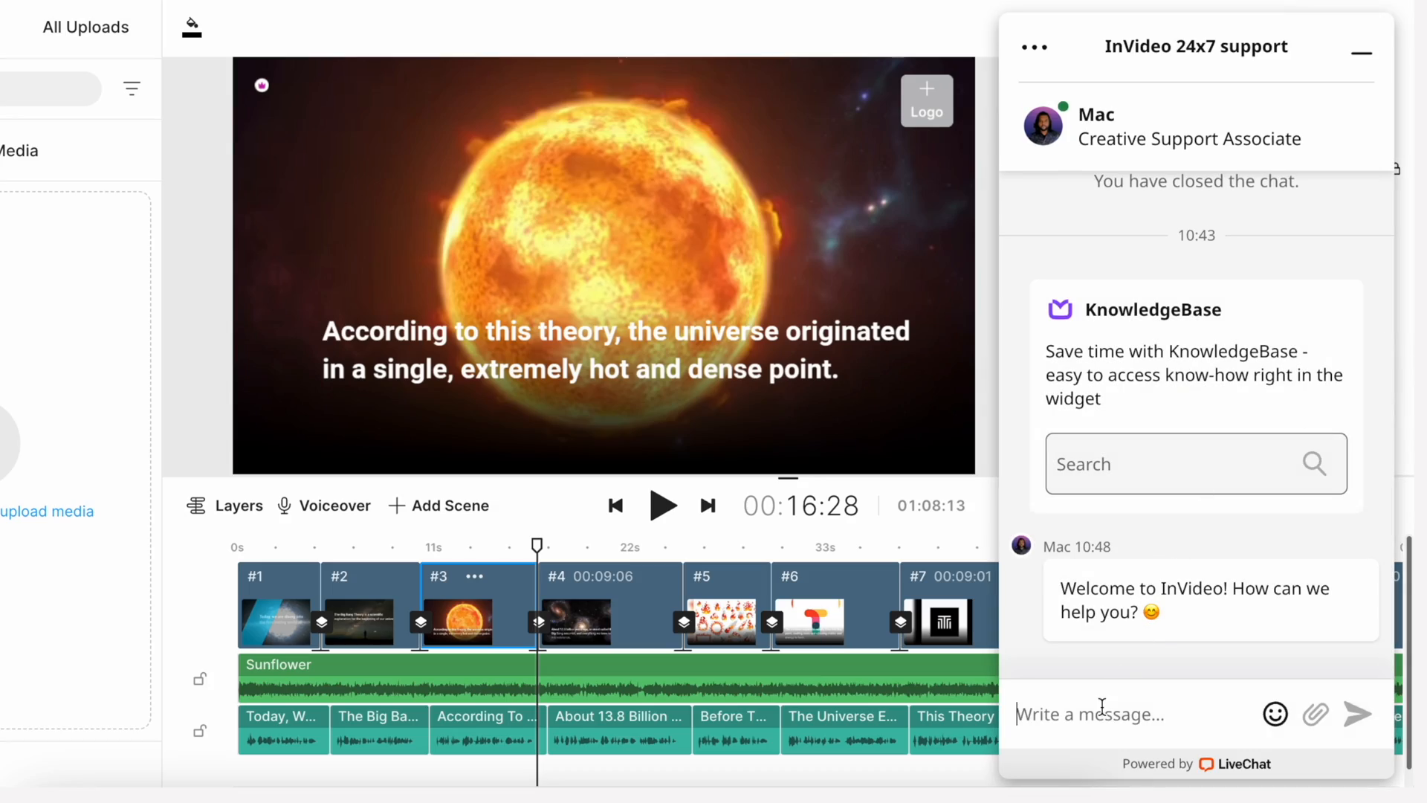
Step: Send 'Hey there can I get some help with animations?' to support and export at 1080p
{"action": "type", "text": "Hey there can I get some help with animations?"}
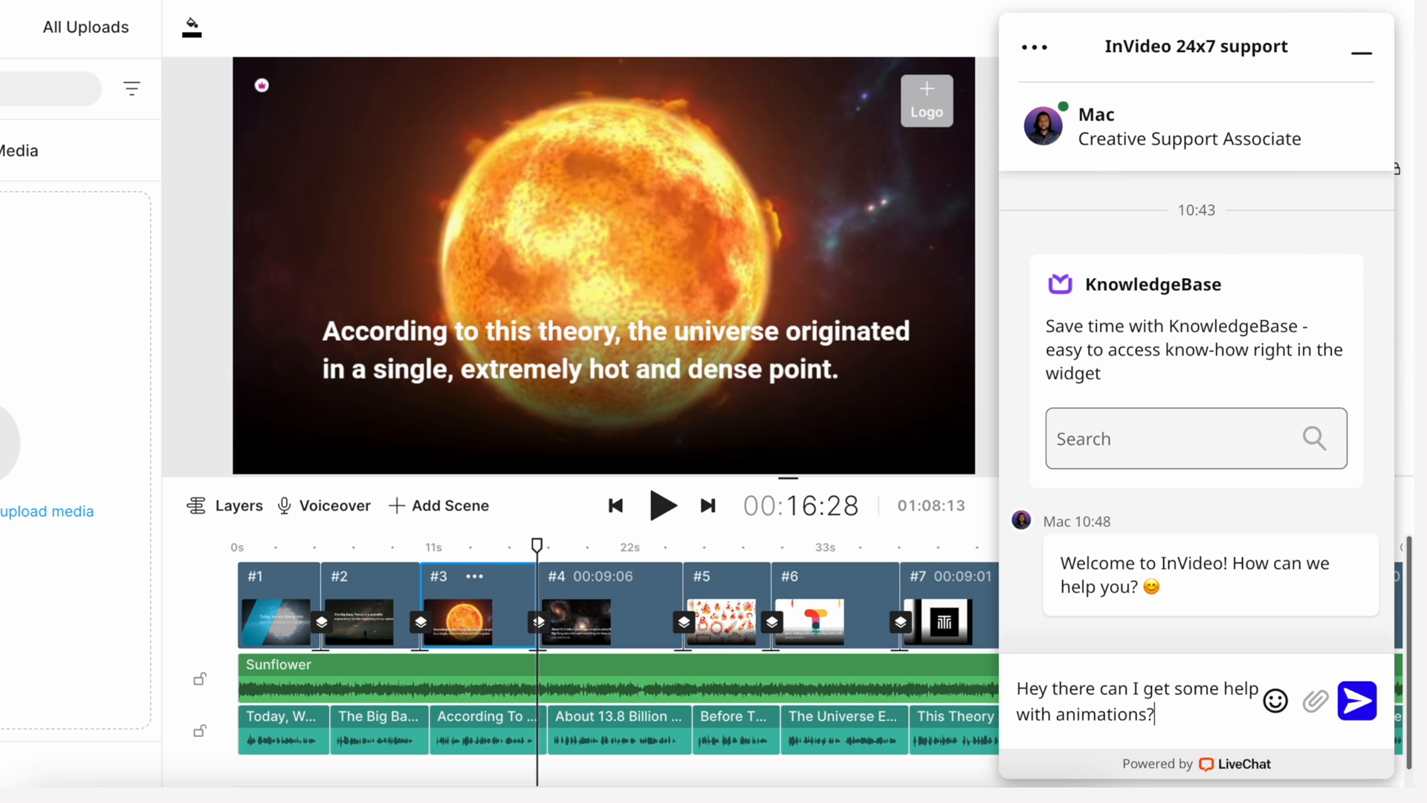
{"action": "left_click", "coordinate": [1357, 706]}
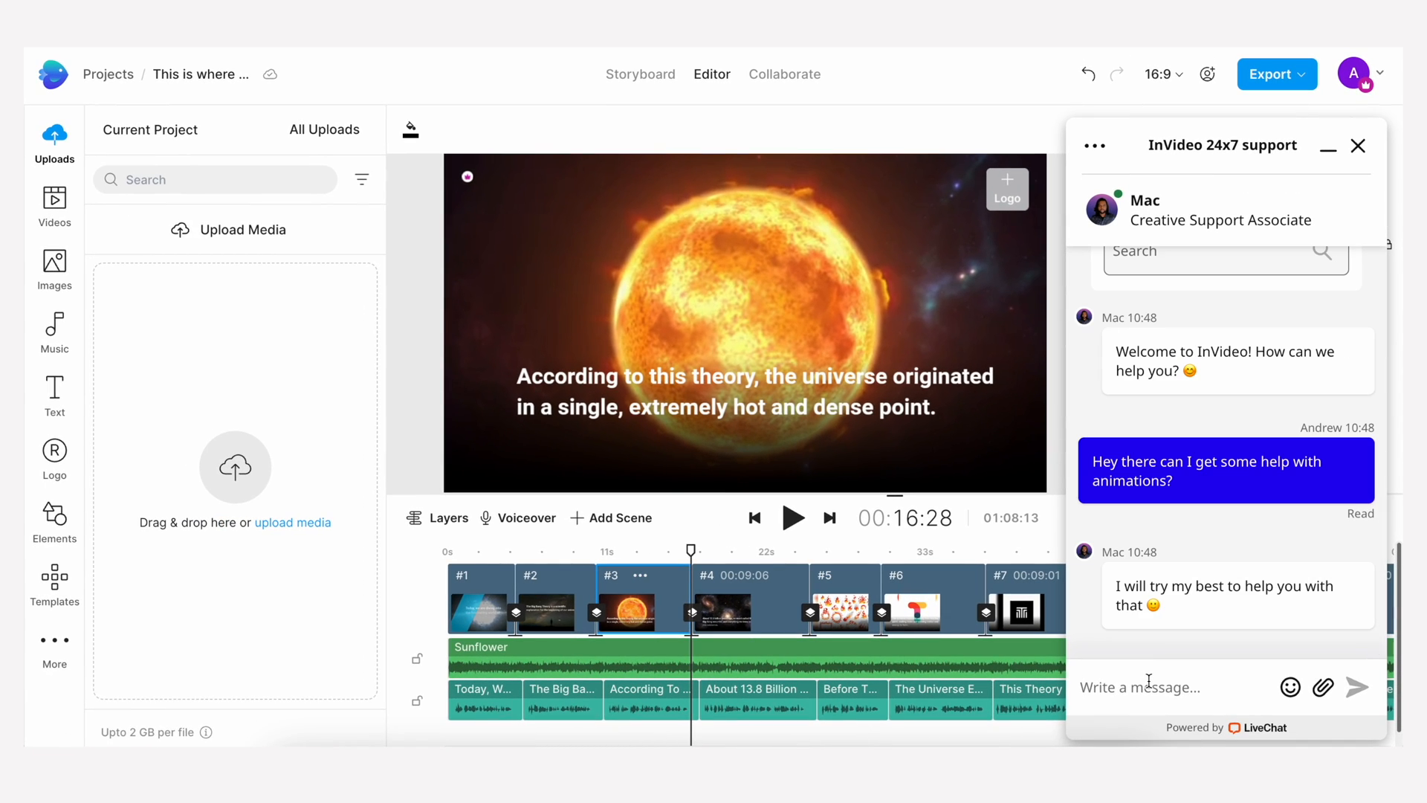
{"action": "left_click", "coordinate": [1276, 73]}
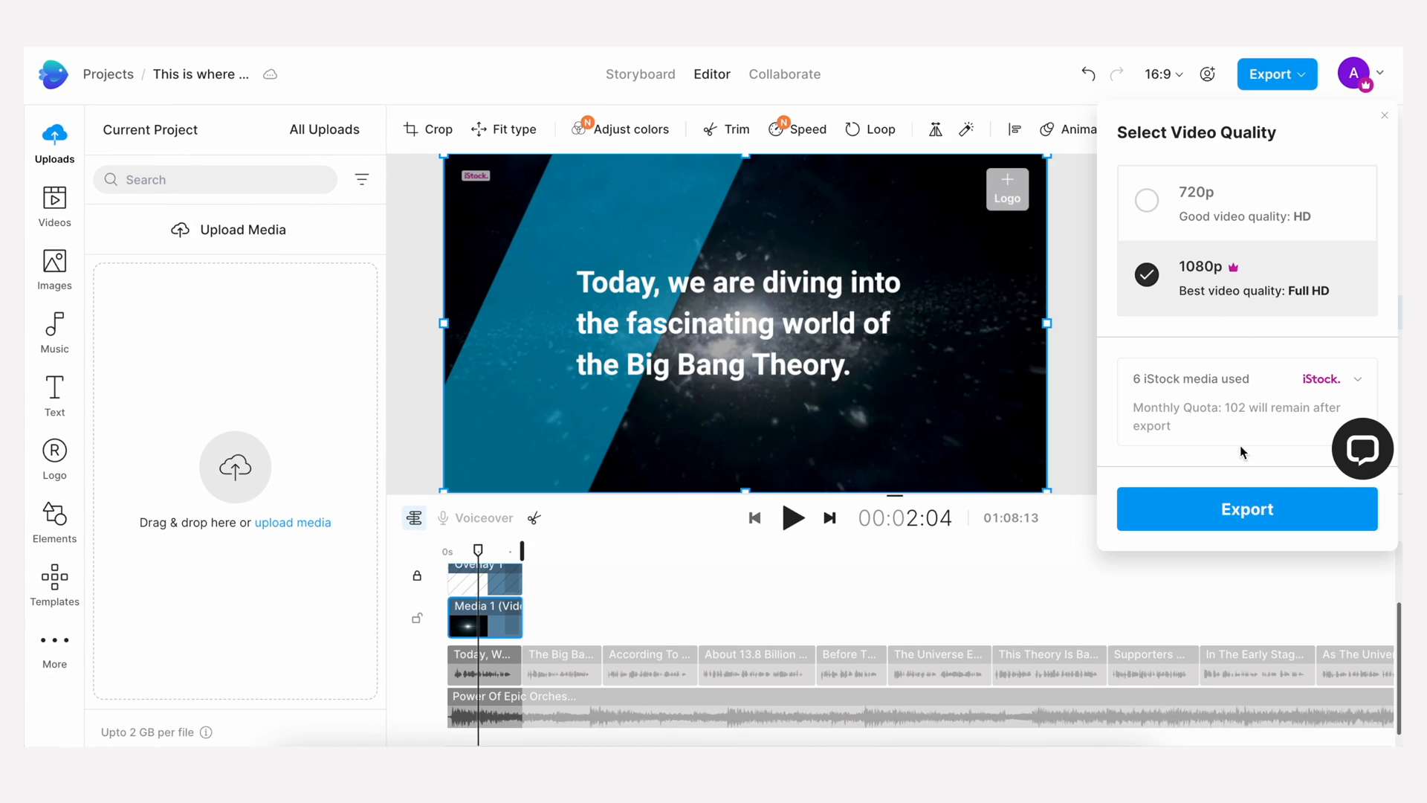
{"action": "left_click", "coordinate": [1247, 509]}
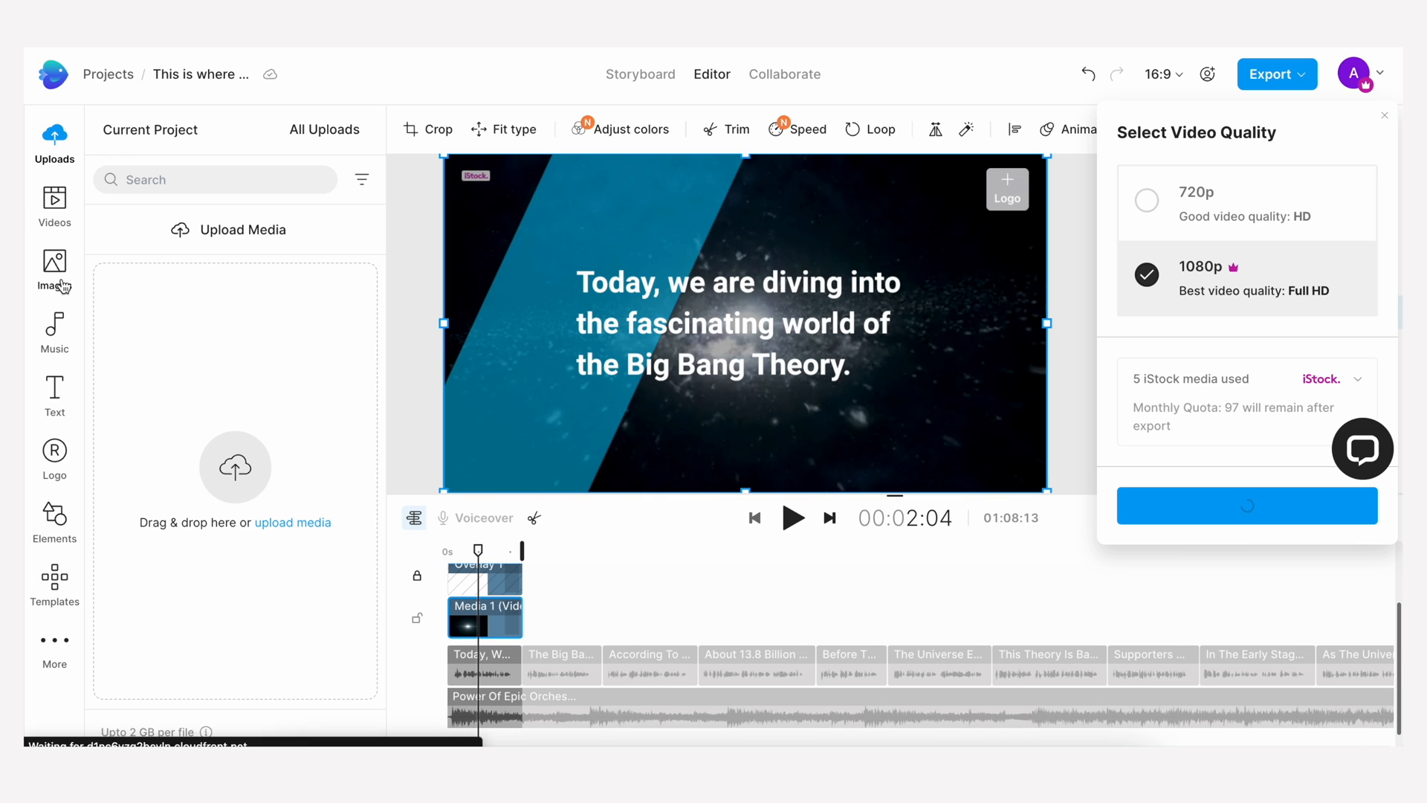
{"action": "left_click", "coordinate": [1247, 505]}
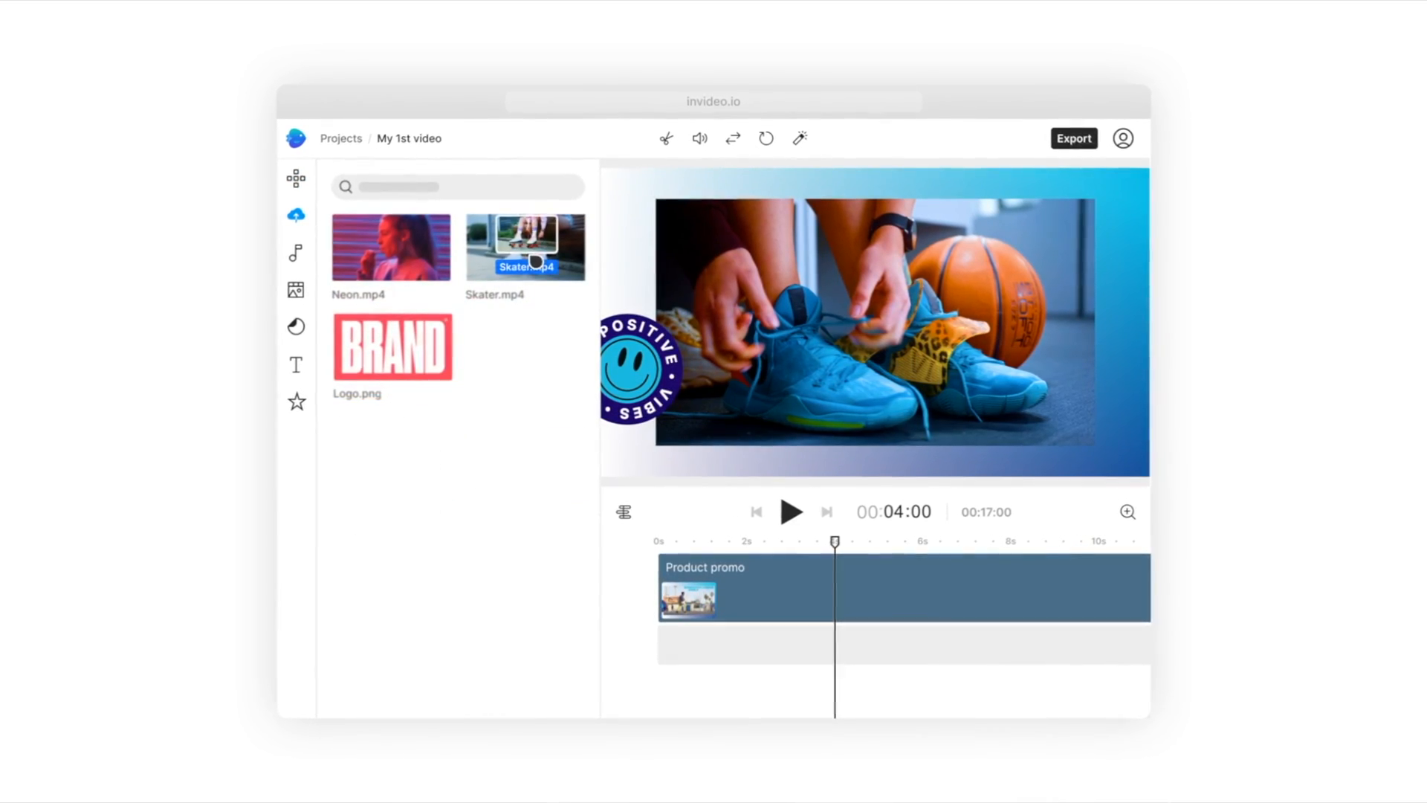
Step: Generate a video from the prompt 'A cinematic video about a monk with superpowers'
{"action": "left_click_drag", "start_coordinate": [524, 246], "coordinate": [847, 653]}
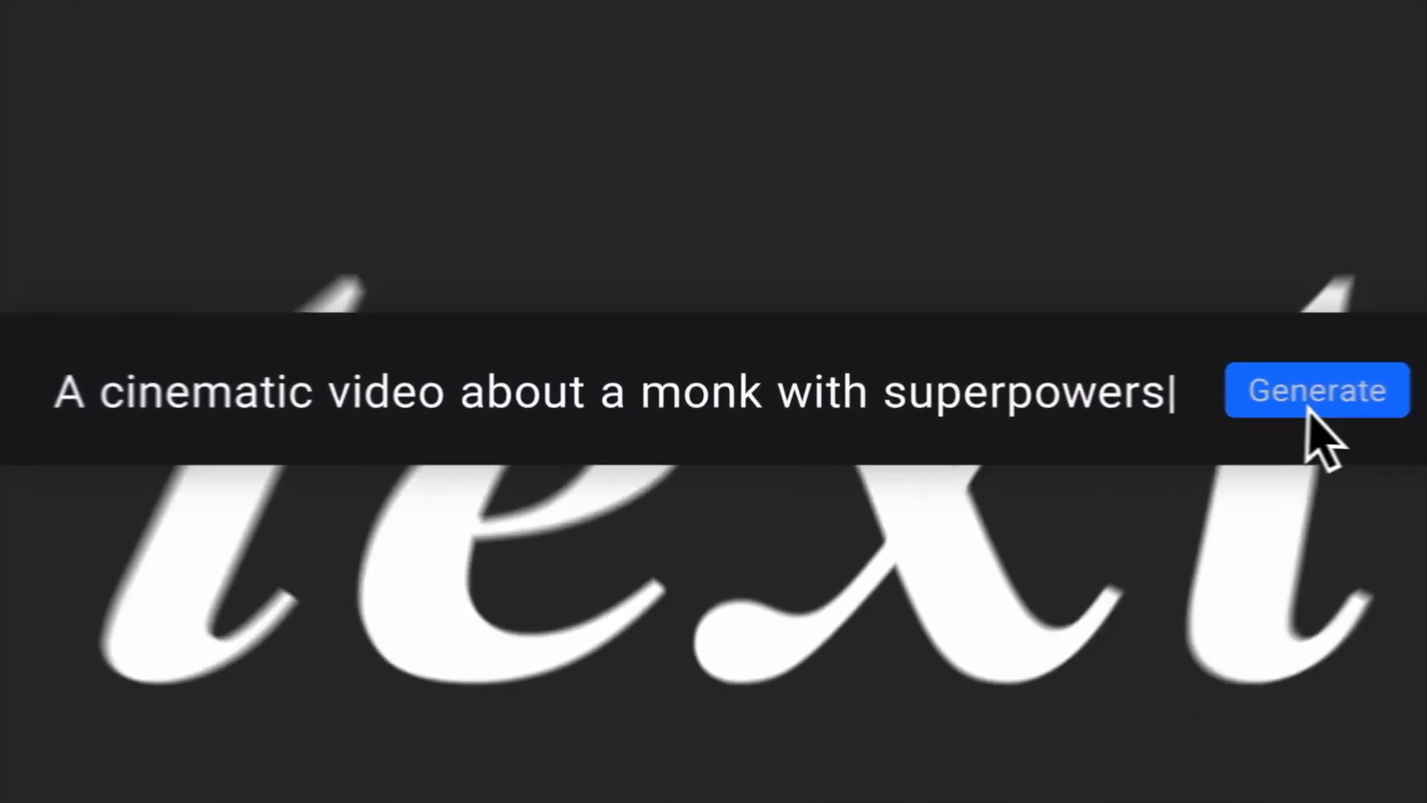
{"action": "left_click", "coordinate": [1317, 389]}
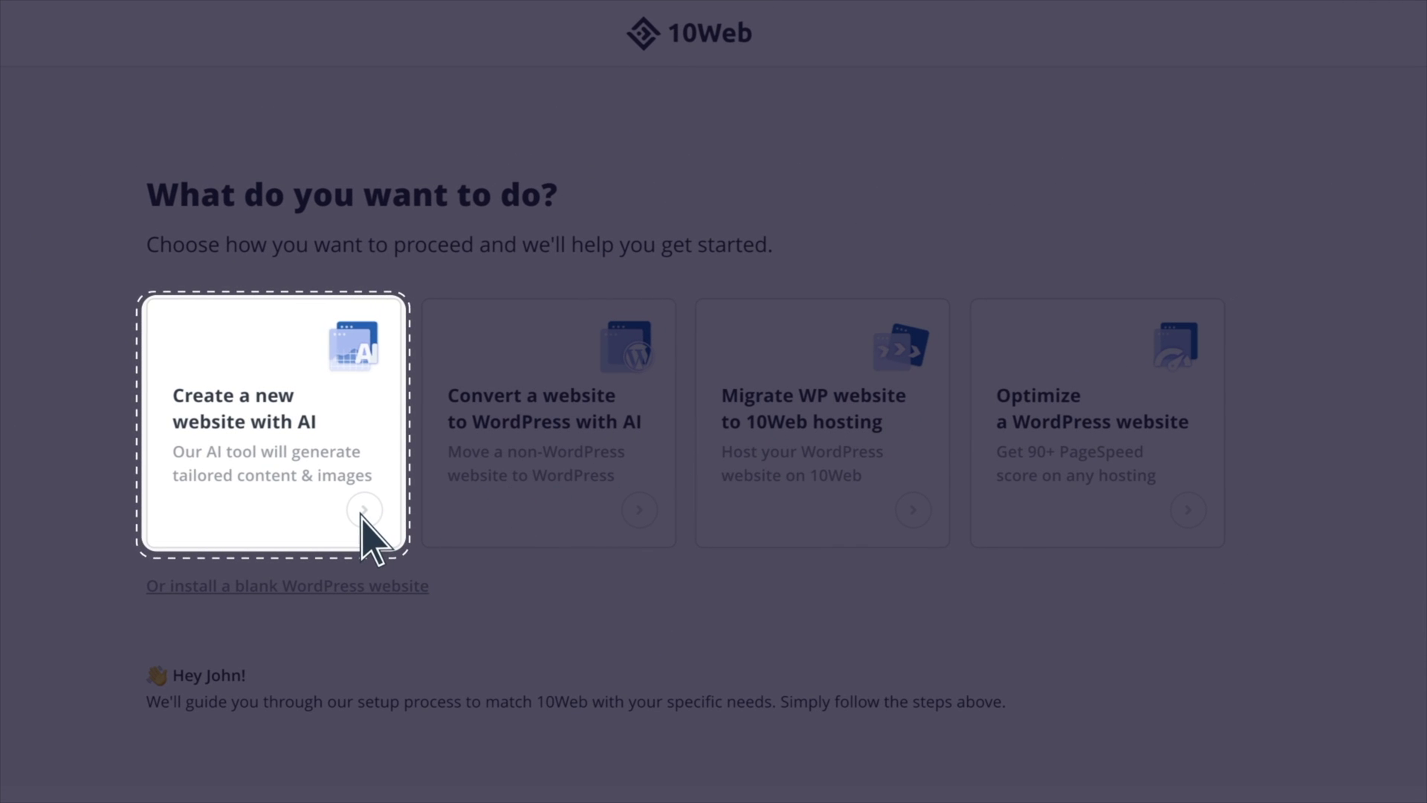
Step: Create an AI website for Digital agency AEZ Media, described as specializing in cinematic content
{"action": "left_click", "coordinate": [364, 509]}
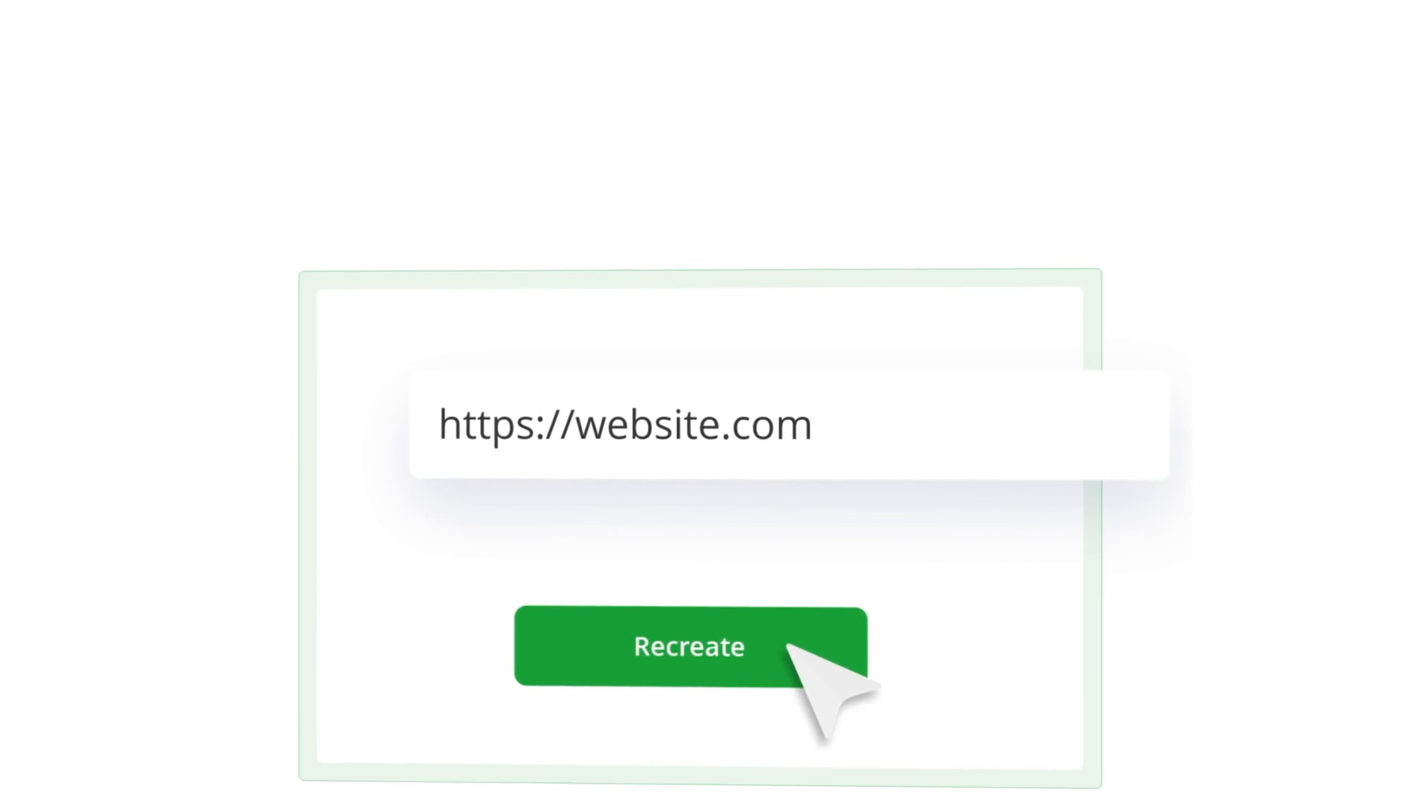
{"action": "left_click", "coordinate": [689, 647]}
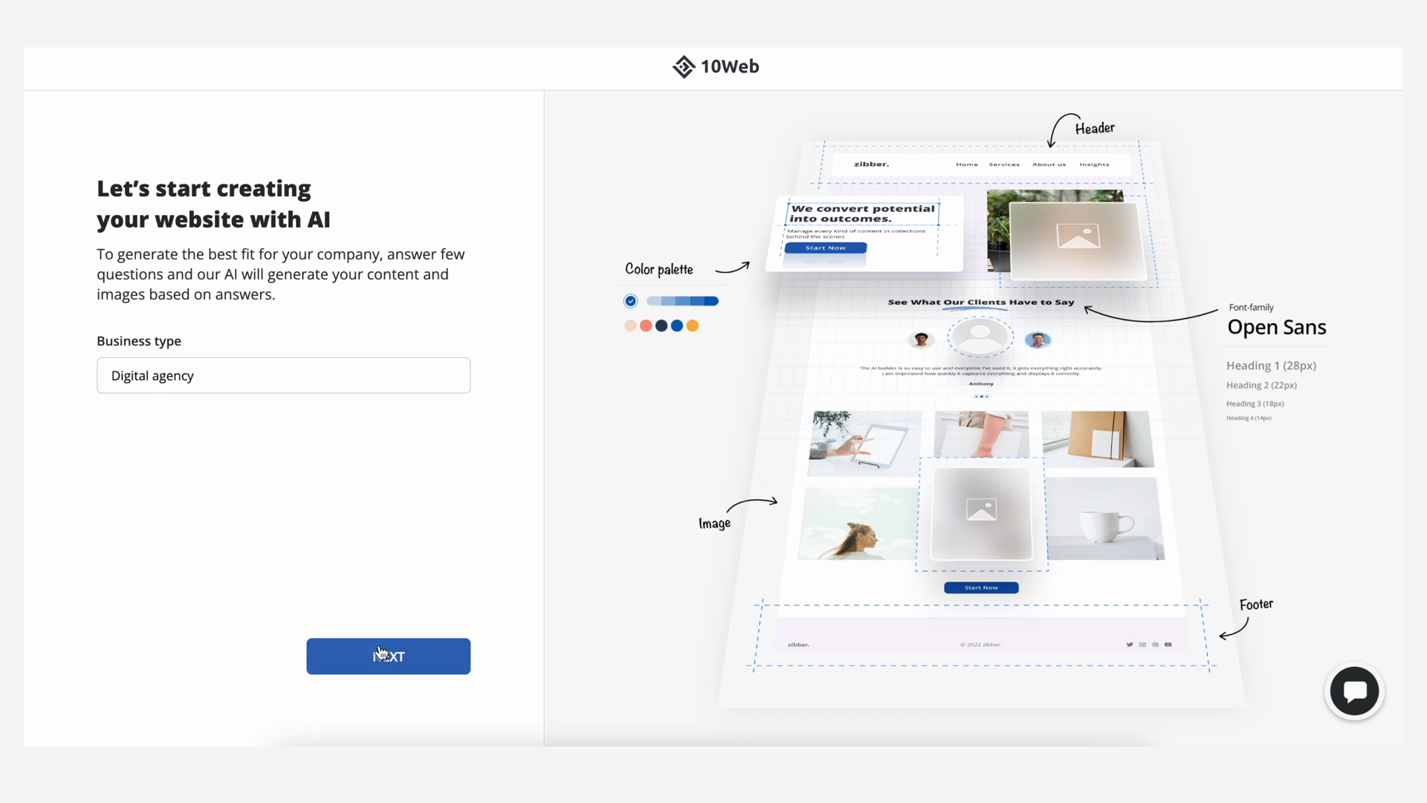
{"action": "left_click", "coordinate": [388, 655]}
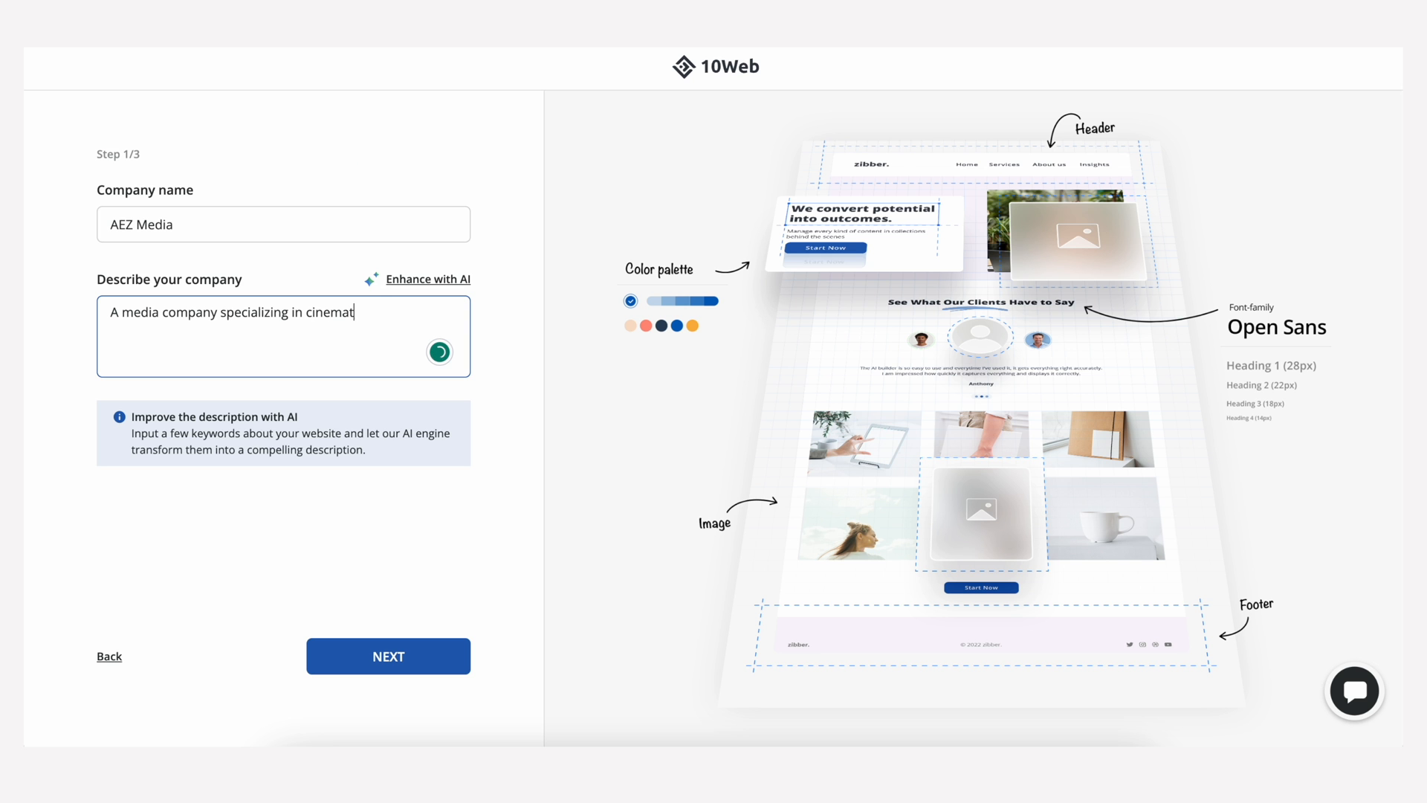
{"action": "type", "text": "ic content"}
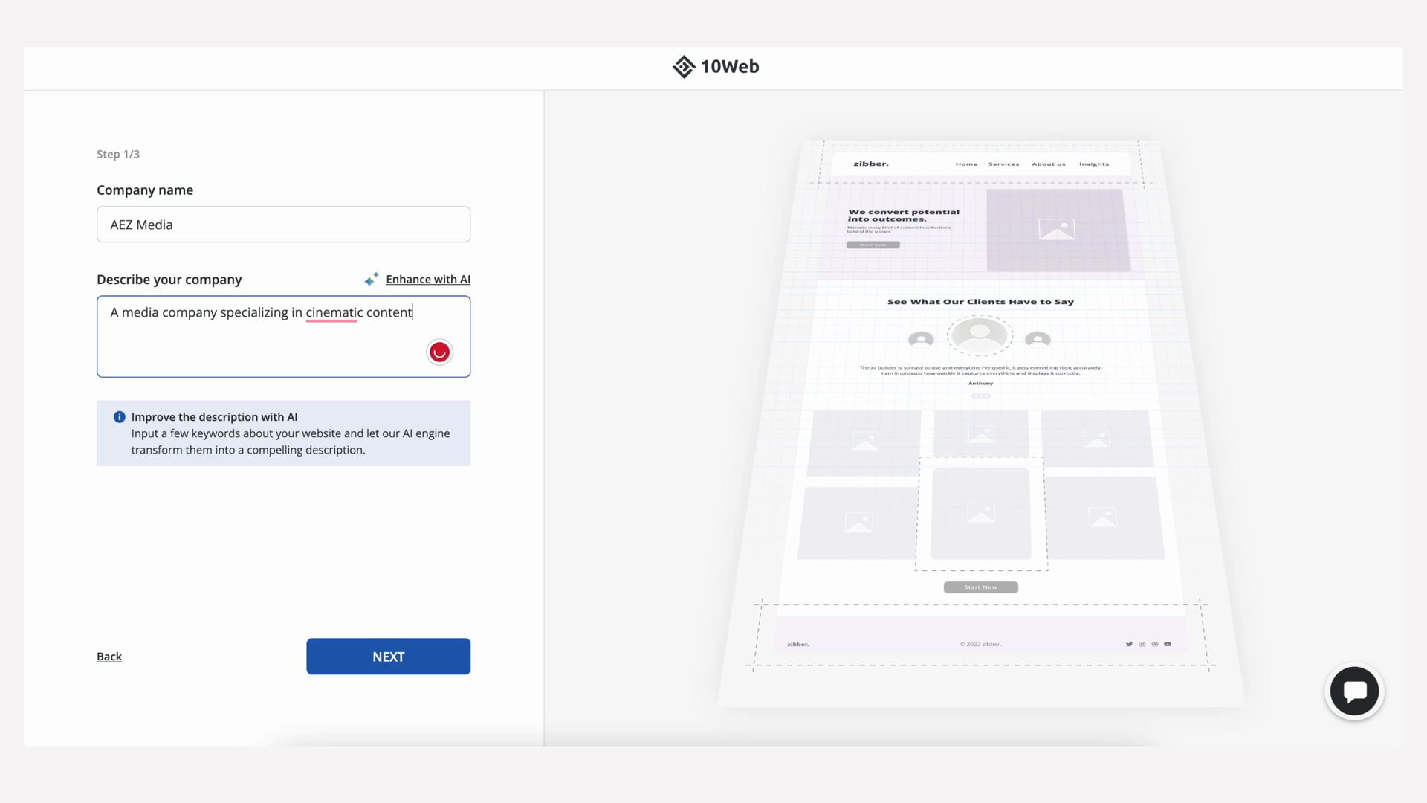
{"action": "left_click", "coordinate": [388, 656]}
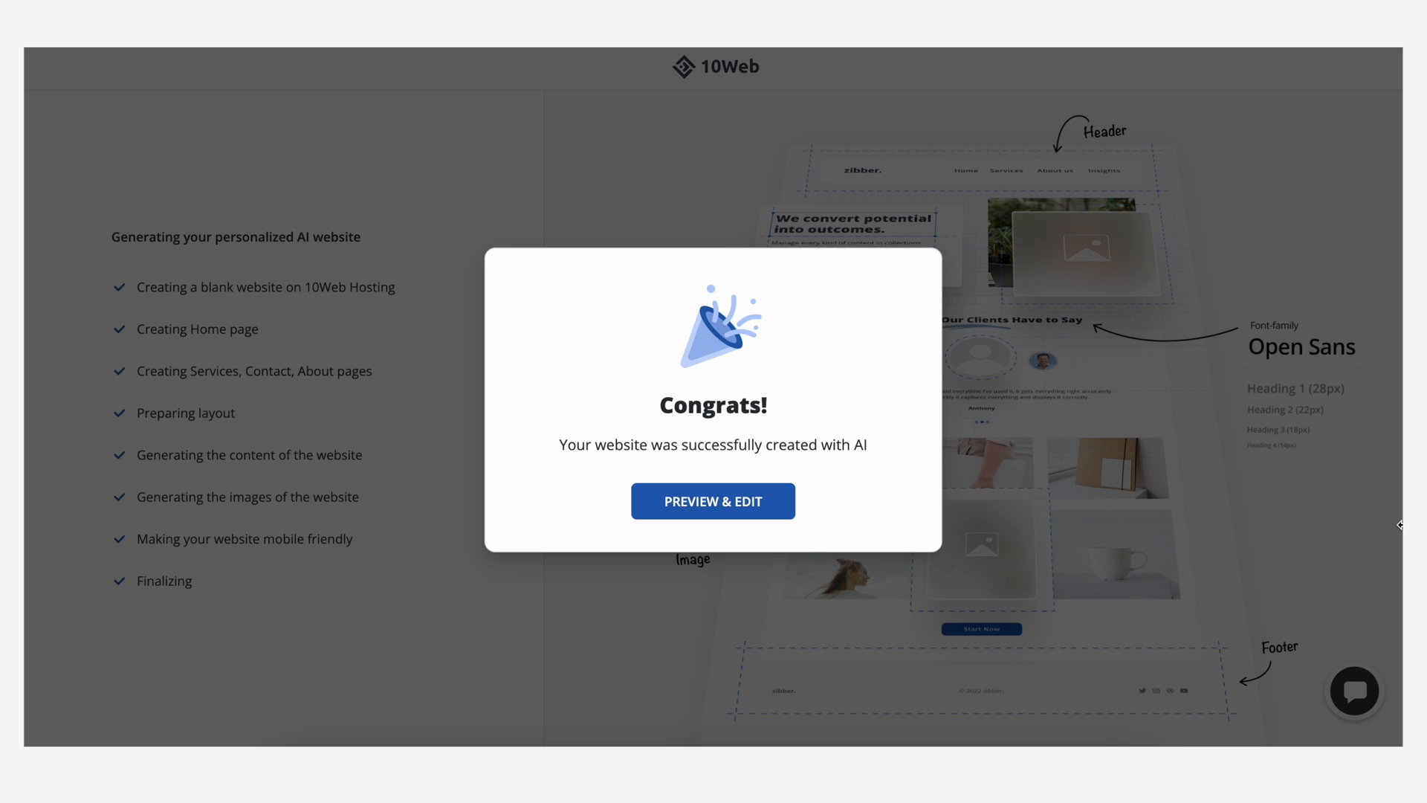
Step: Choose PREVIEW & EDIT for the AEZ Media site, then its edit button
{"action": "left_click", "coordinate": [713, 500]}
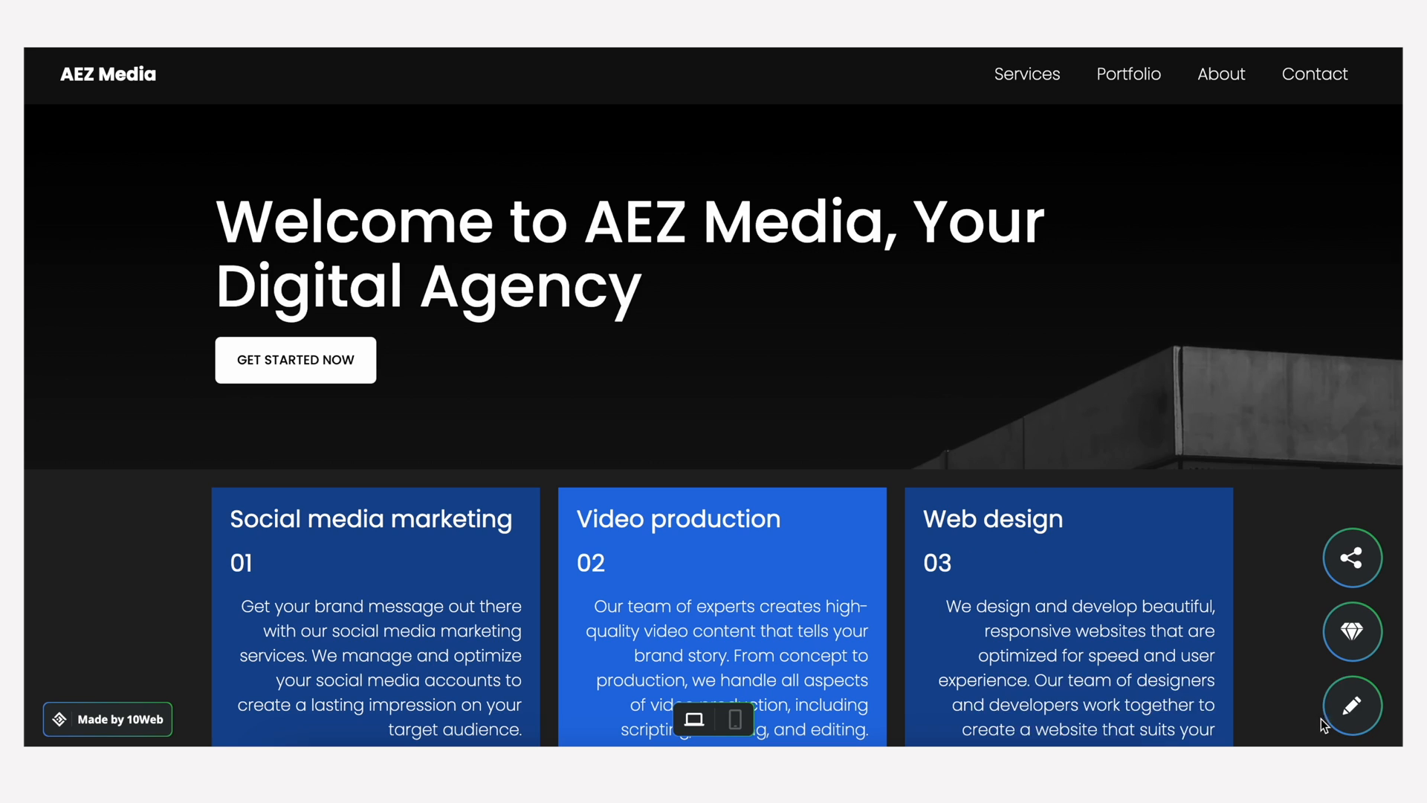
{"action": "left_click", "coordinate": [1351, 705]}
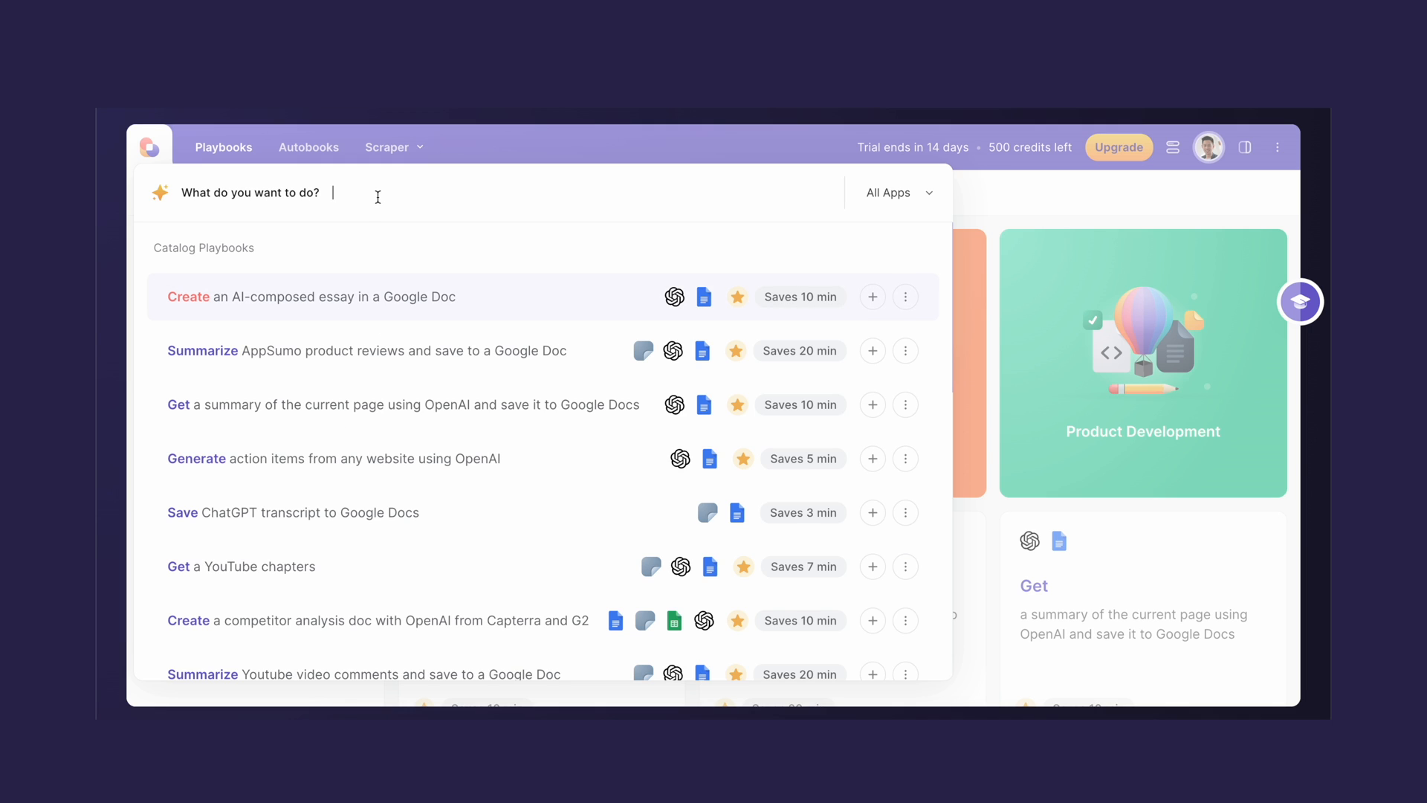
{"action": "mouse_move", "coordinate": [546, 198]}
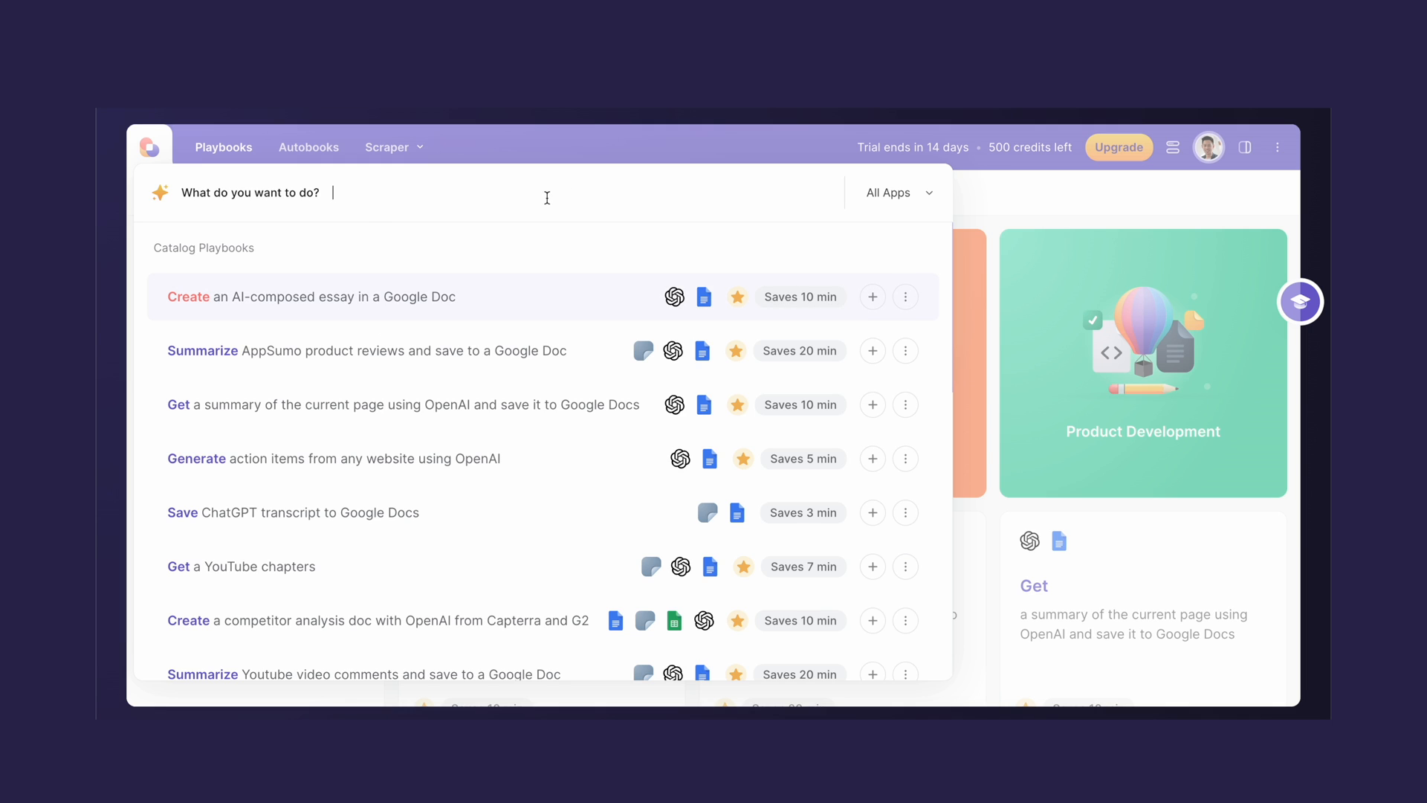
{"action": "mouse_move", "coordinate": [545, 149]}
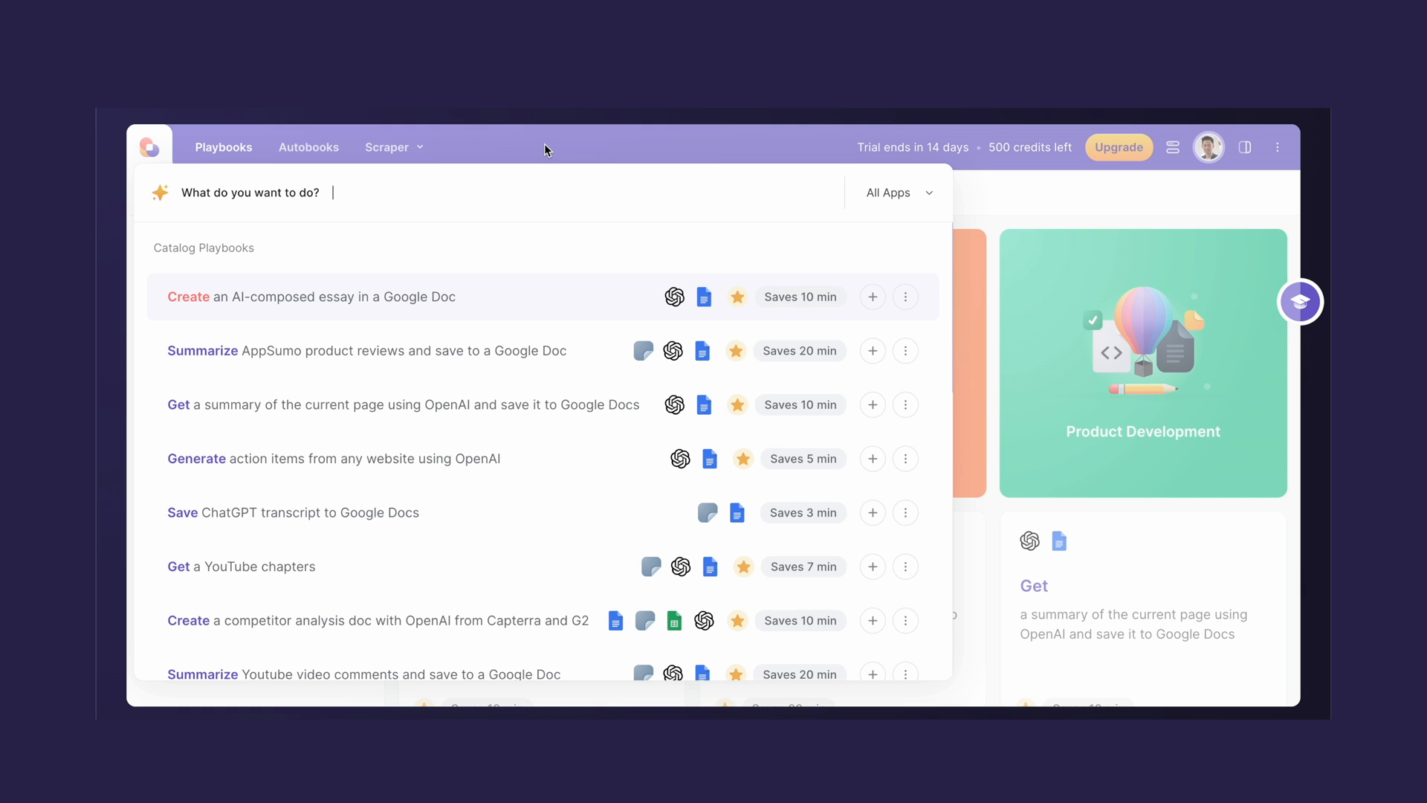
Step: Search playbooks for 'save youtube comments to document' and run the matching playbook
{"action": "type", "text": "save youtube comments to document"}
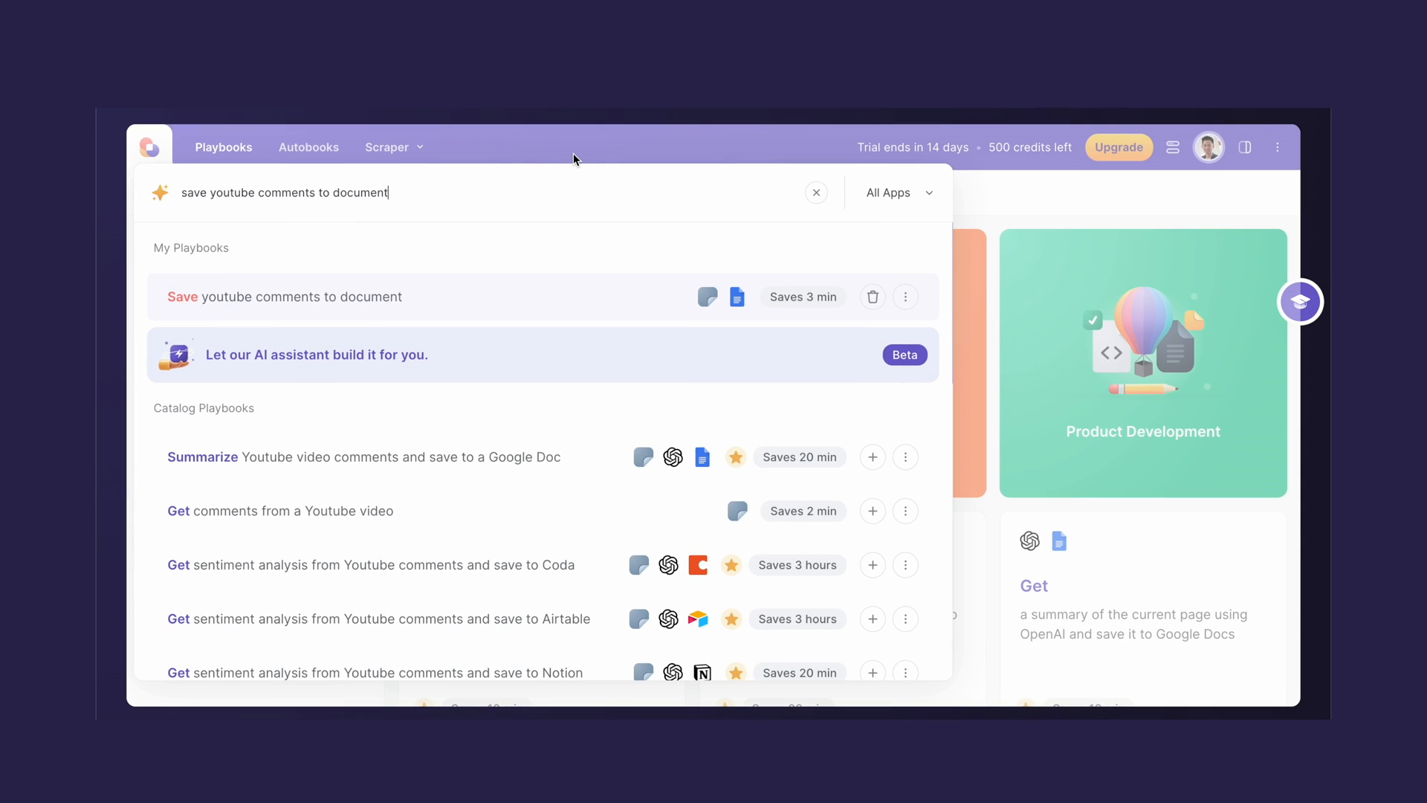
{"action": "left_click", "coordinate": [284, 297]}
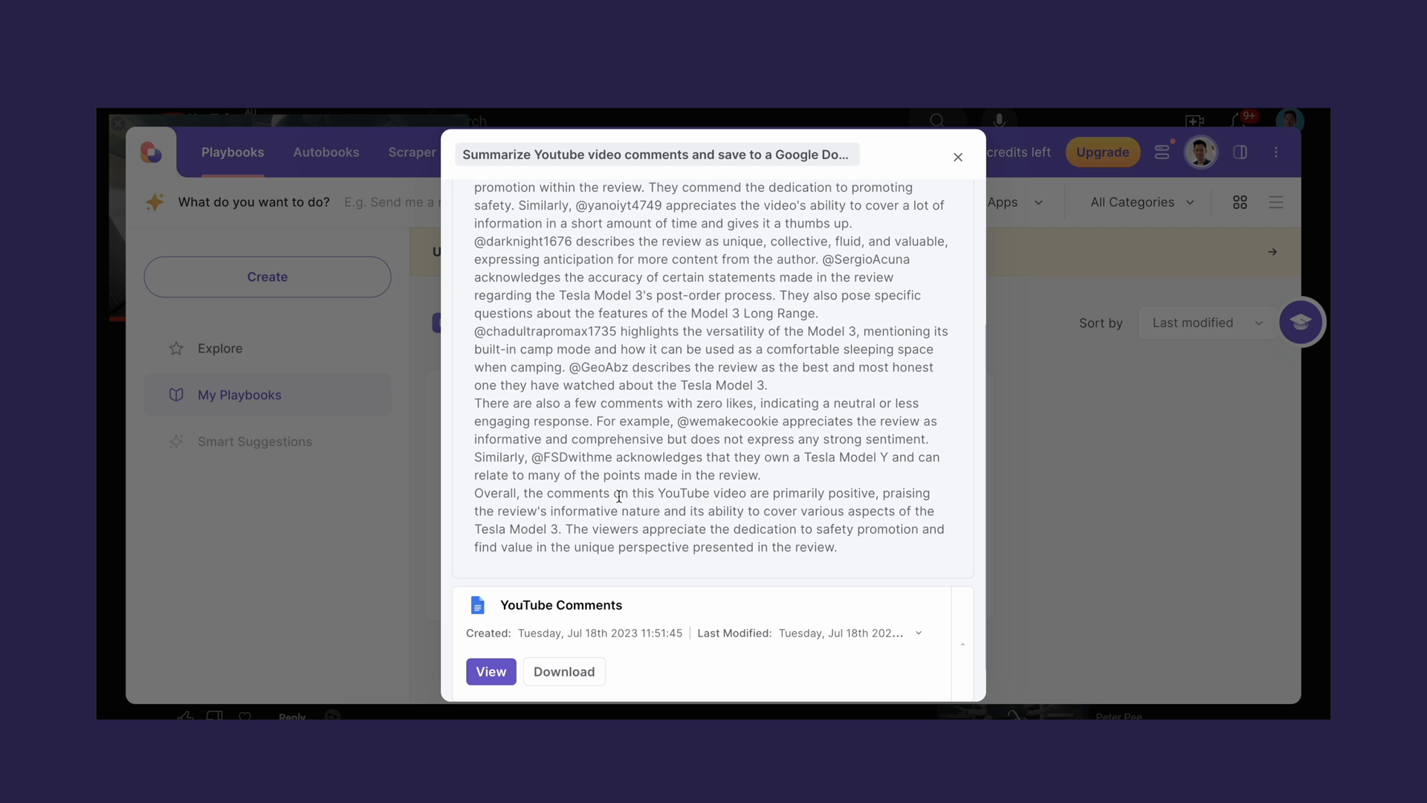
Step: Scroll the results dialog and view the YouTube Comments document
{"action": "scroll", "scroll_direction": "down", "scroll_amount": 3}
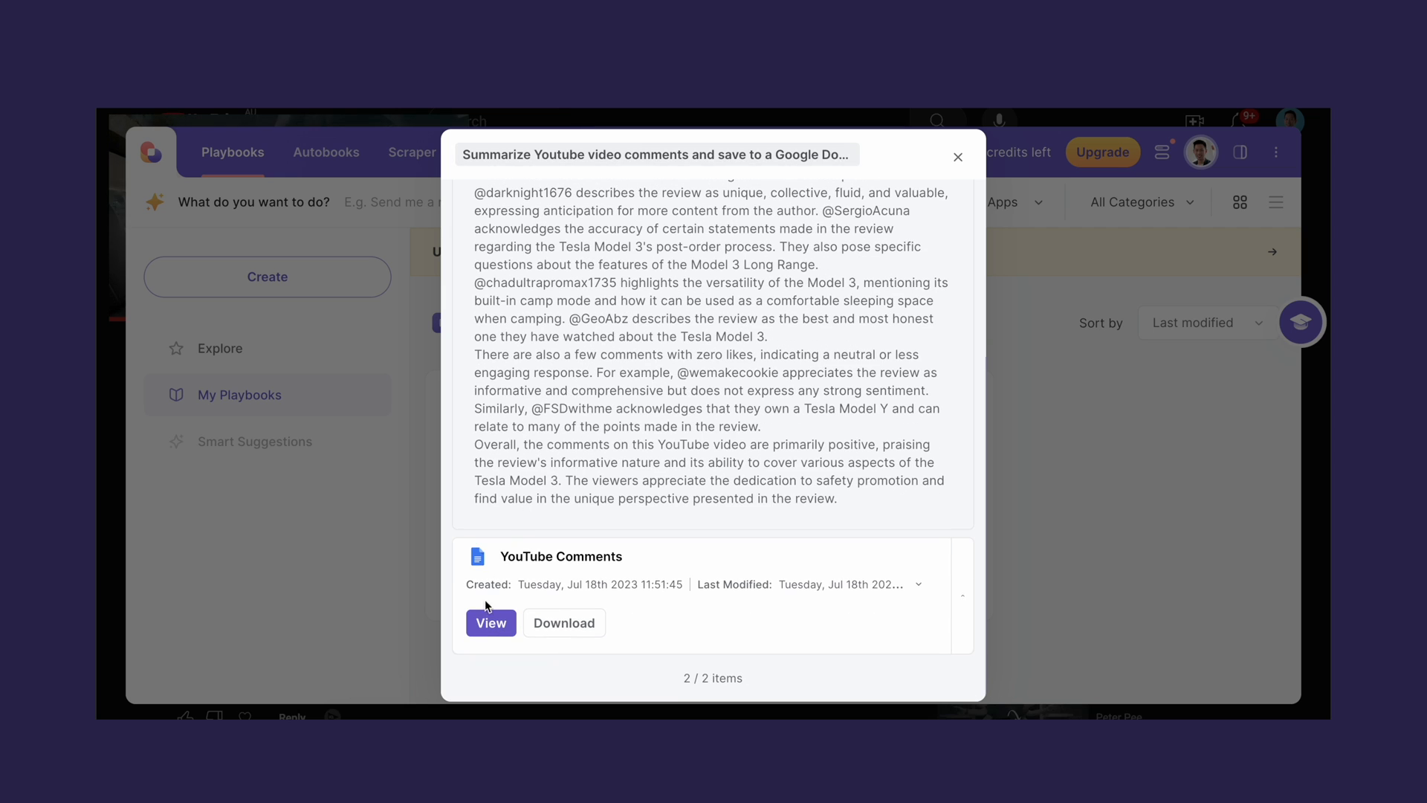
{"action": "left_click", "coordinate": [491, 622]}
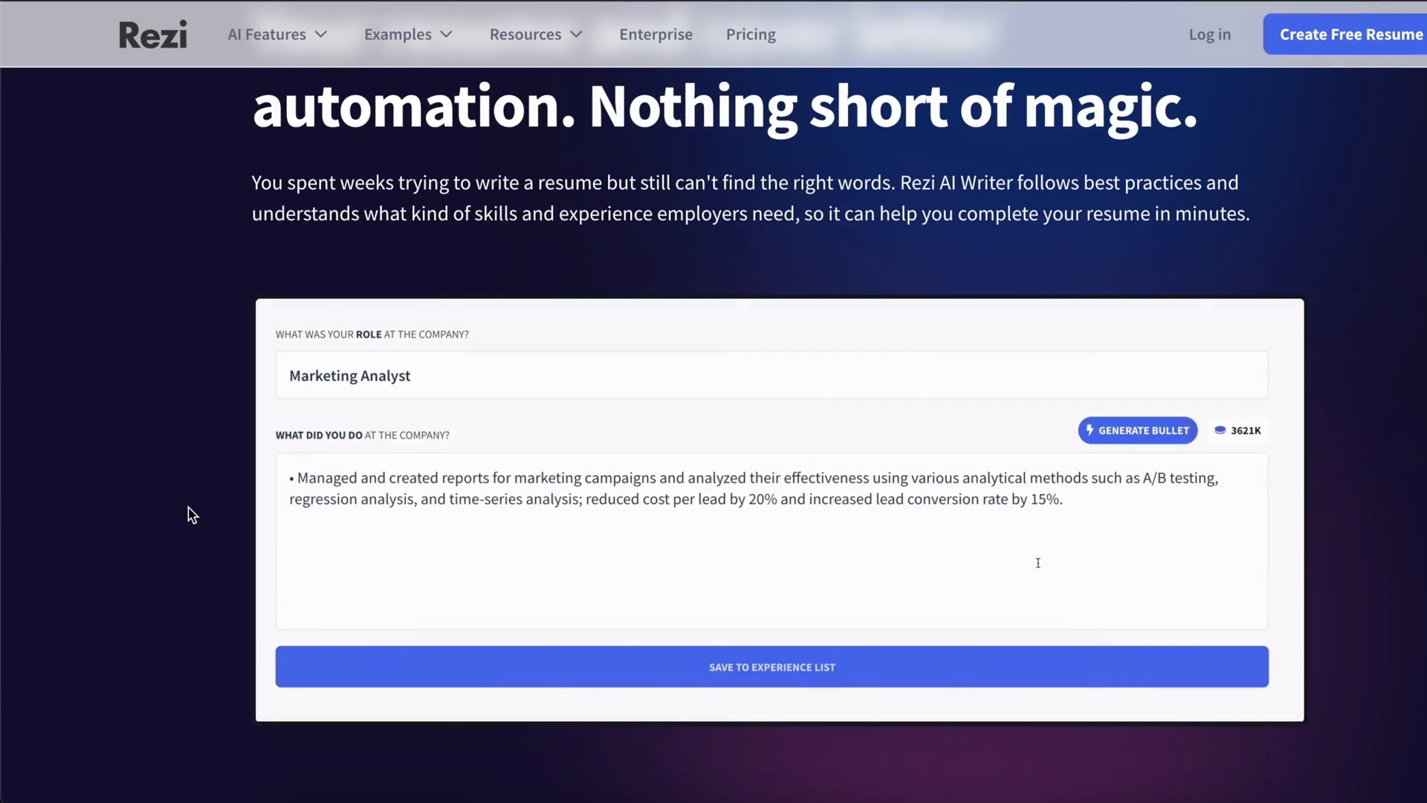
{"action": "scroll", "scroll_direction": "up", "scroll_amount": 3}
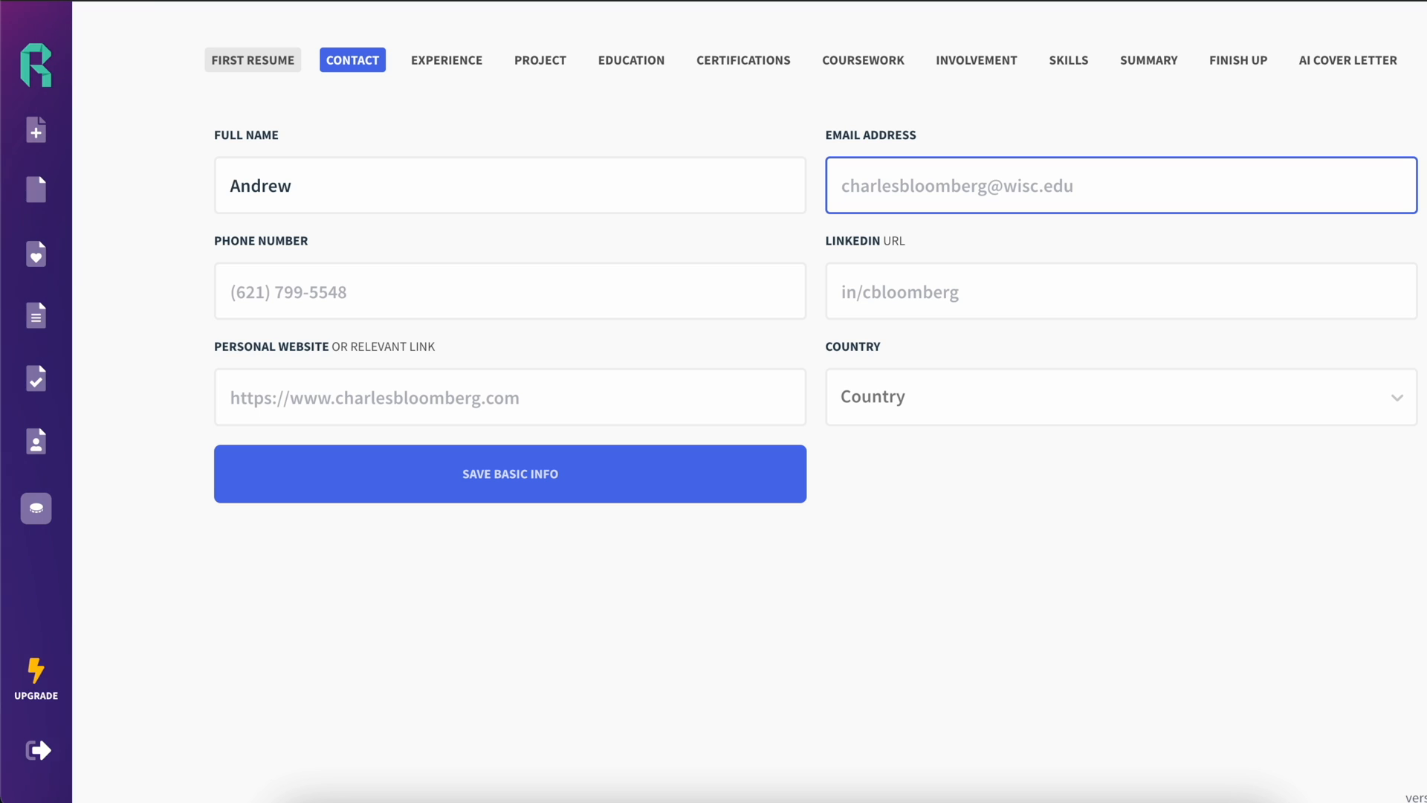
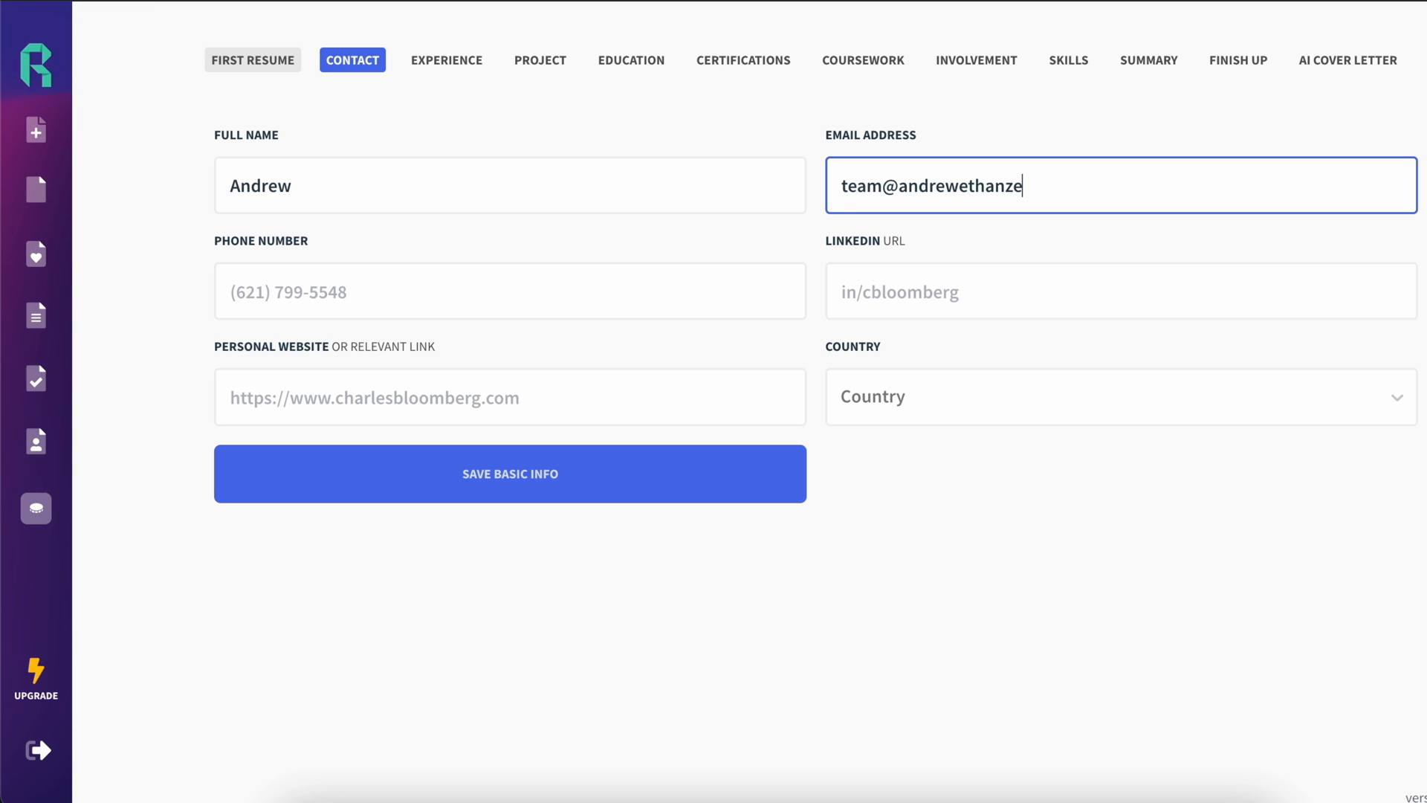
{"action": "left_click", "coordinate": [446, 60]}
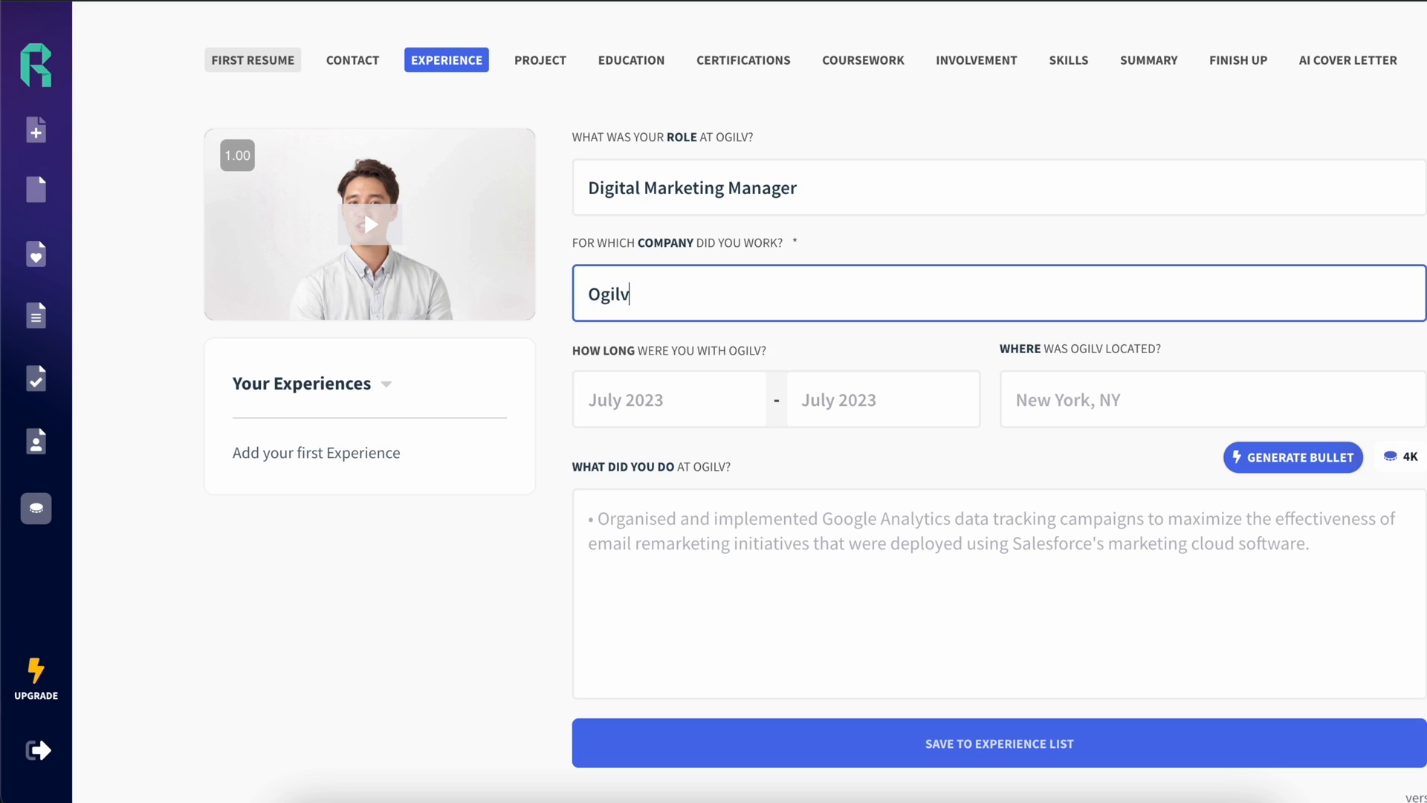
{"action": "left_click", "coordinate": [668, 399]}
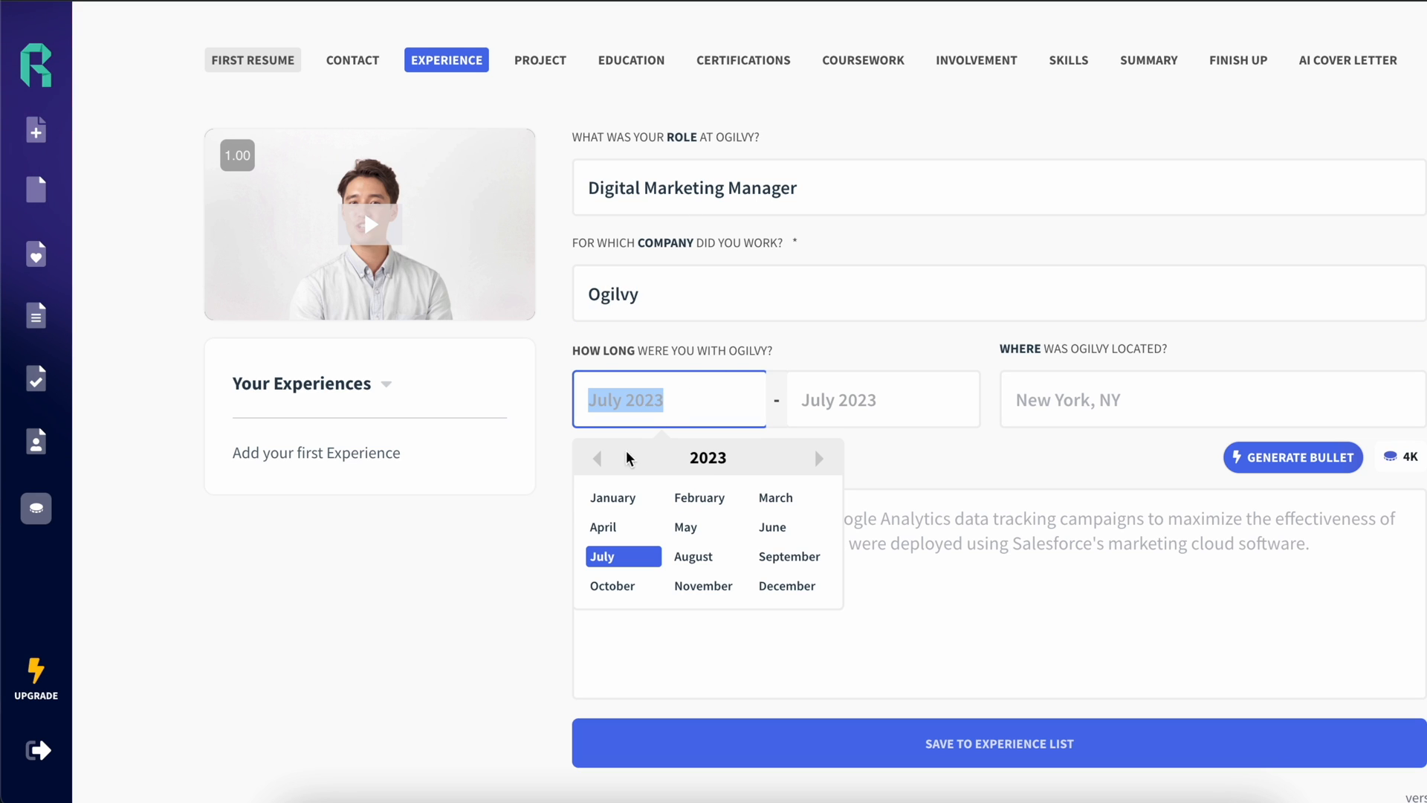
{"action": "left_click", "coordinate": [598, 458]}
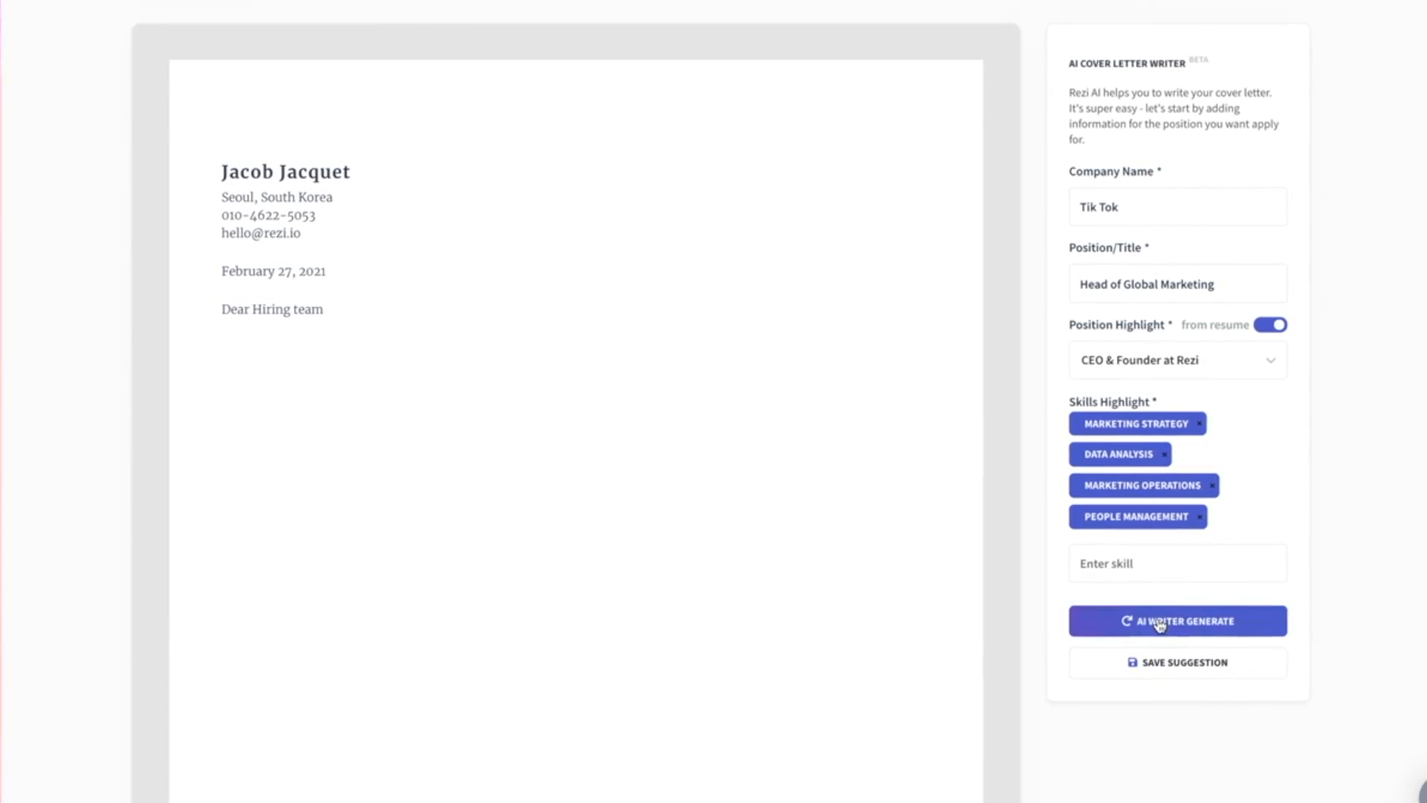
Step: Generate the Rezi AI cover letter for TikTok's Head of Global Marketing, then regenerate a draft
{"action": "left_click", "coordinate": [1177, 620]}
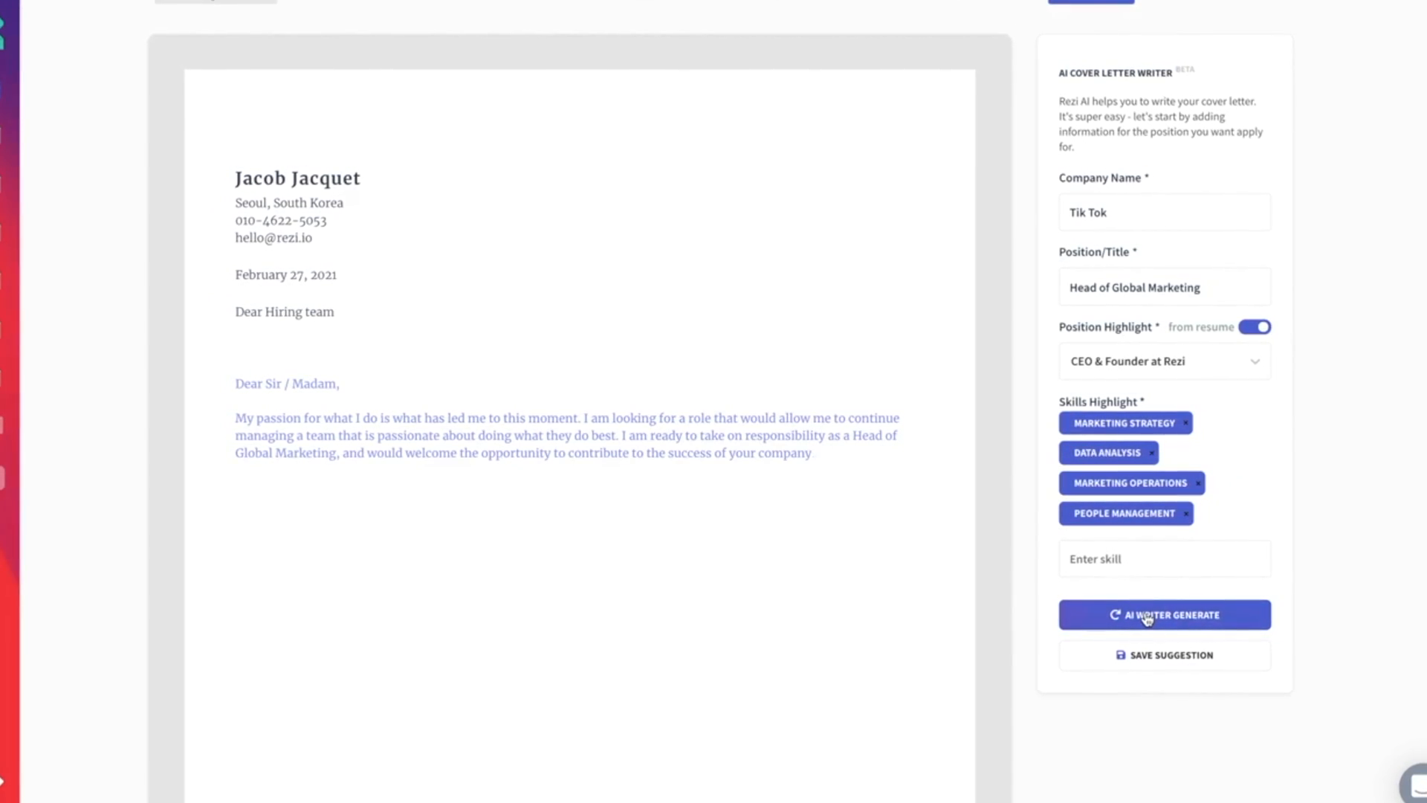
{"action": "left_click", "coordinate": [1148, 614]}
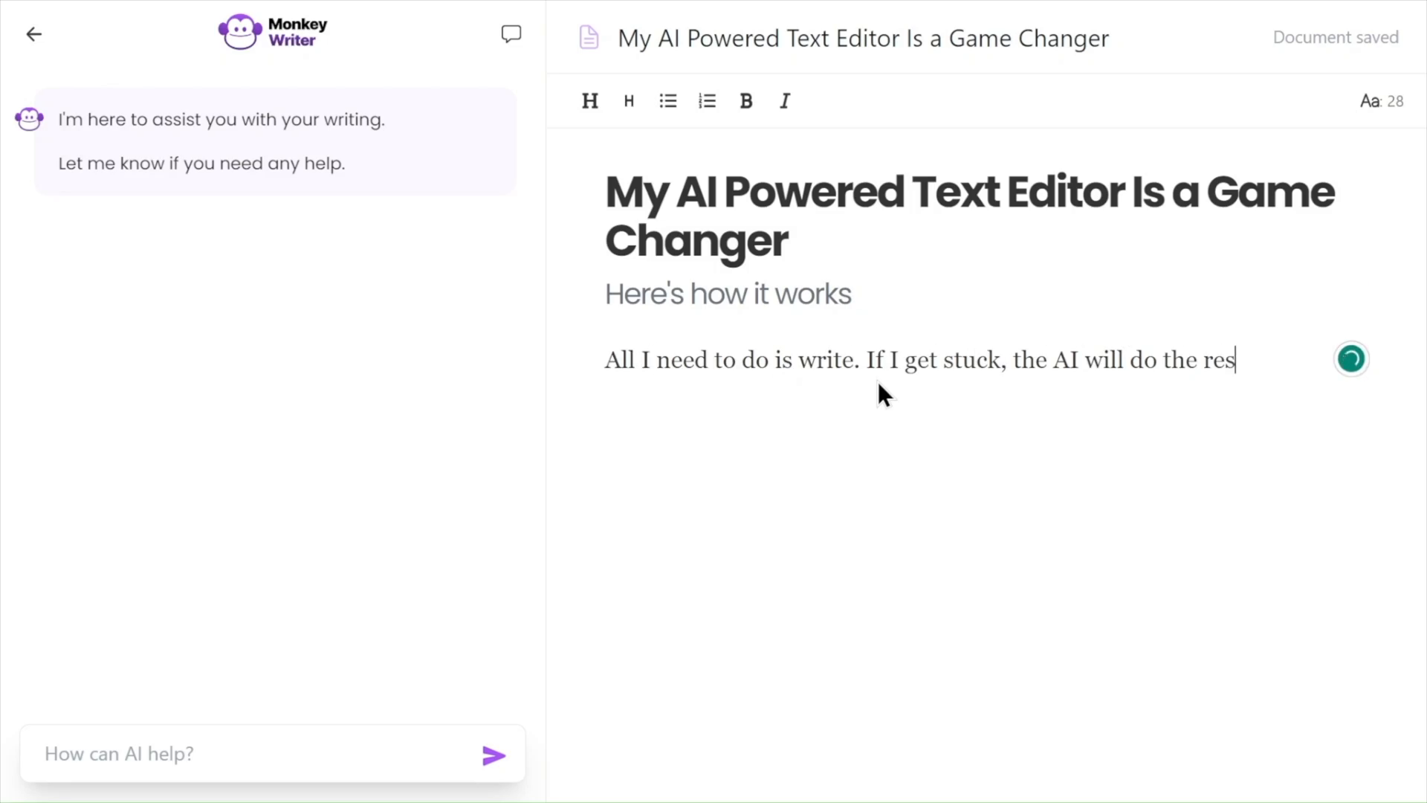
Step: Type 'So the big bang universe' in the document and have AI expand it
{"action": "left_click", "coordinate": [1353, 359]}
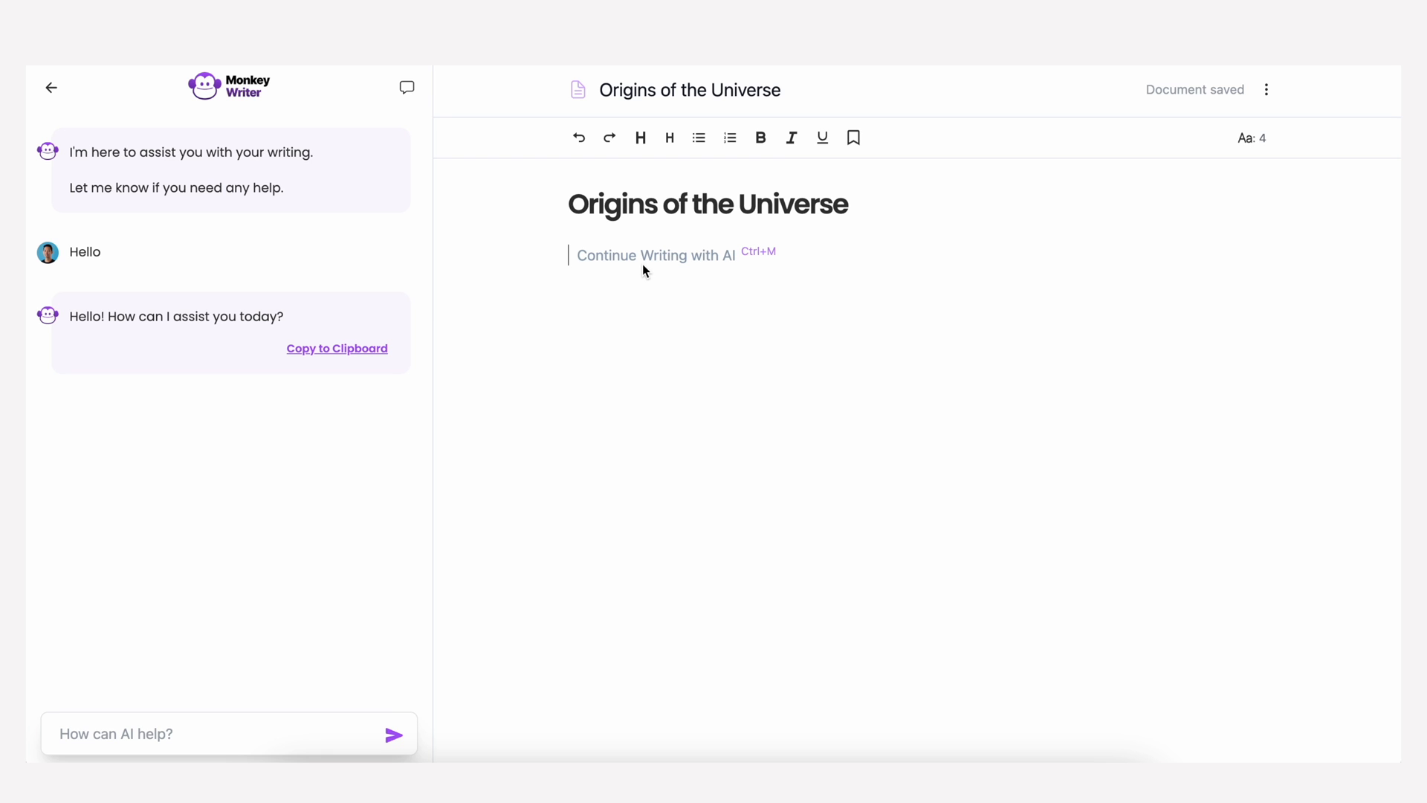
{"action": "type", "text": "S"}
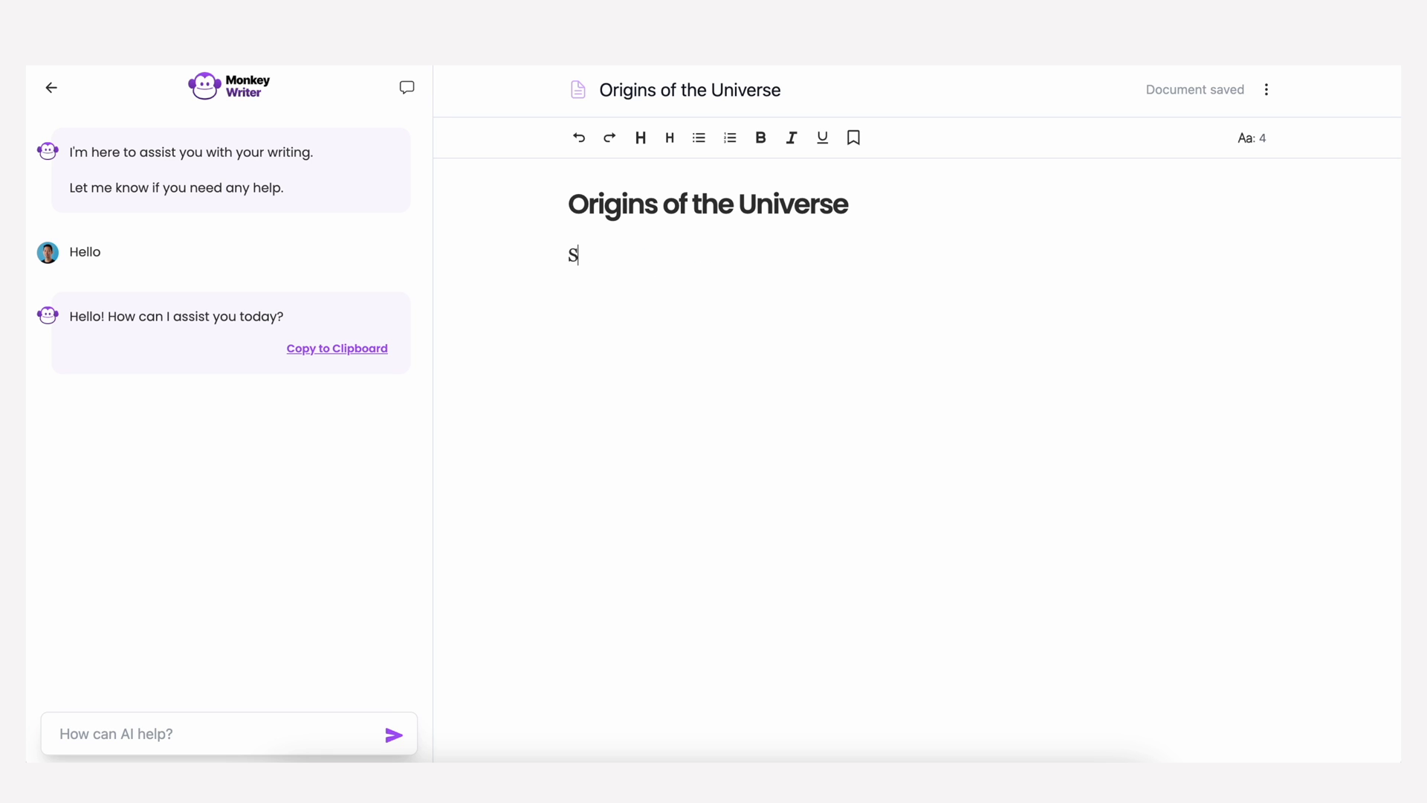
{"action": "type", "text": "o the big bang universe"}
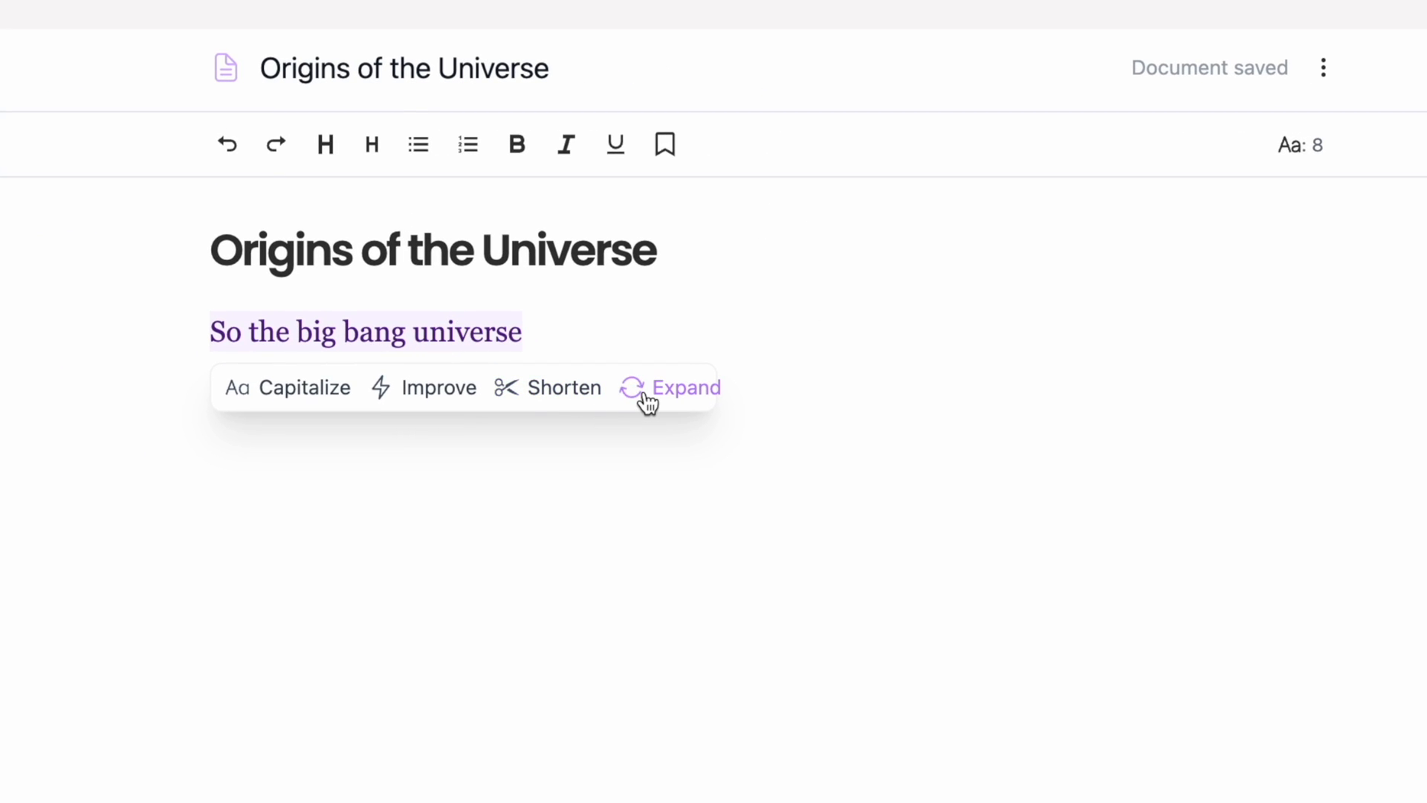
{"action": "left_click", "coordinate": [686, 387]}
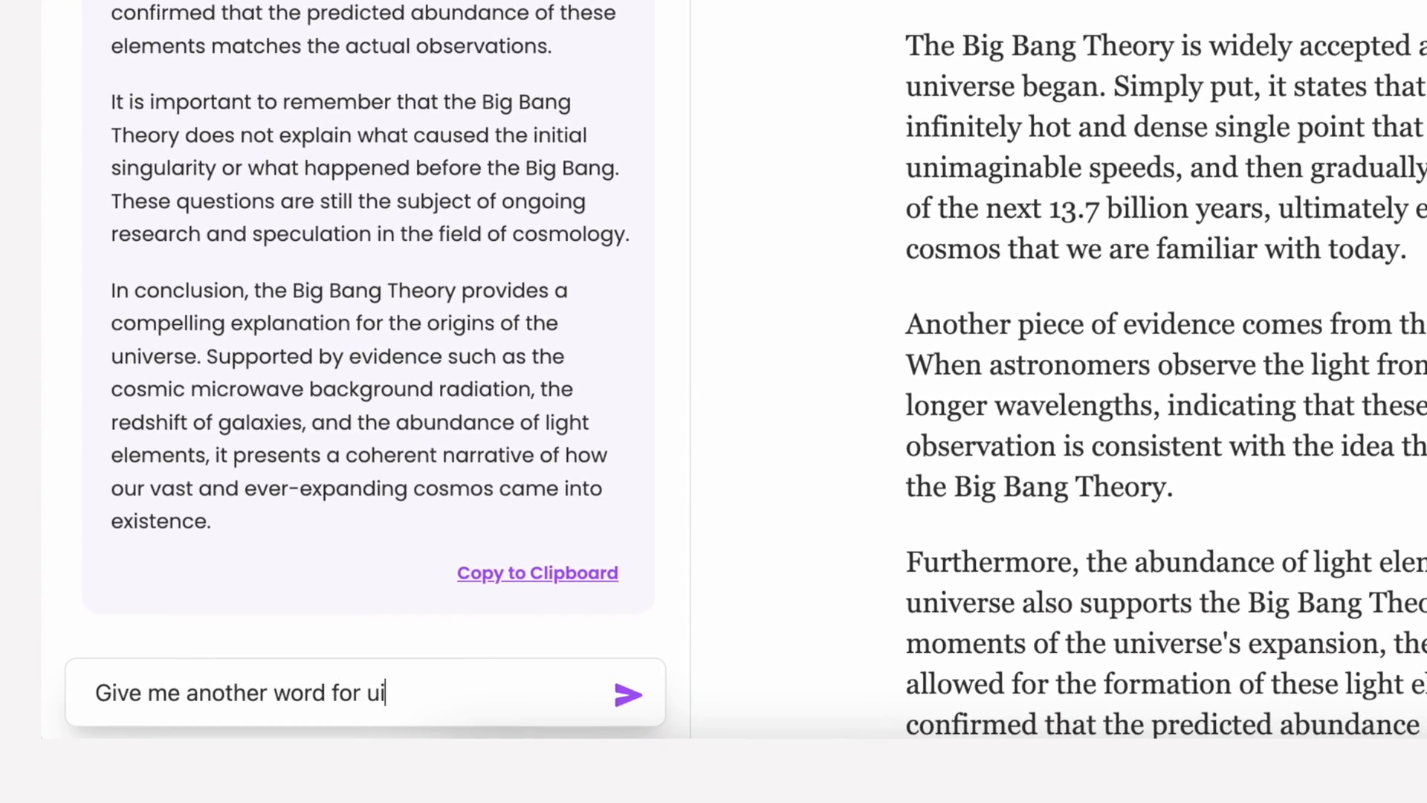
Step: Send 'Give me another word for universe' to the AI assistant chat
{"action": "left_click", "coordinate": [628, 694]}
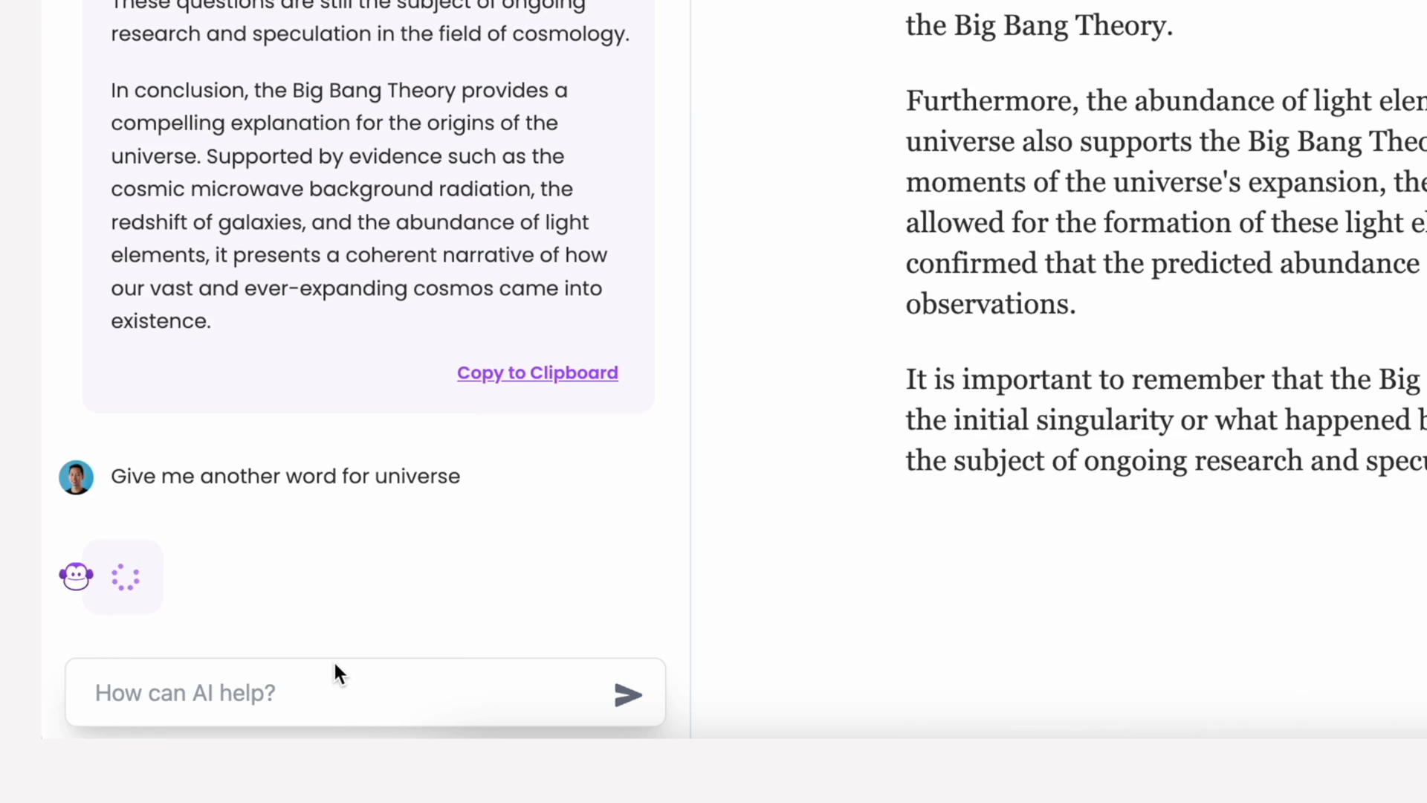
{"action": "mouse_move", "coordinate": [343, 636]}
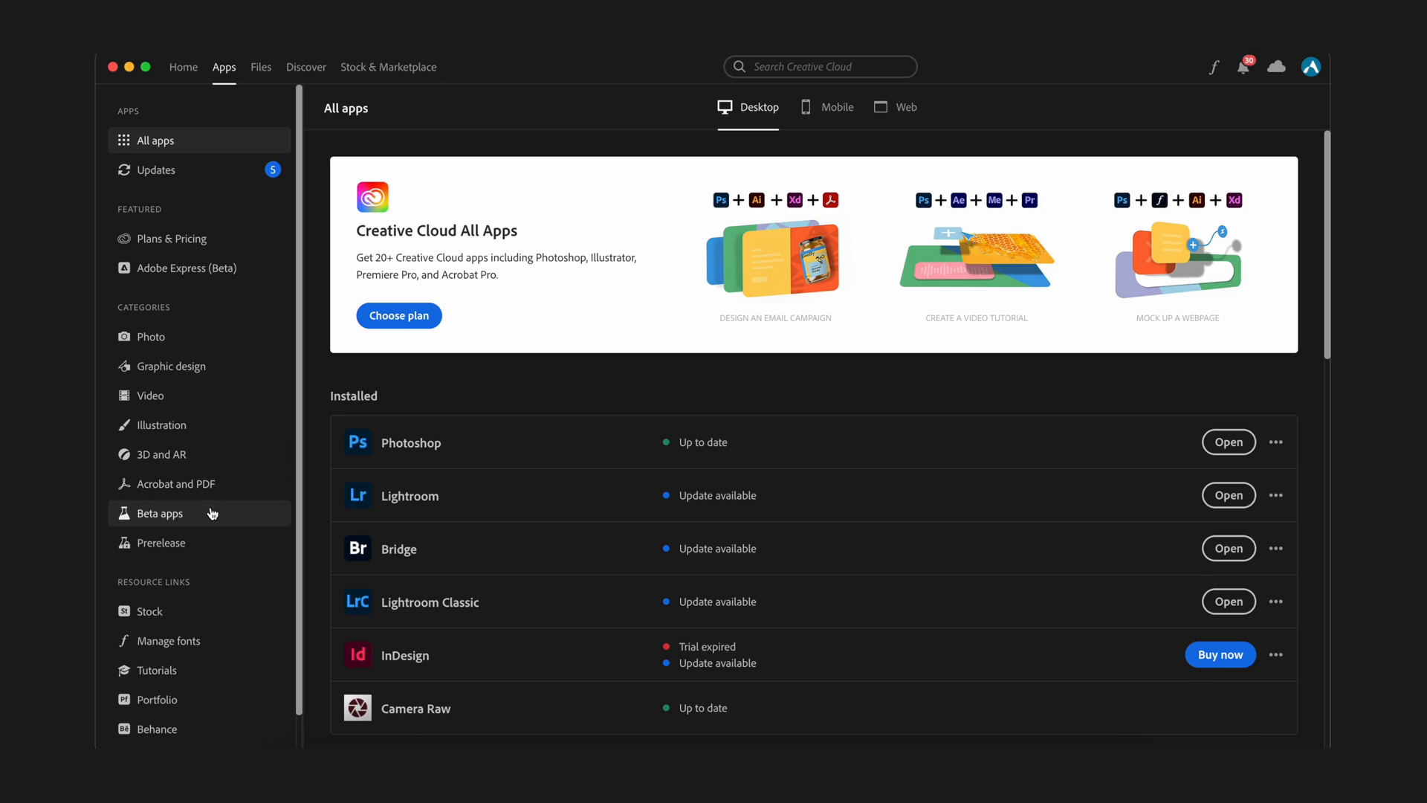
Step: Show the Beta apps list and install Photoshop (Beta)
{"action": "left_click", "coordinate": [159, 512]}
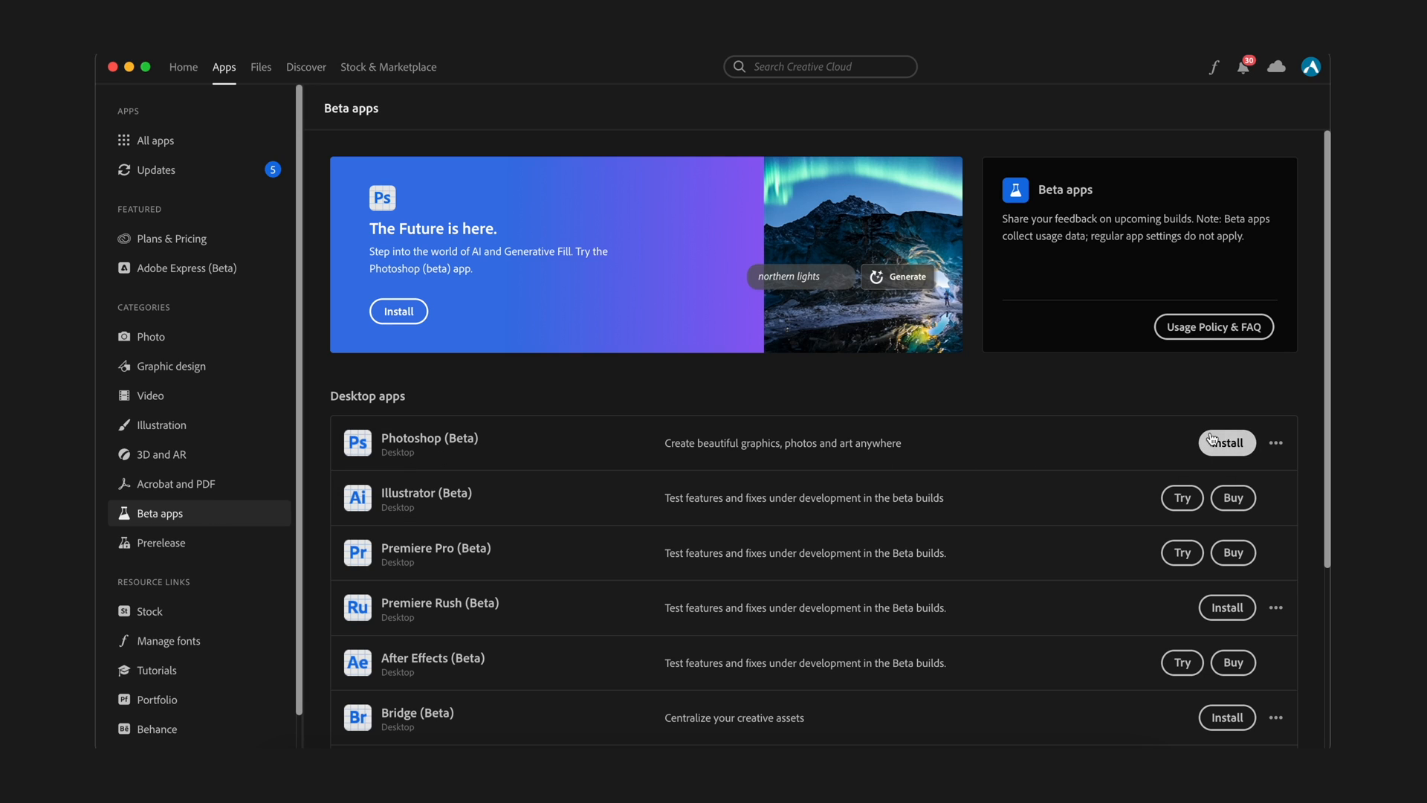
{"action": "left_click", "coordinate": [1226, 443]}
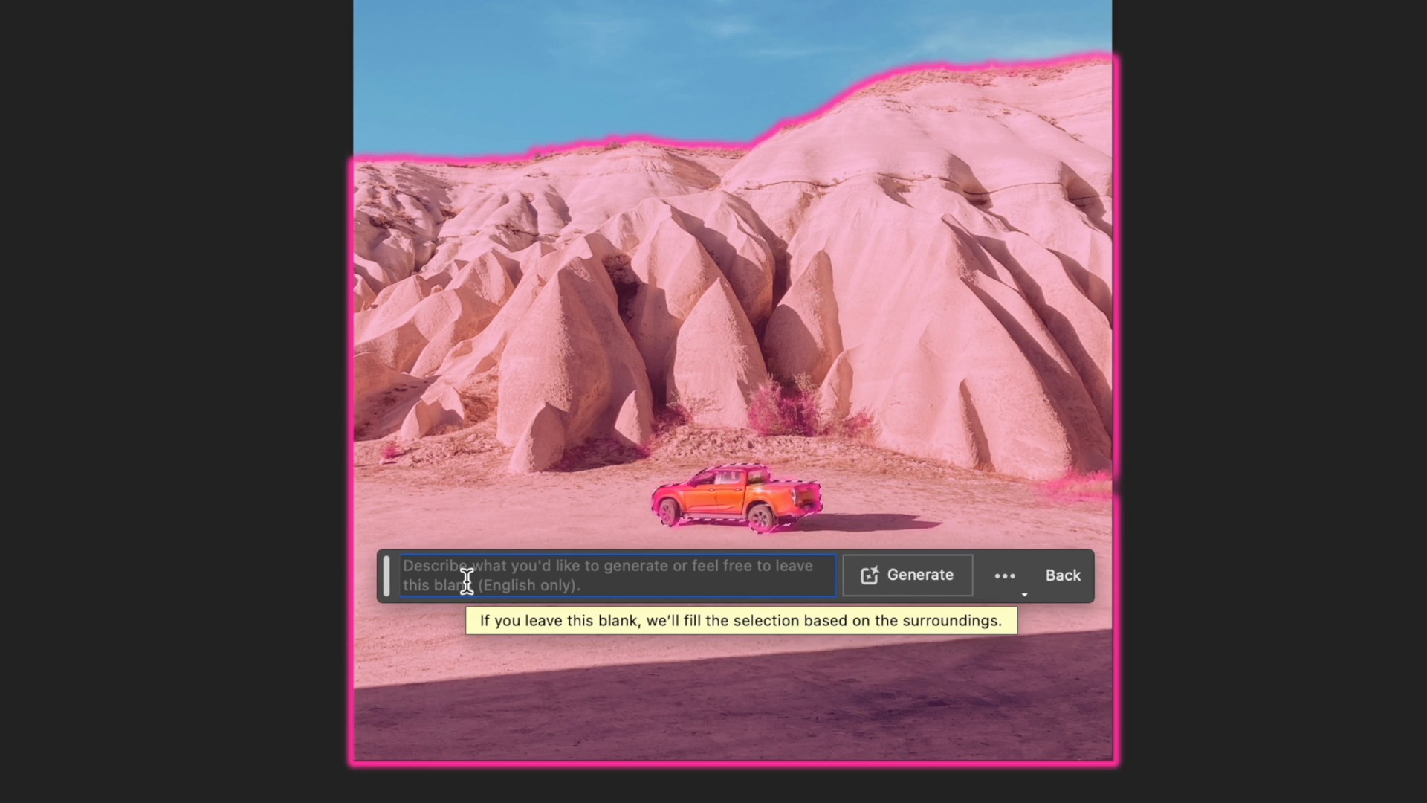
Step: Generate the 'turn truck green' fill to recolour the orange pickup green
{"action": "type", "text": "turn tur"}
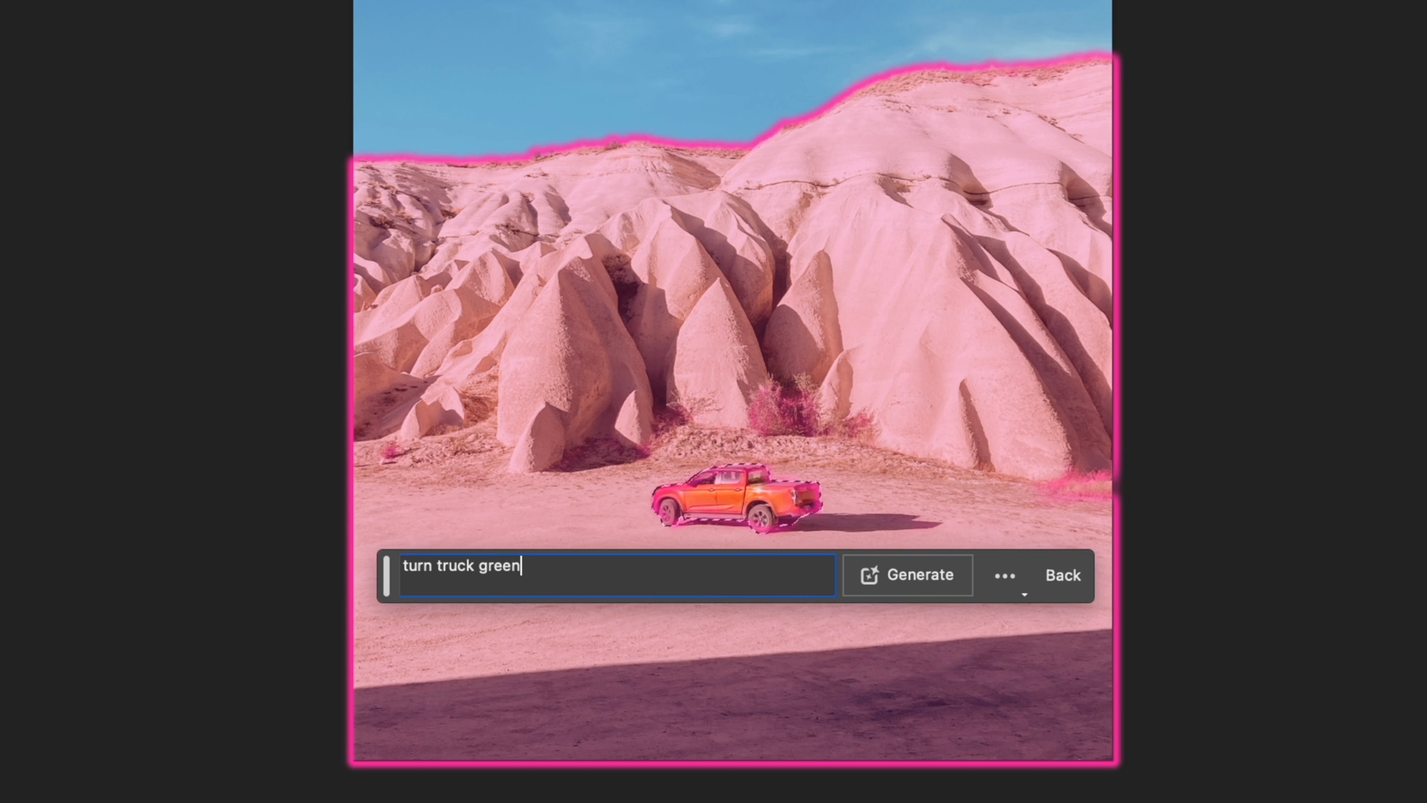
{"action": "left_click", "coordinate": [906, 574]}
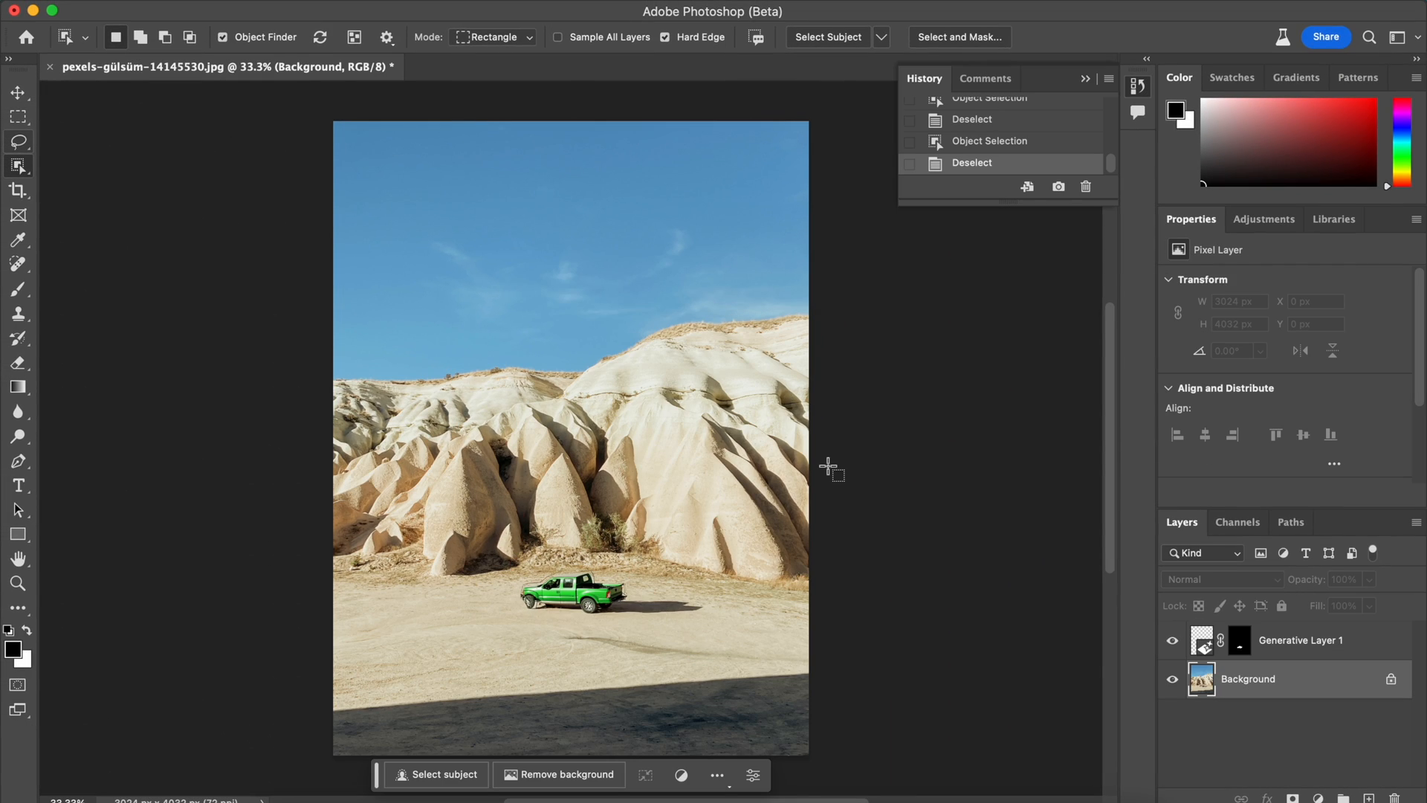
{"action": "mouse_move", "coordinate": [829, 377]}
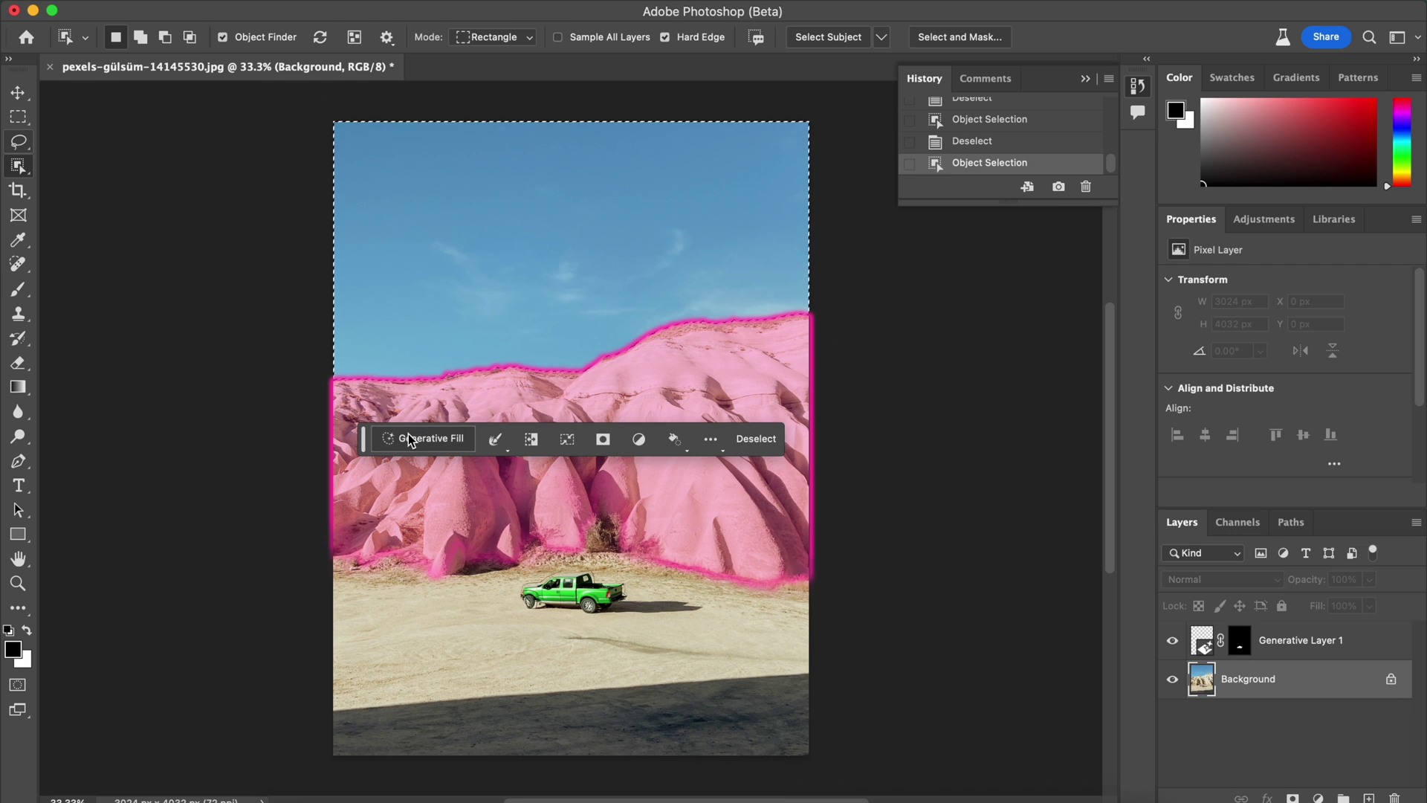
Step: Generate 'add northern lights' in the sky and pick the pink aurora variation
{"action": "left_click", "coordinate": [422, 438]}
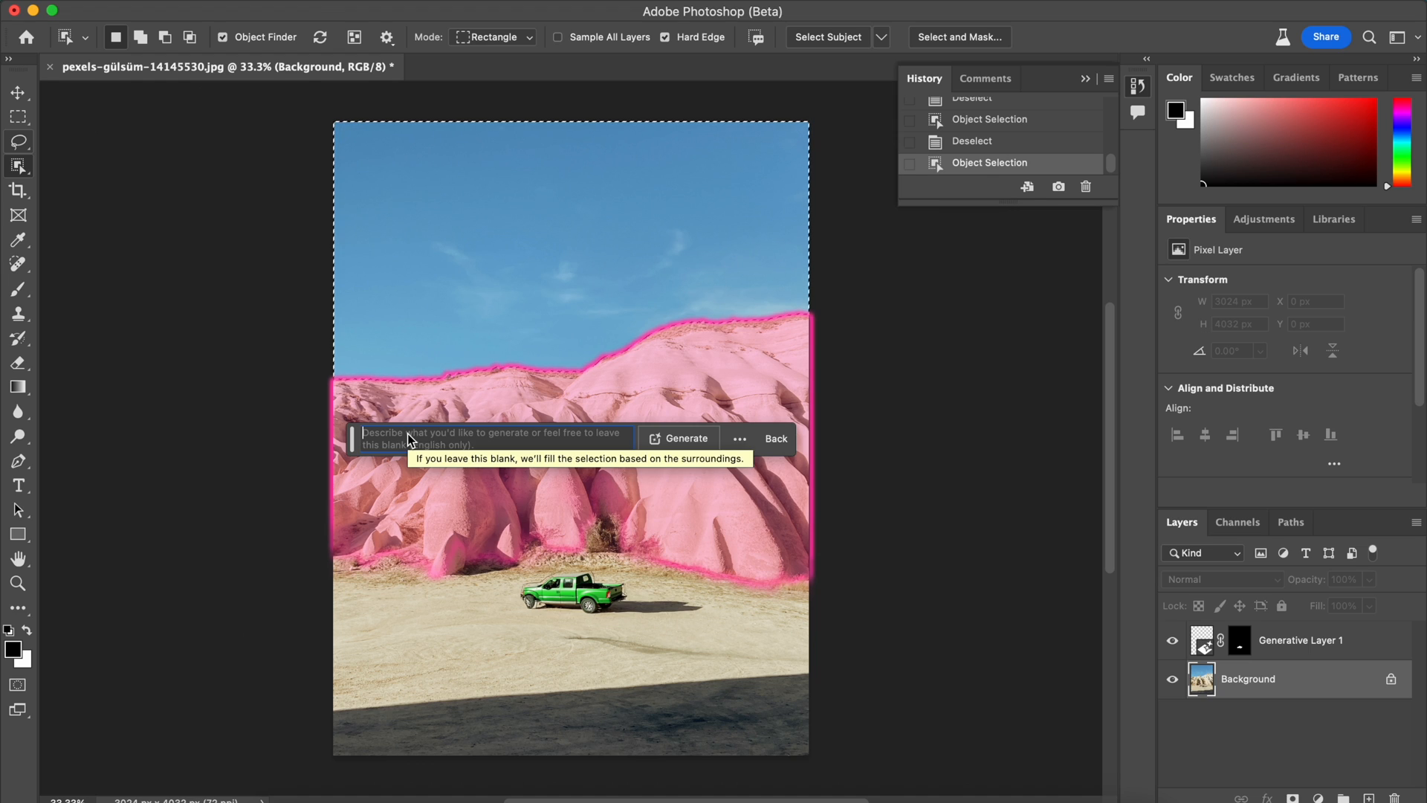
{"action": "type", "text": "add northern l"}
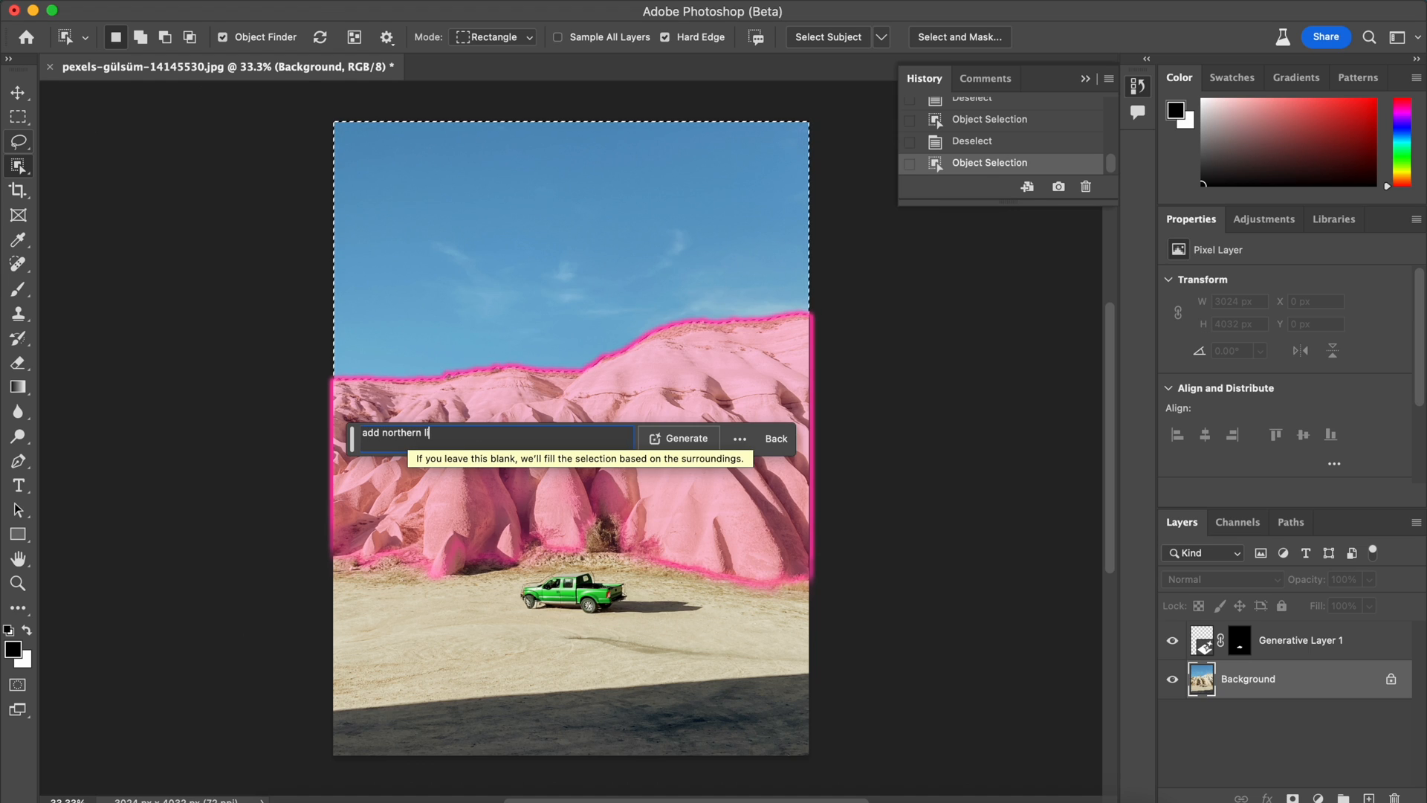
{"action": "left_click", "coordinate": [684, 438]}
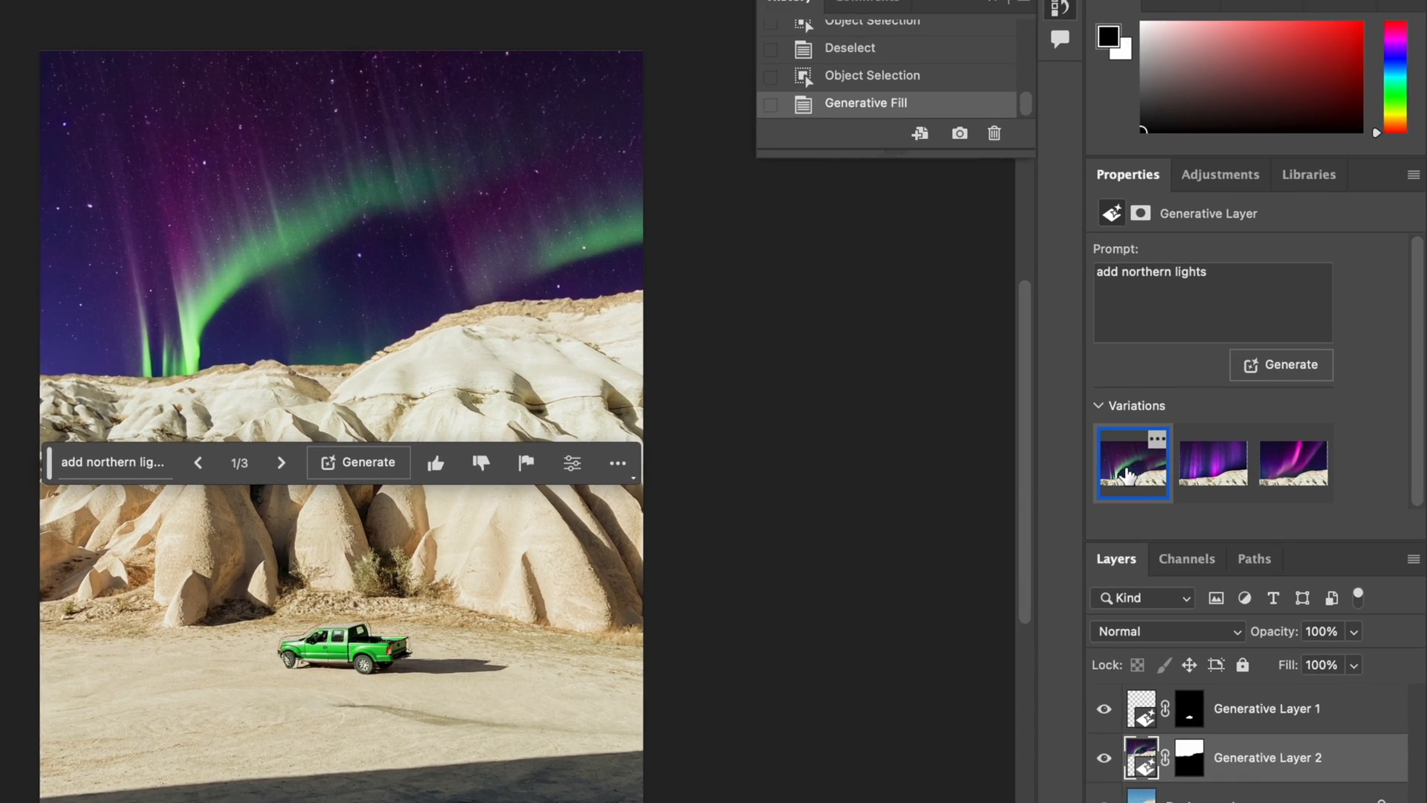
{"action": "left_click", "coordinate": [1282, 470]}
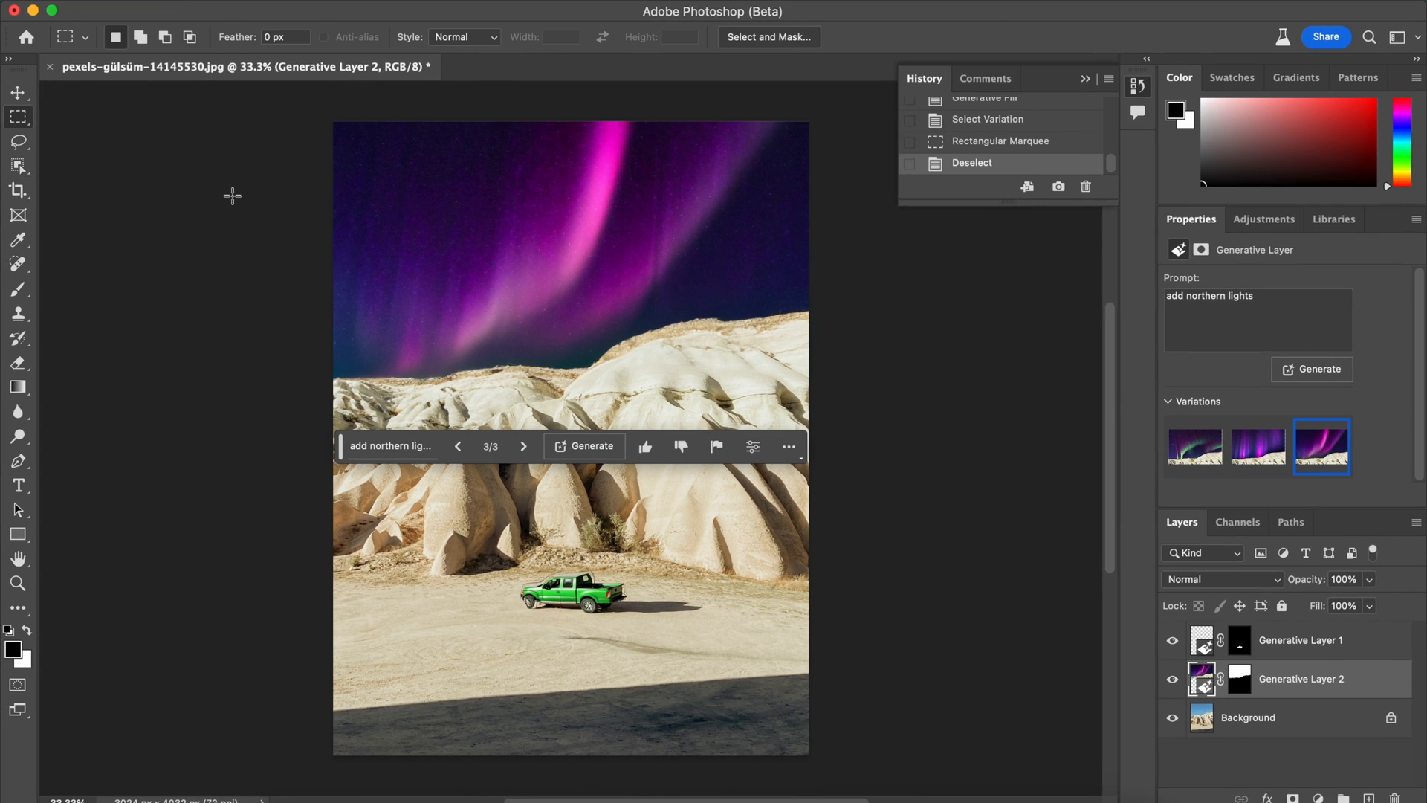
{"action": "left_click_drag", "start_coordinate": [350, 137], "coordinate": [526, 271]}
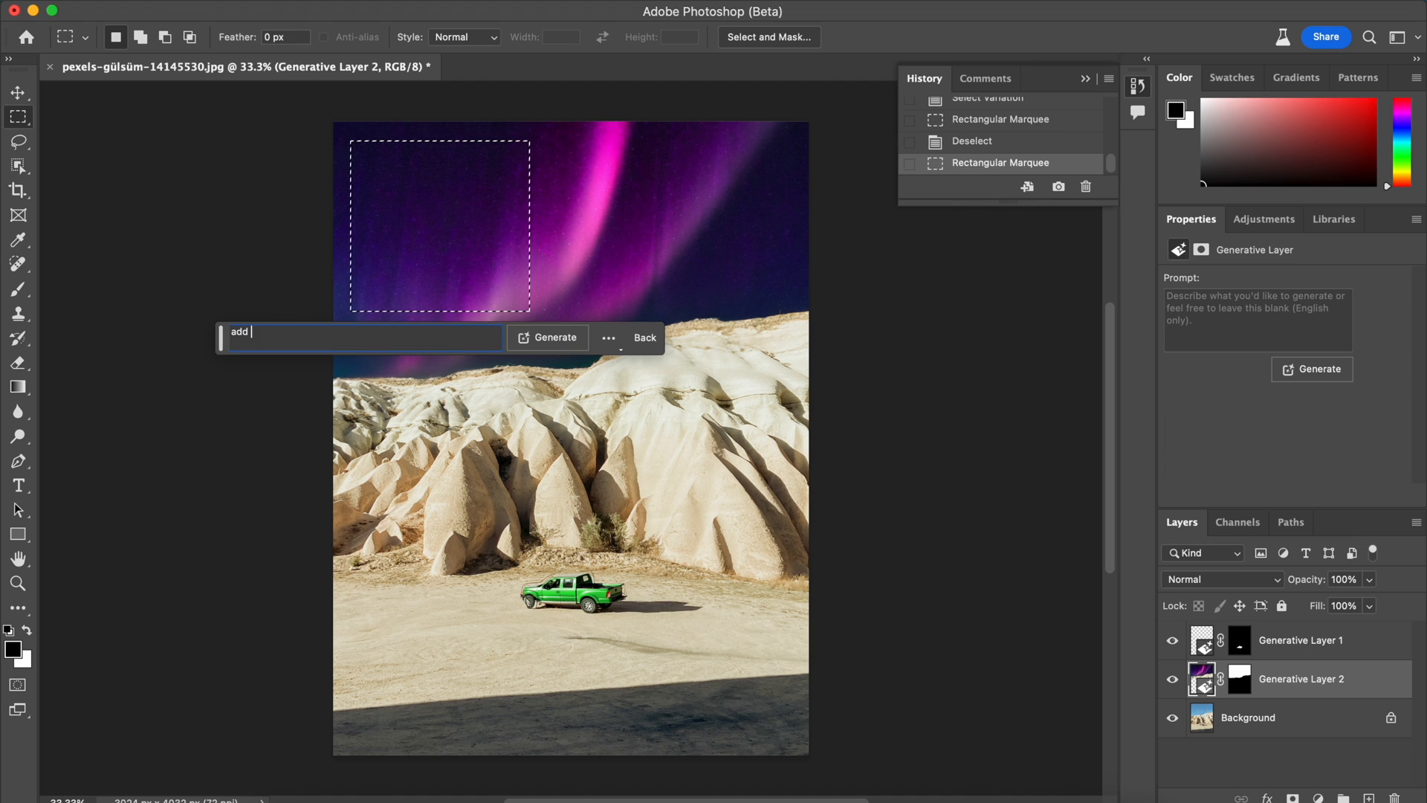
Step: Generate 'add a moon' in the upper-left selection and choose the second variation
{"action": "type", "text": "a moon"}
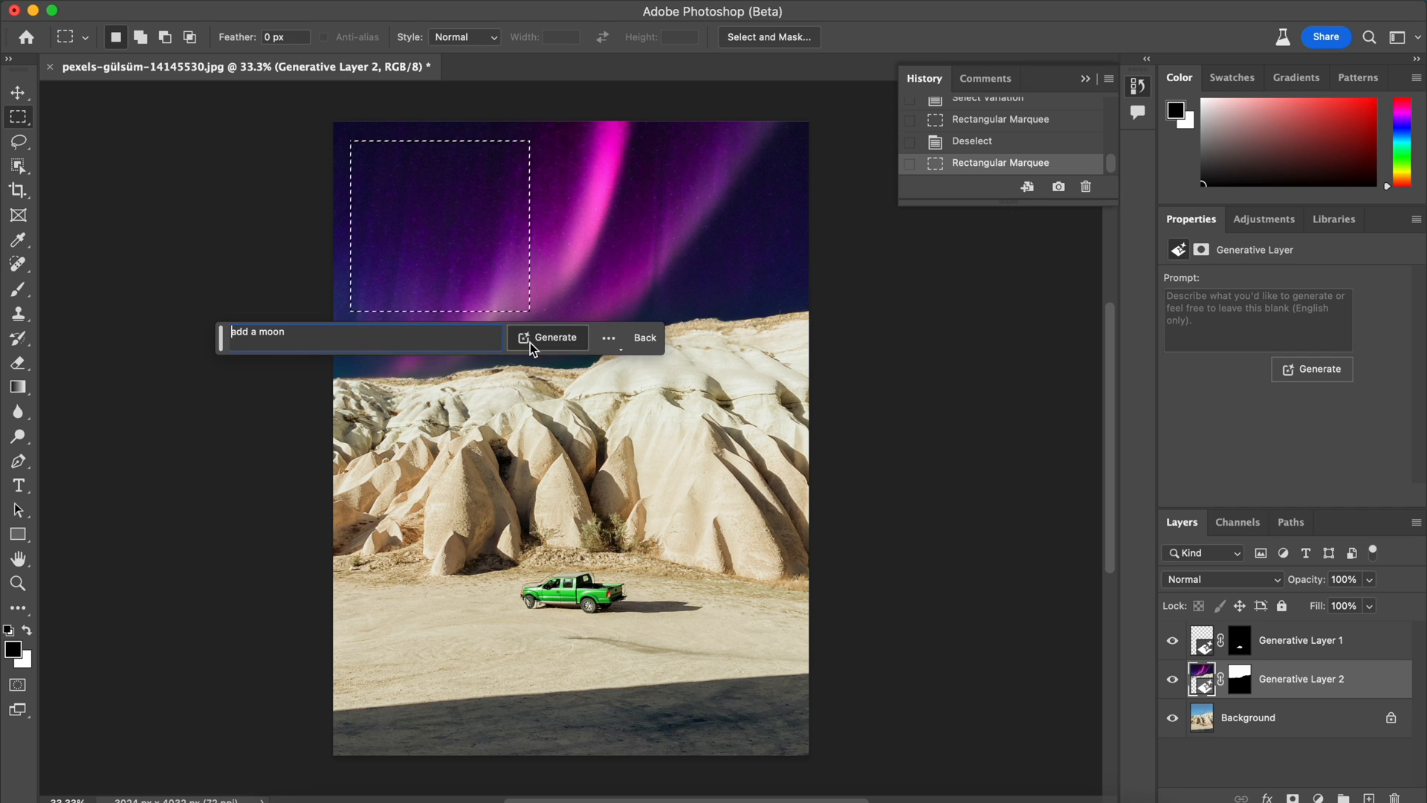
{"action": "left_click", "coordinate": [554, 337]}
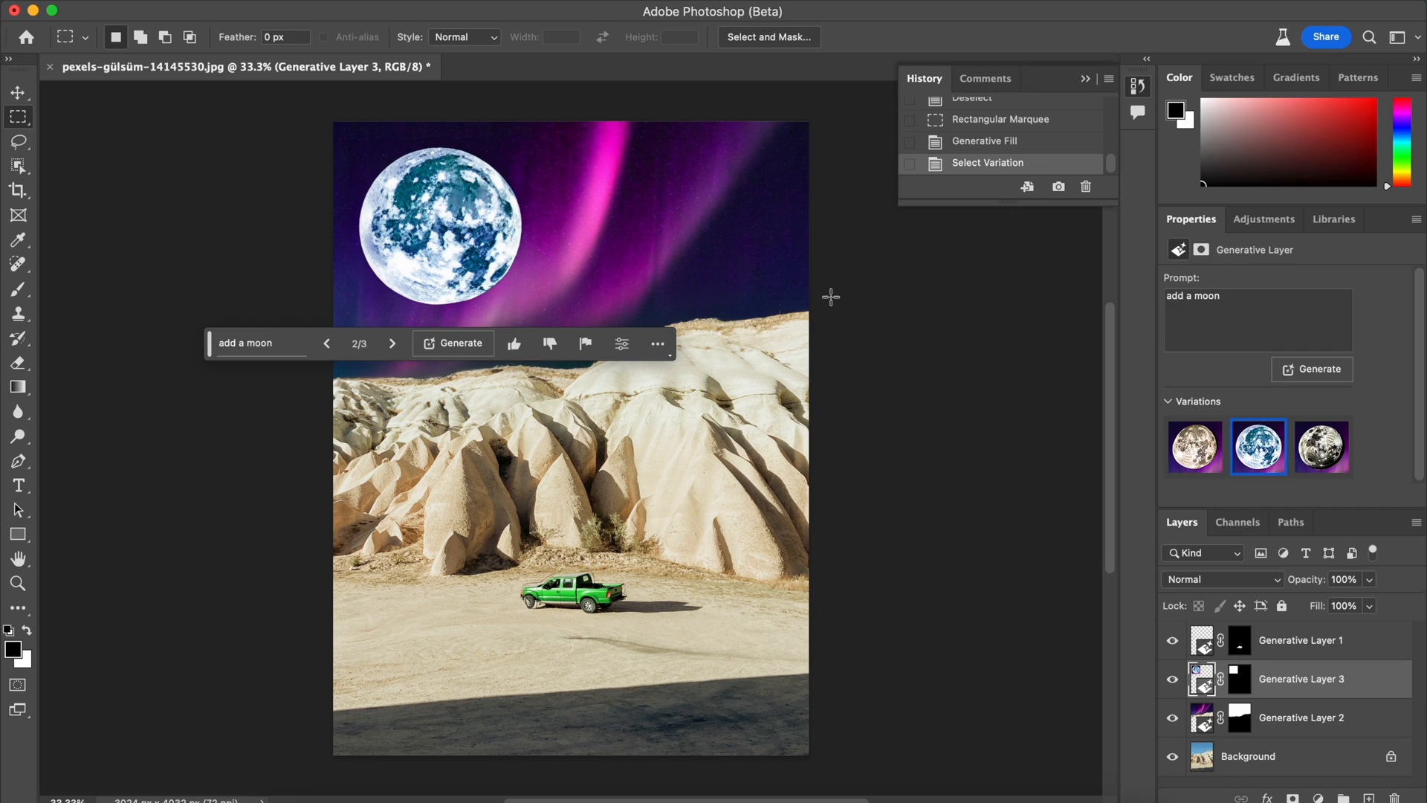
{"action": "left_click", "coordinate": [1000, 114]}
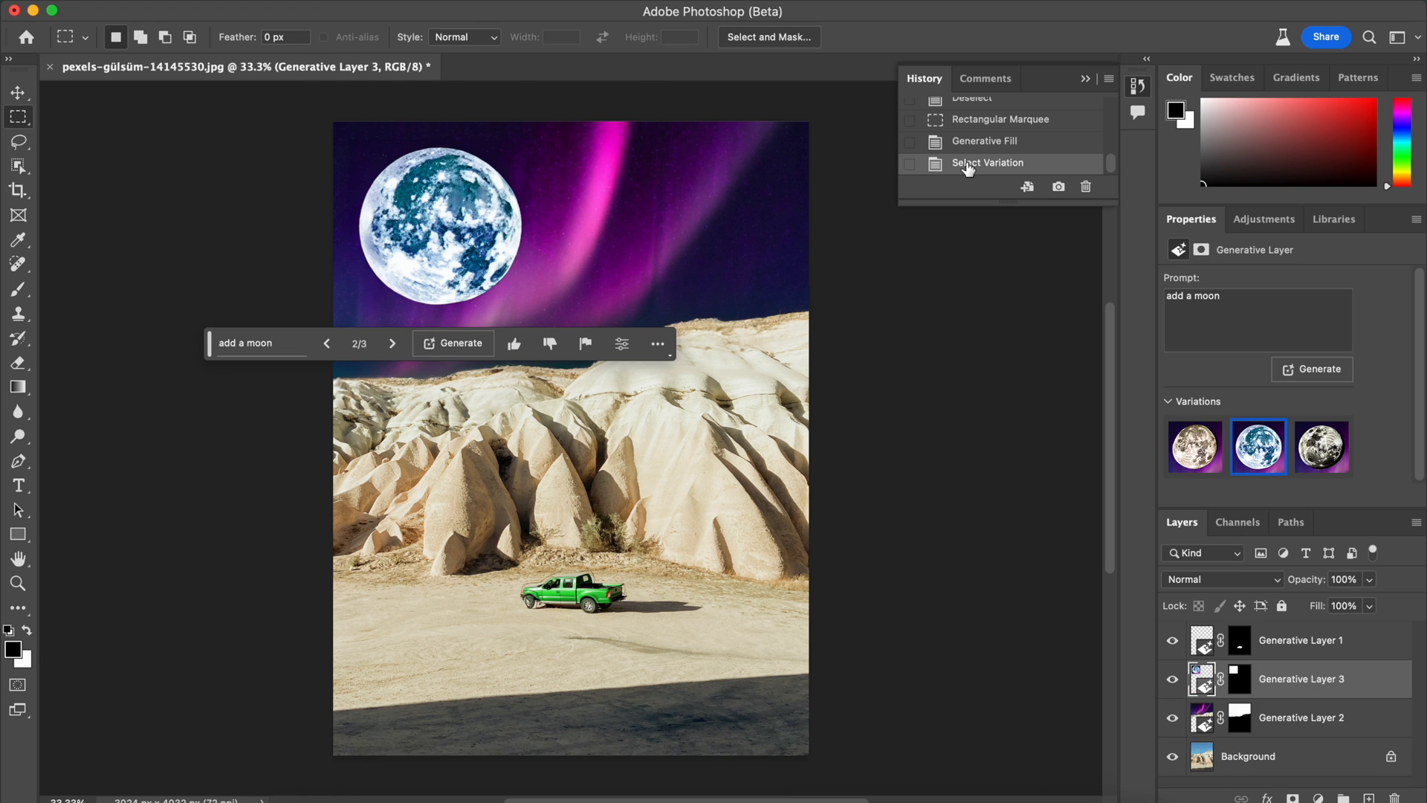
{"action": "mouse_move", "coordinate": [846, 255]}
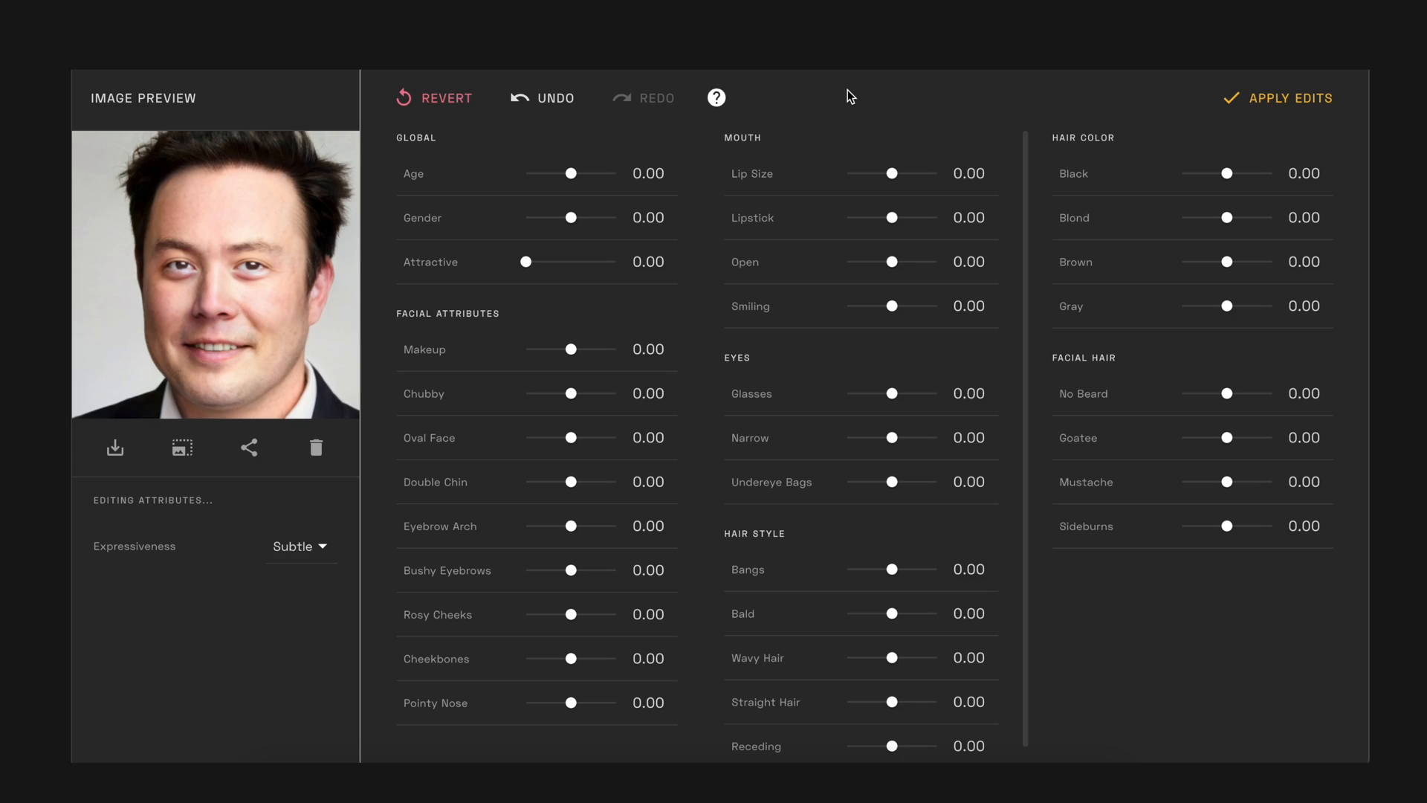
{"action": "mouse_move", "coordinate": [303, 240]}
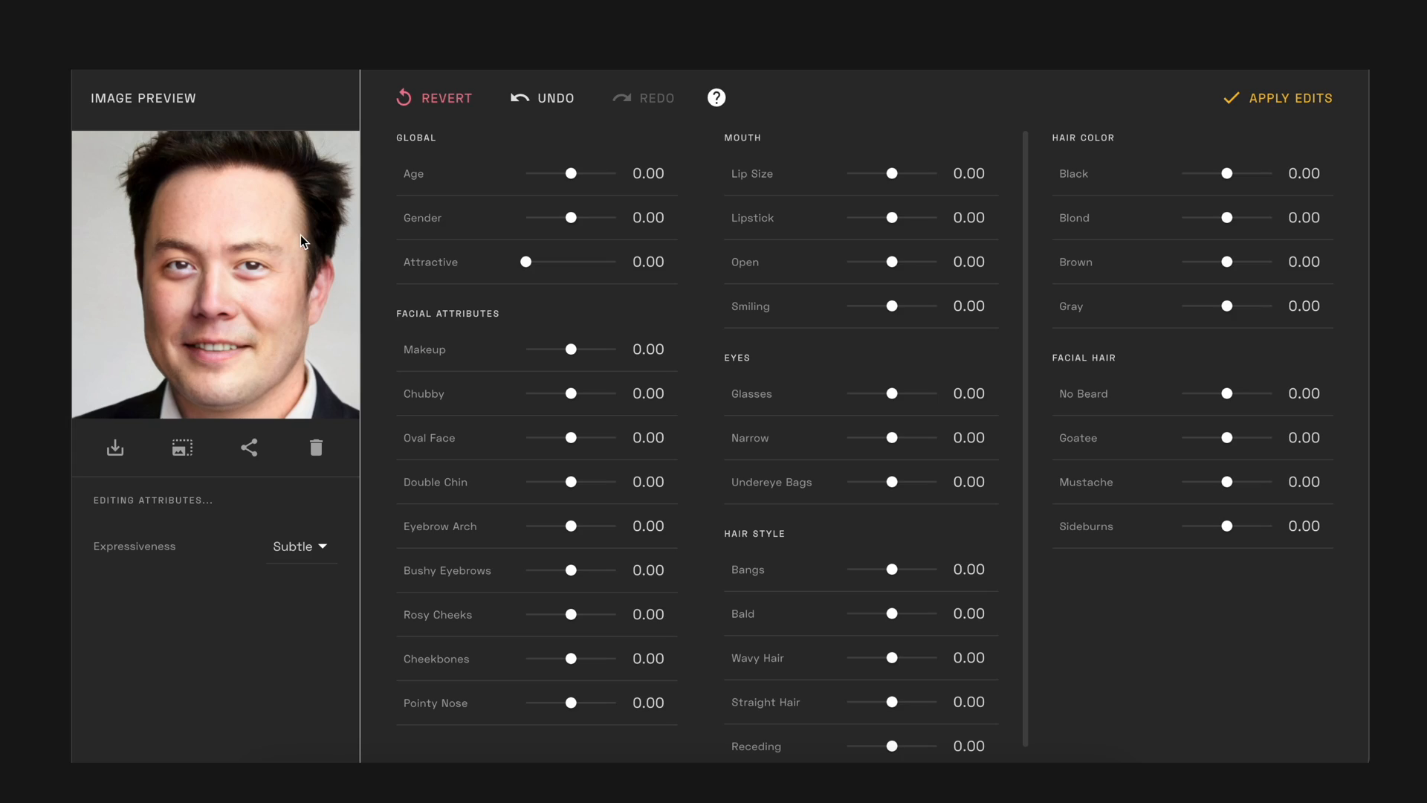
{"action": "mouse_move", "coordinate": [978, 209]}
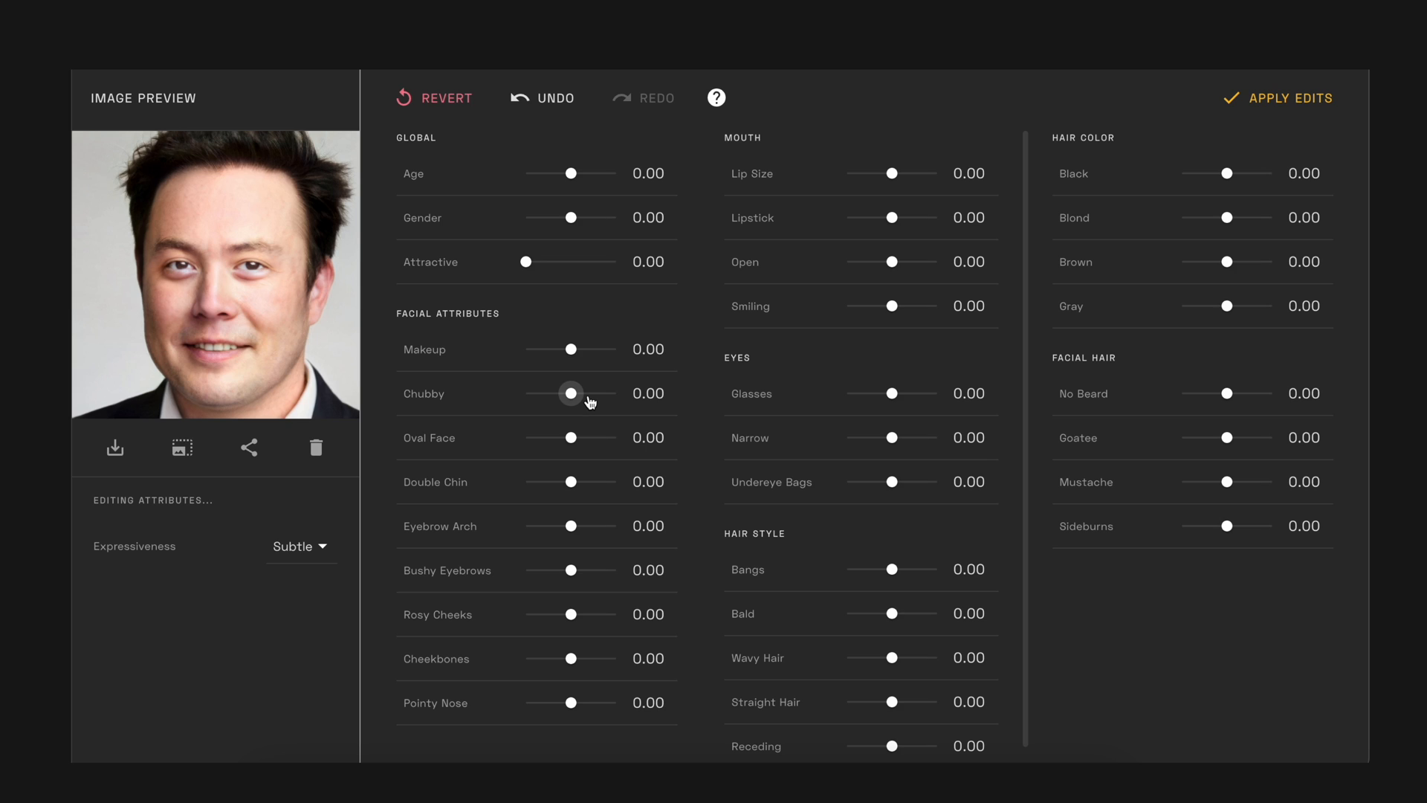
Step: Set the Chubby slider to 0.37, Undereye Bags to 0.61 and Bangs to 0.43
{"action": "left_click_drag", "start_coordinate": [571, 393], "coordinate": [589, 393]}
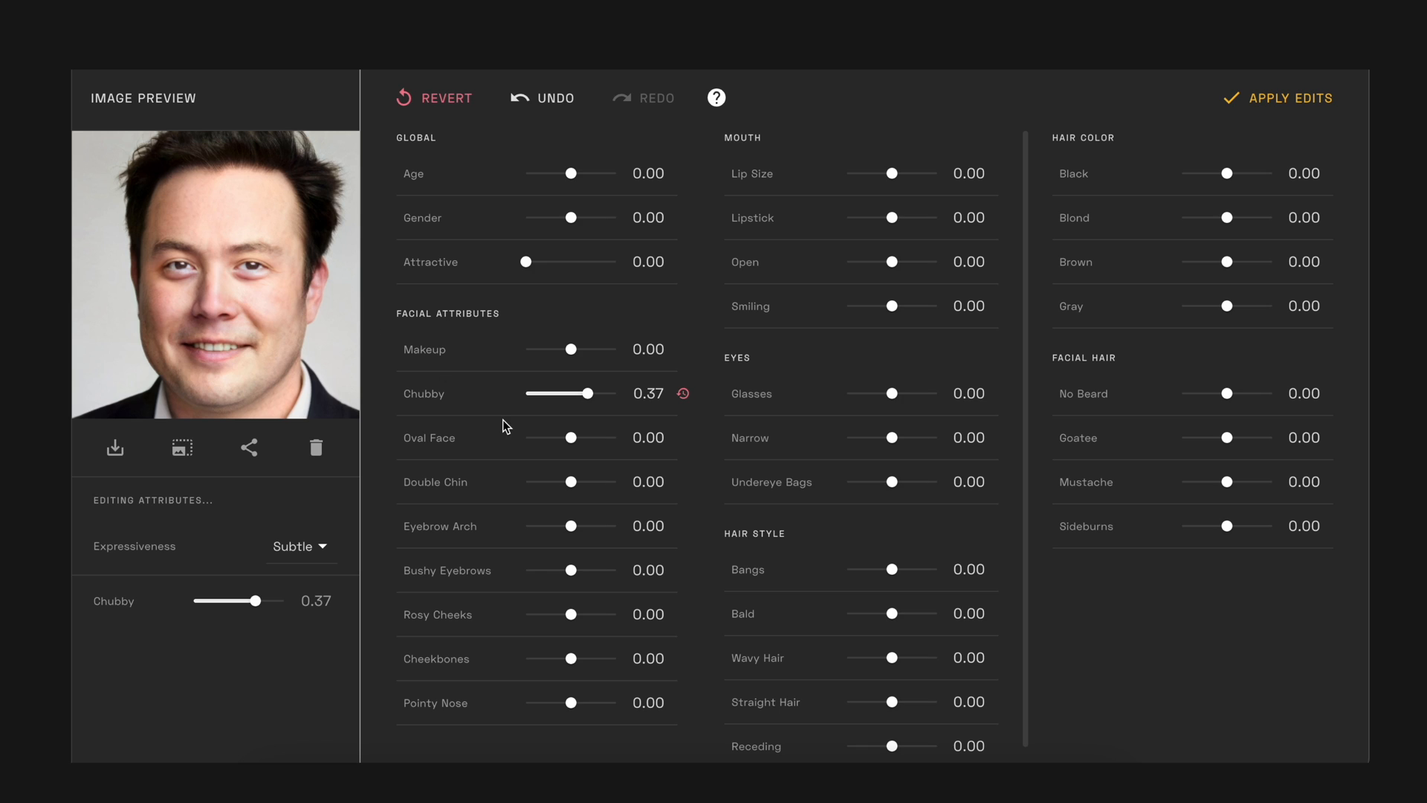
{"action": "mouse_move", "coordinate": [483, 437]}
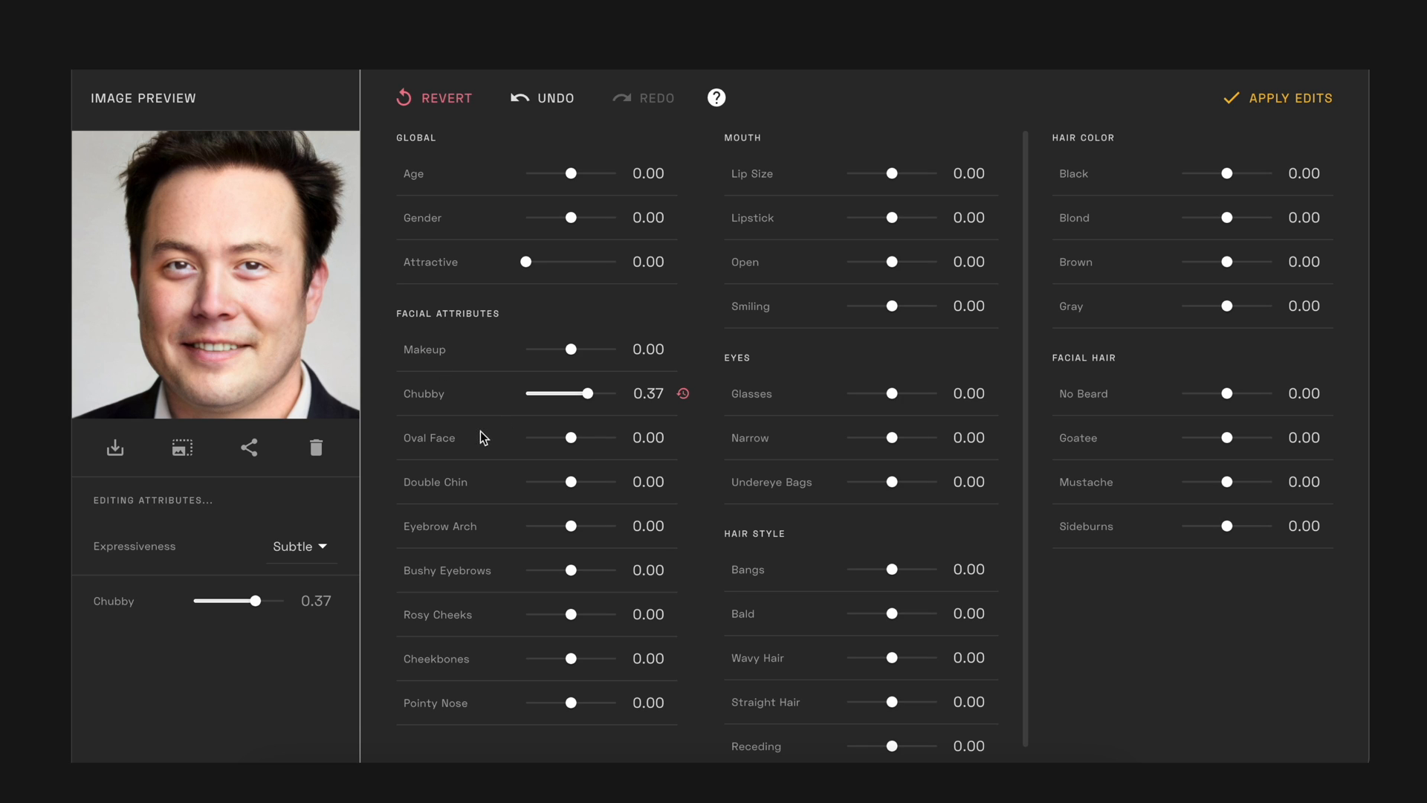
{"action": "mouse_move", "coordinate": [810, 501]}
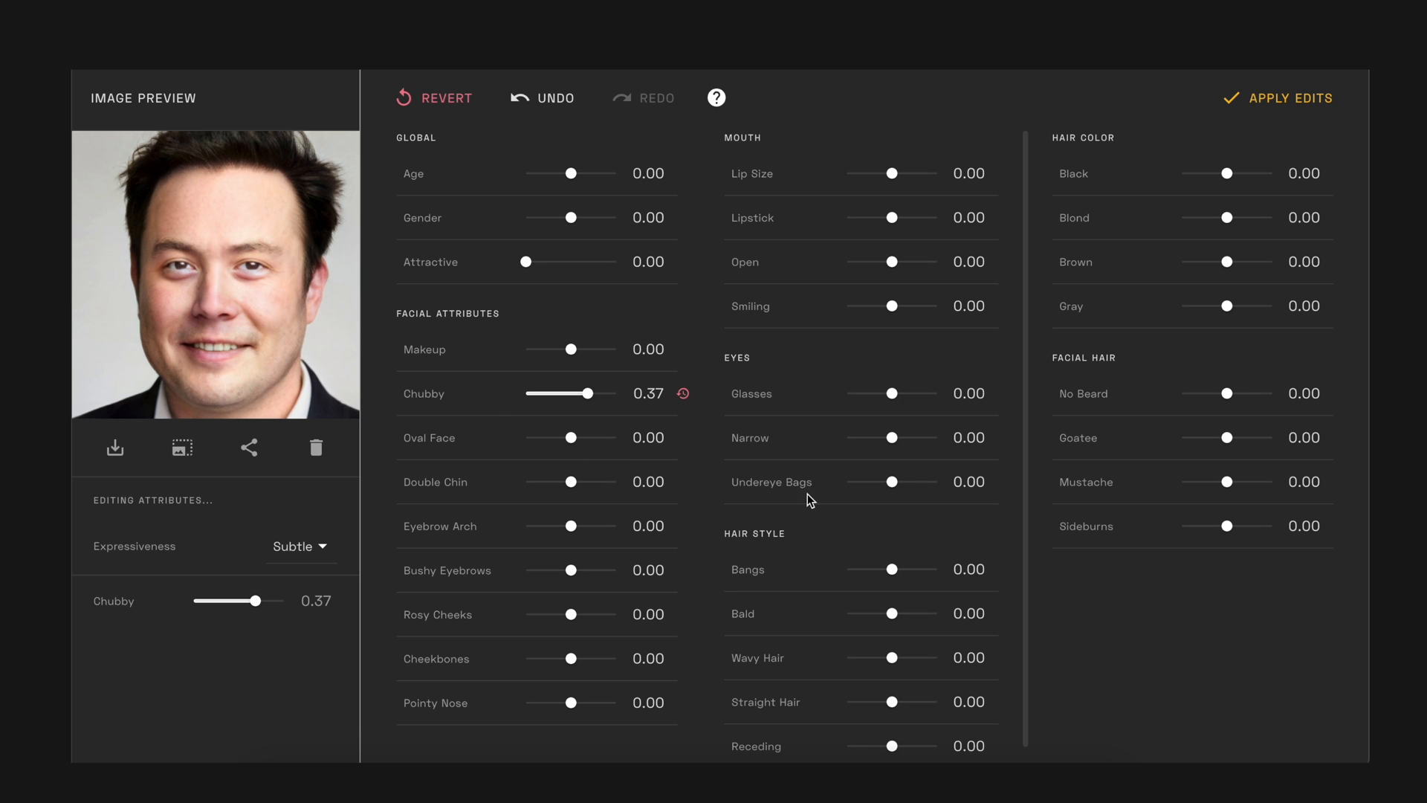
{"action": "left_click_drag", "start_coordinate": [891, 481], "coordinate": [919, 481]}
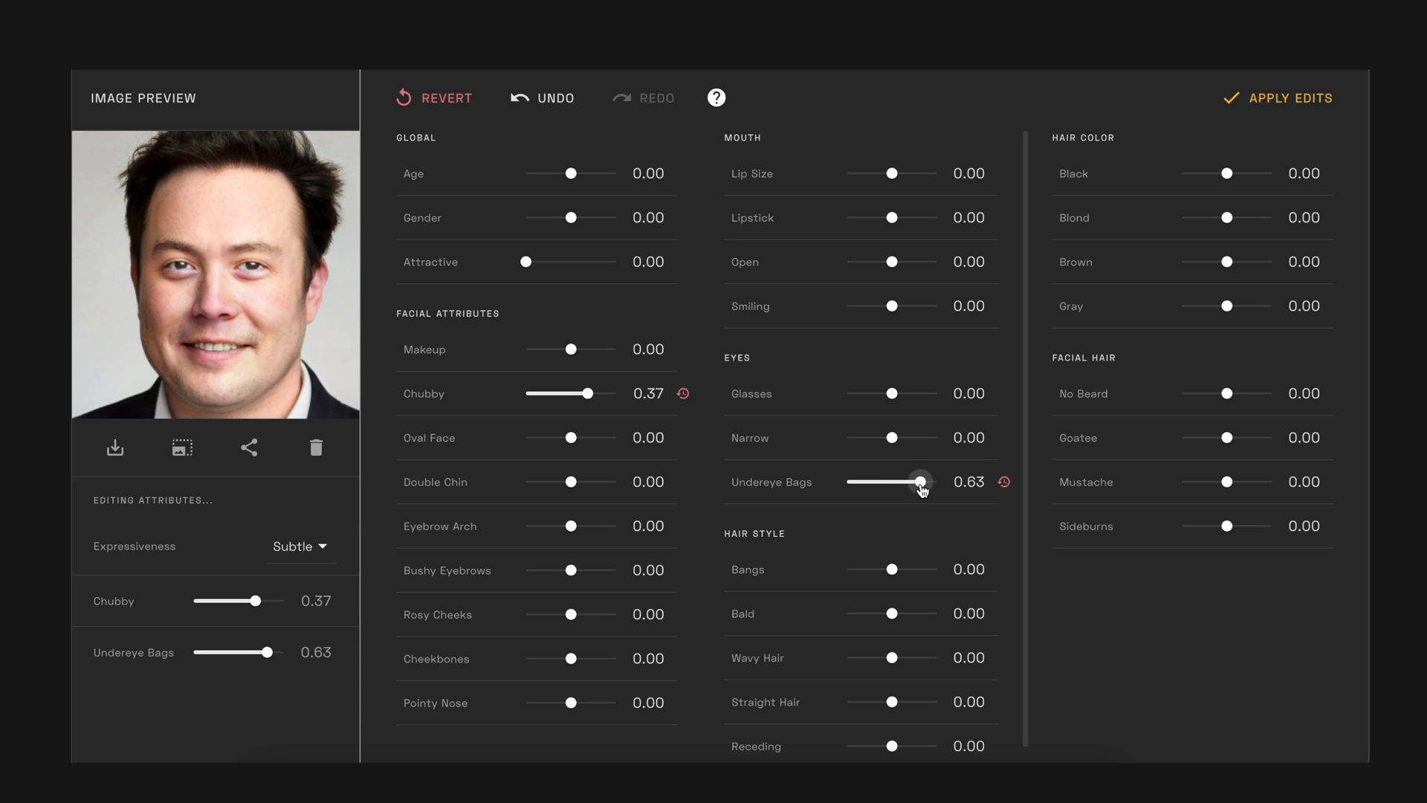
{"action": "left_click_drag", "start_coordinate": [922, 481], "coordinate": [905, 482]}
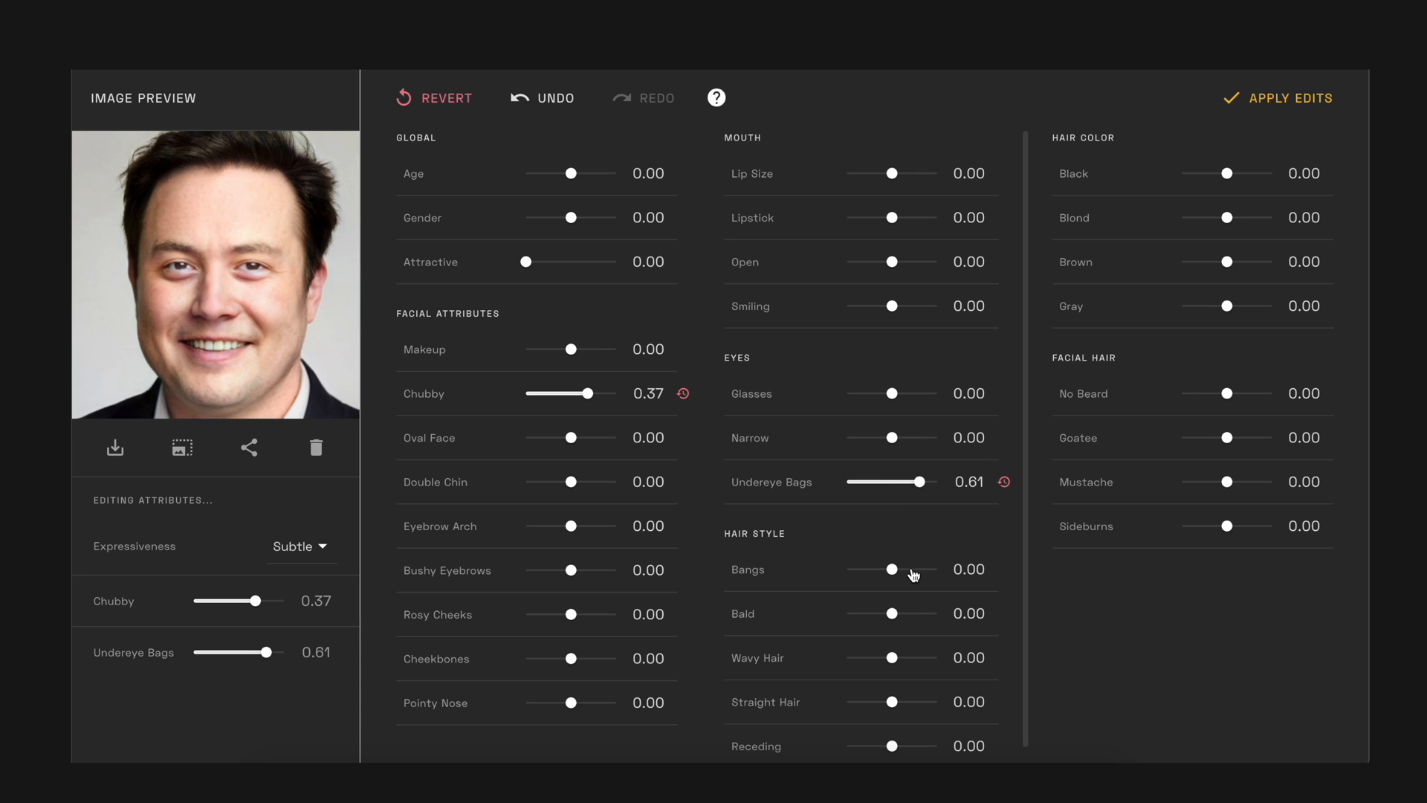
{"action": "left_click_drag", "start_coordinate": [894, 568], "coordinate": [908, 569]}
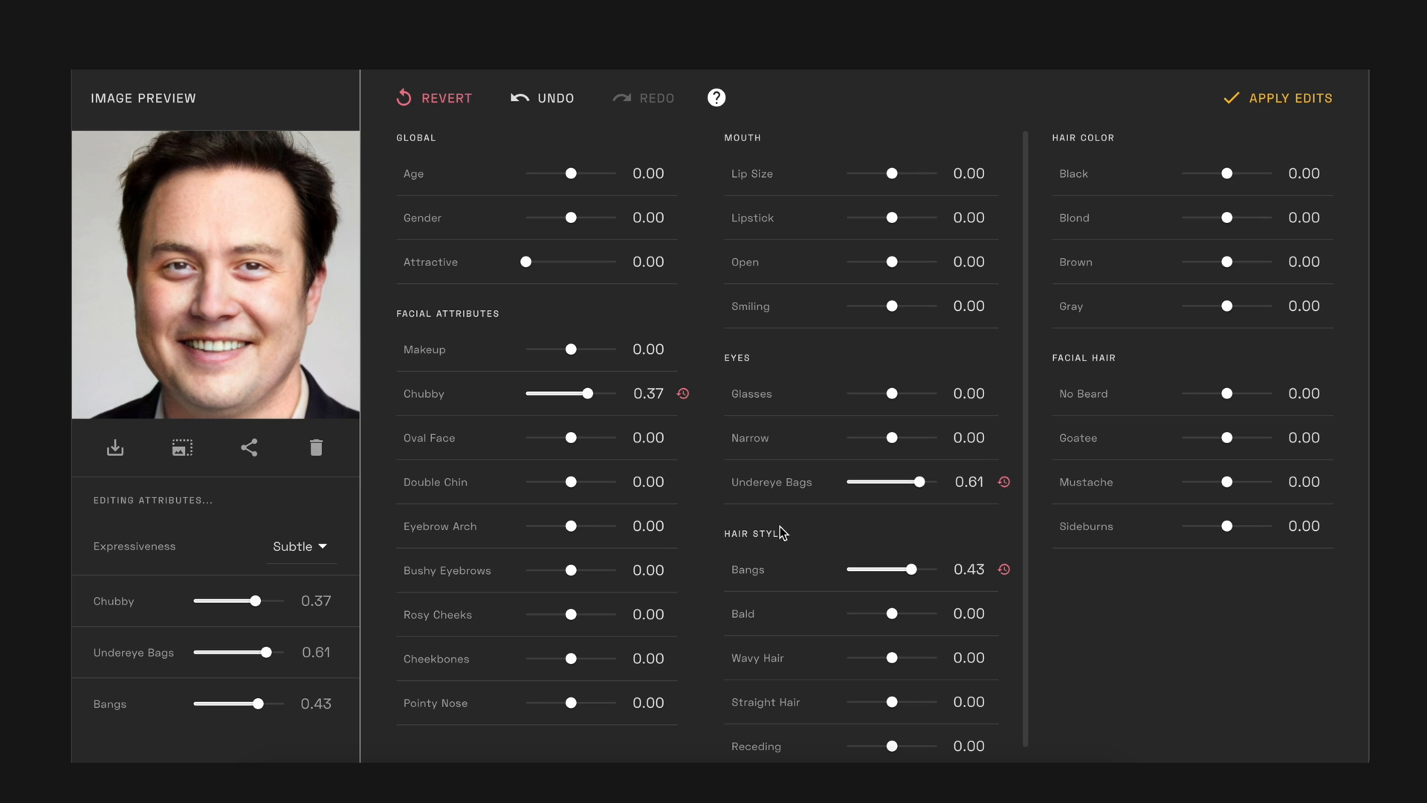
{"action": "mouse_move", "coordinate": [546, 527]}
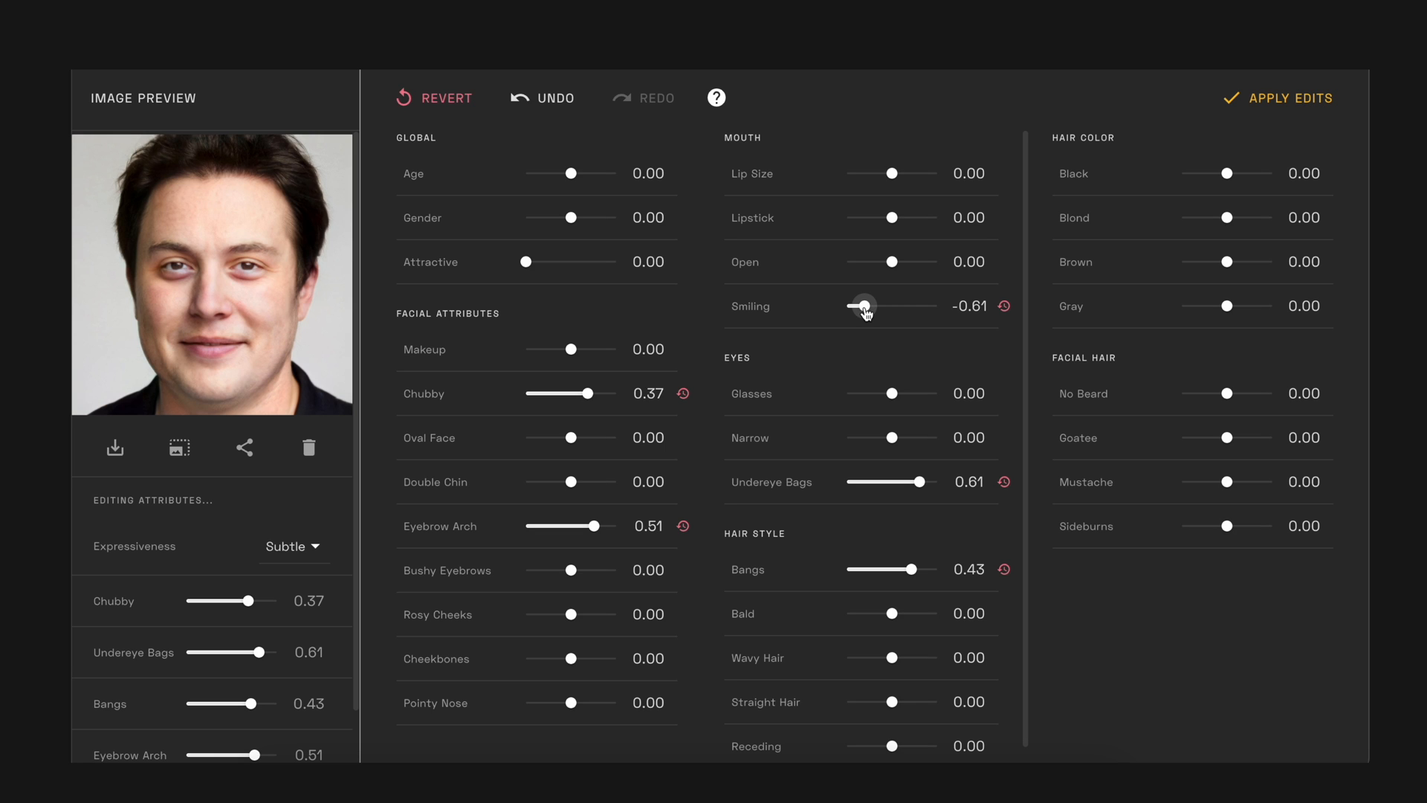
{"action": "mouse_move", "coordinate": [852, 311]}
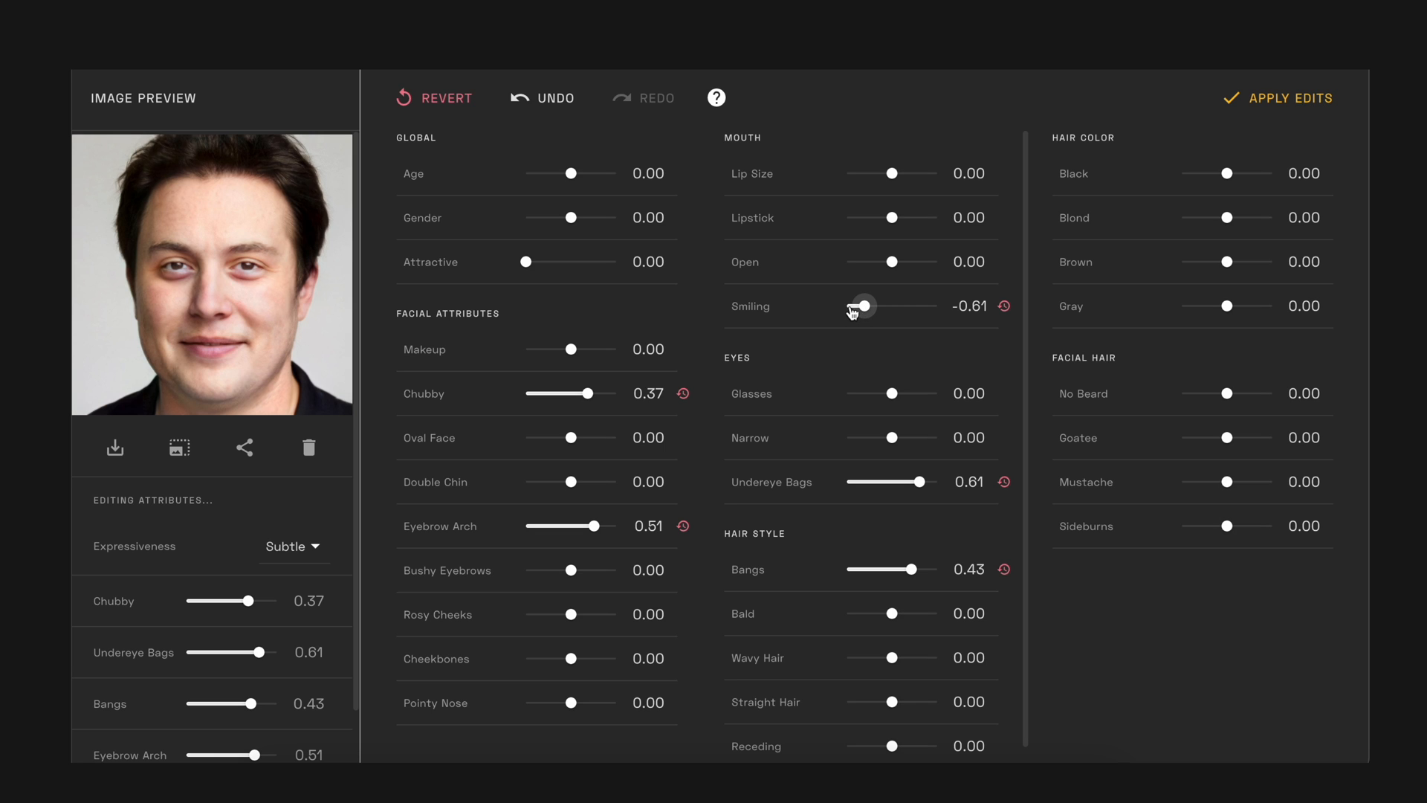
Step: Lower the Smiling slider to -0.95 to remove the smile
{"action": "left_click_drag", "start_coordinate": [862, 305], "coordinate": [822, 305]}
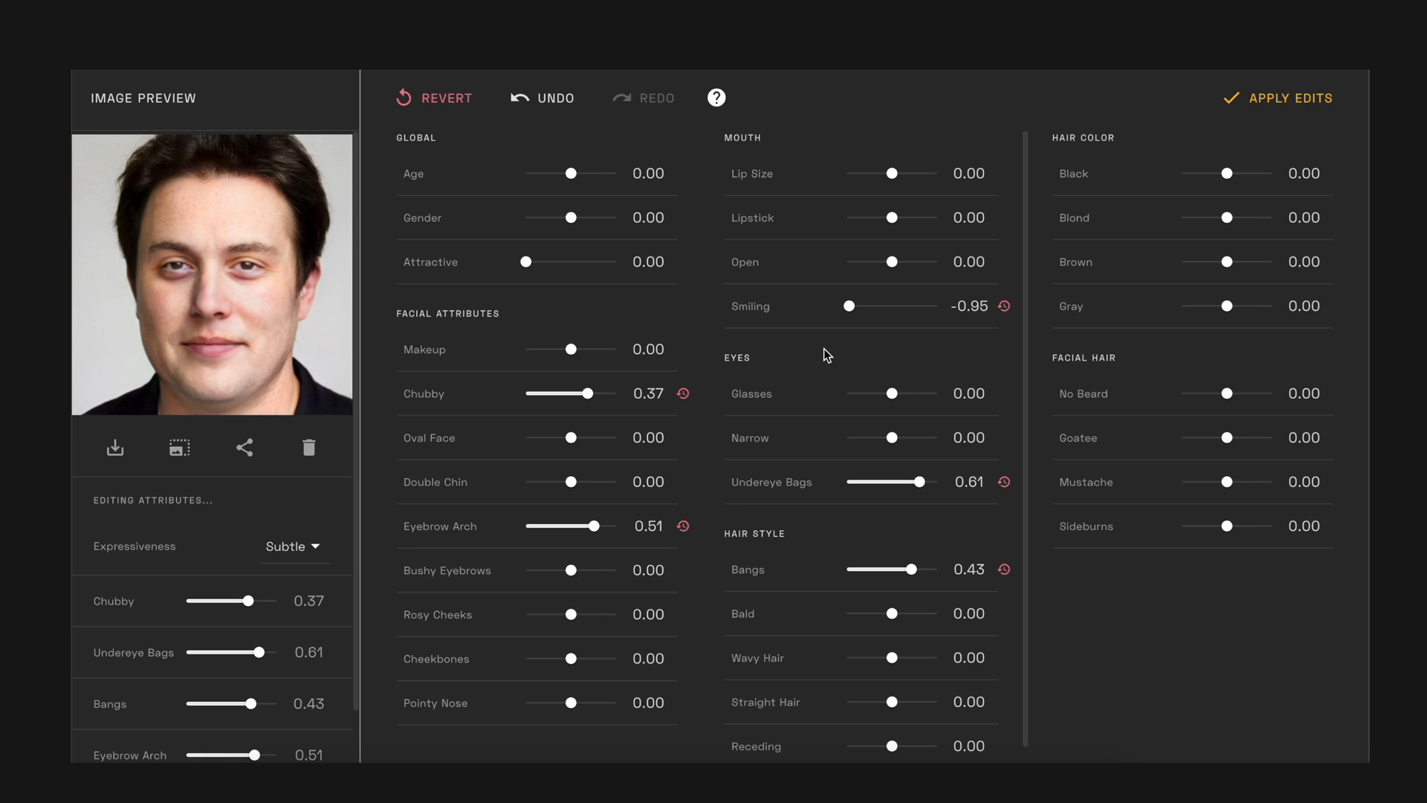
{"action": "mouse_move", "coordinate": [474, 352]}
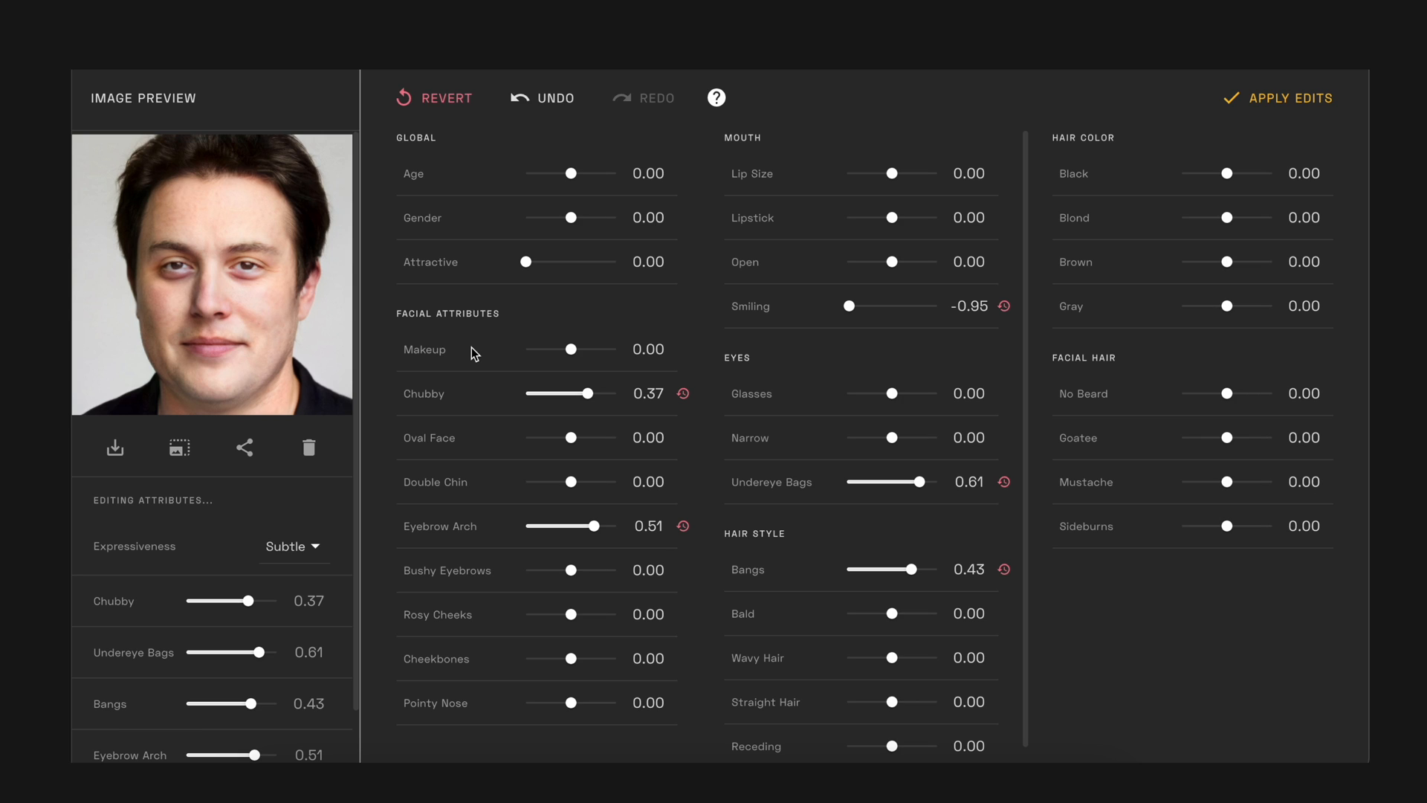
{"action": "mouse_move", "coordinate": [392, 293]}
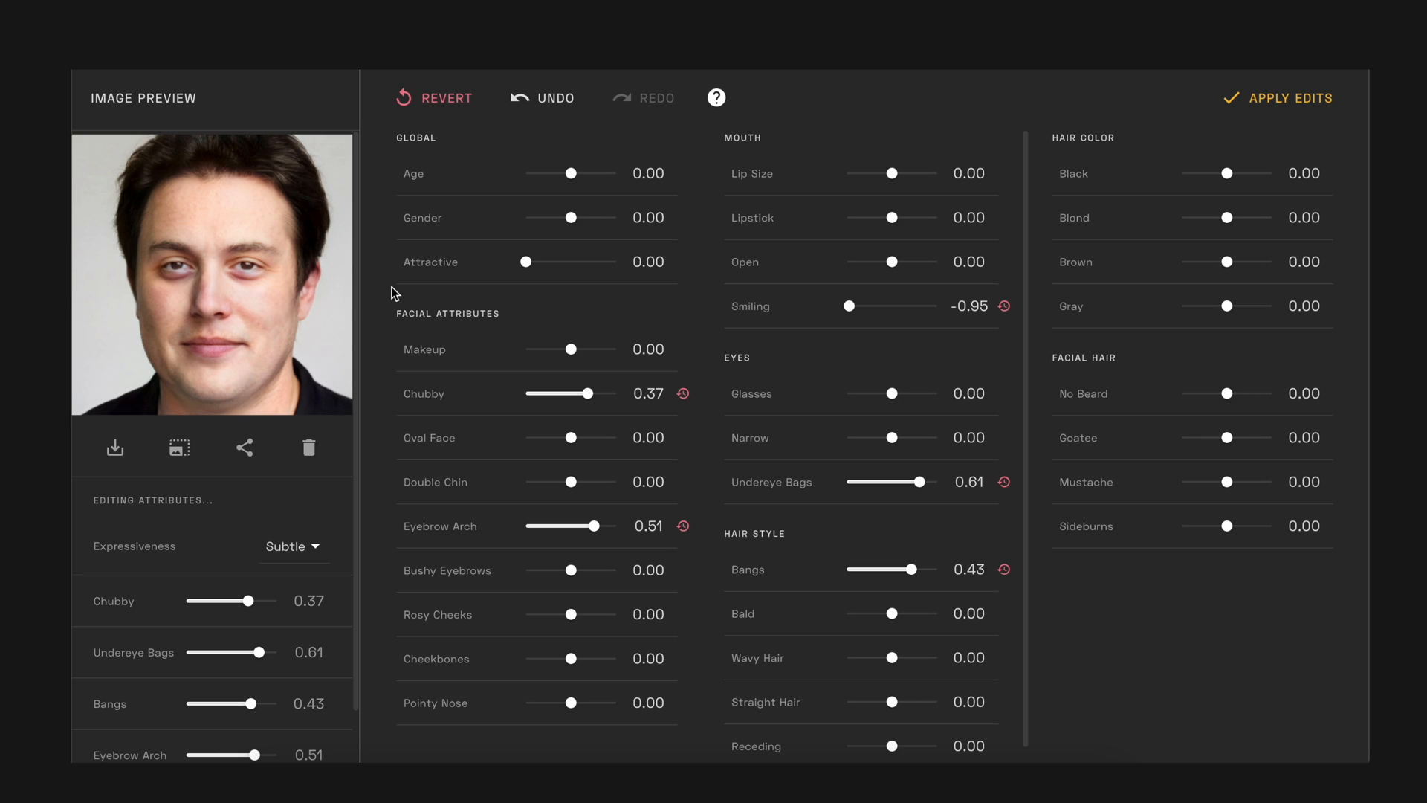
{"action": "mouse_move", "coordinate": [1033, 103]}
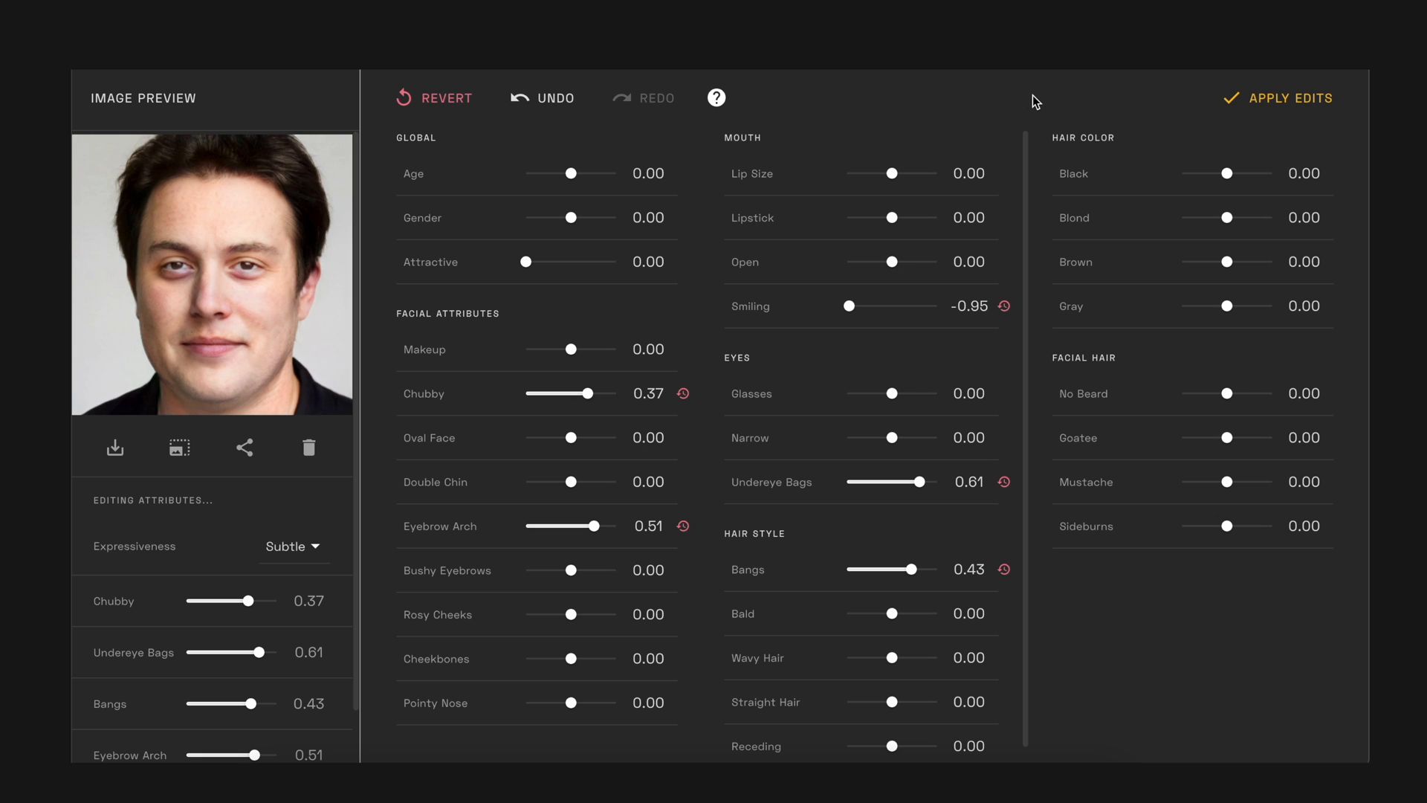